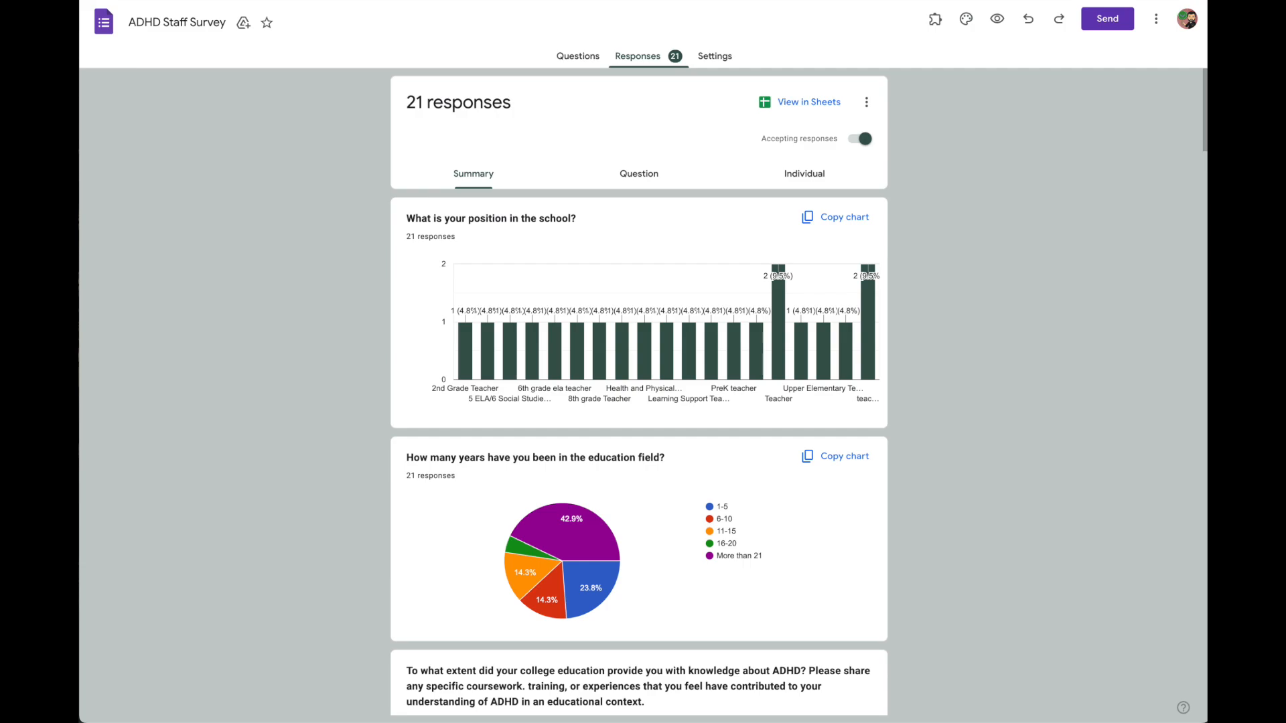
mouse_move(707, 183)
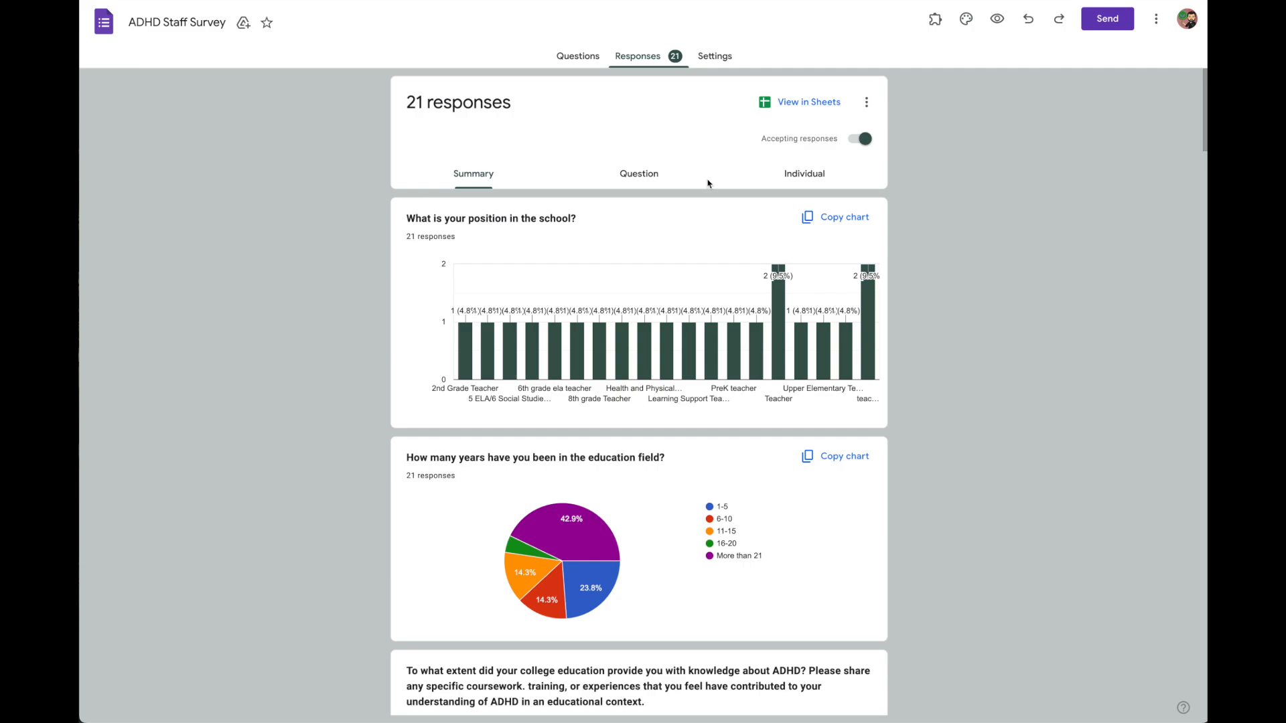
mouse_move(617, 531)
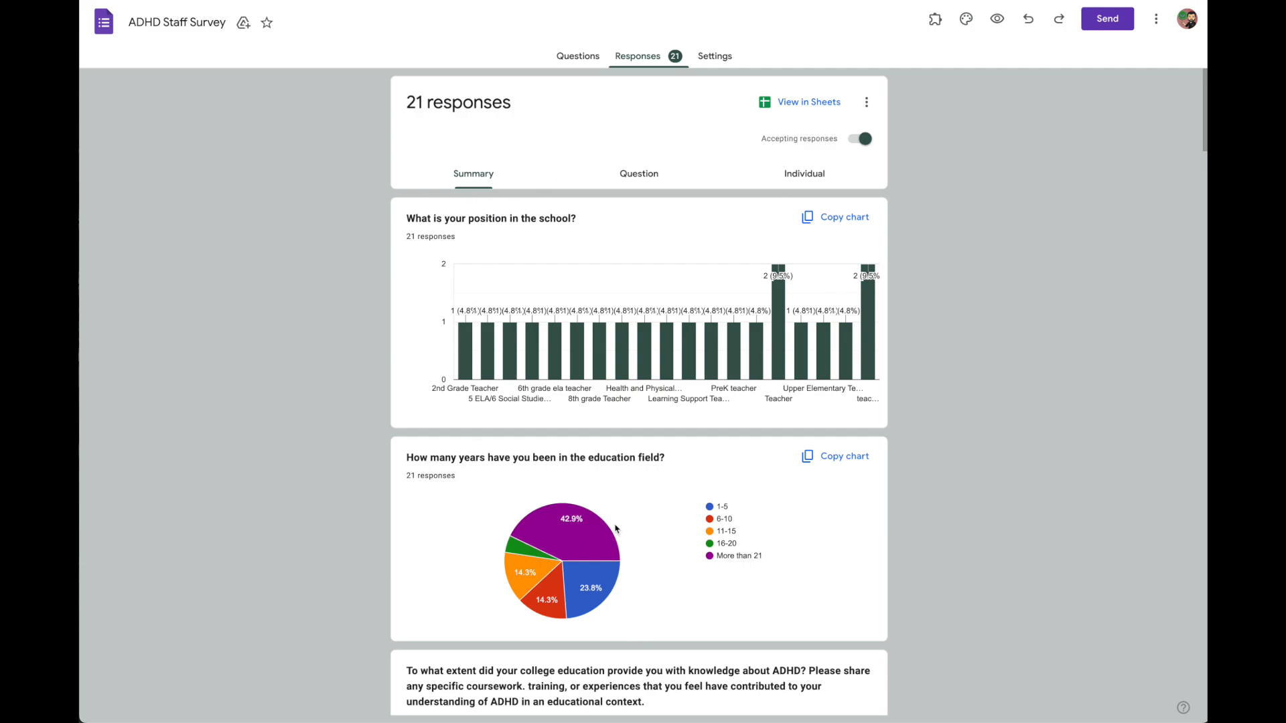
Switch the responses view to Individual and look through the first respondent's answers
scroll("down", 3)
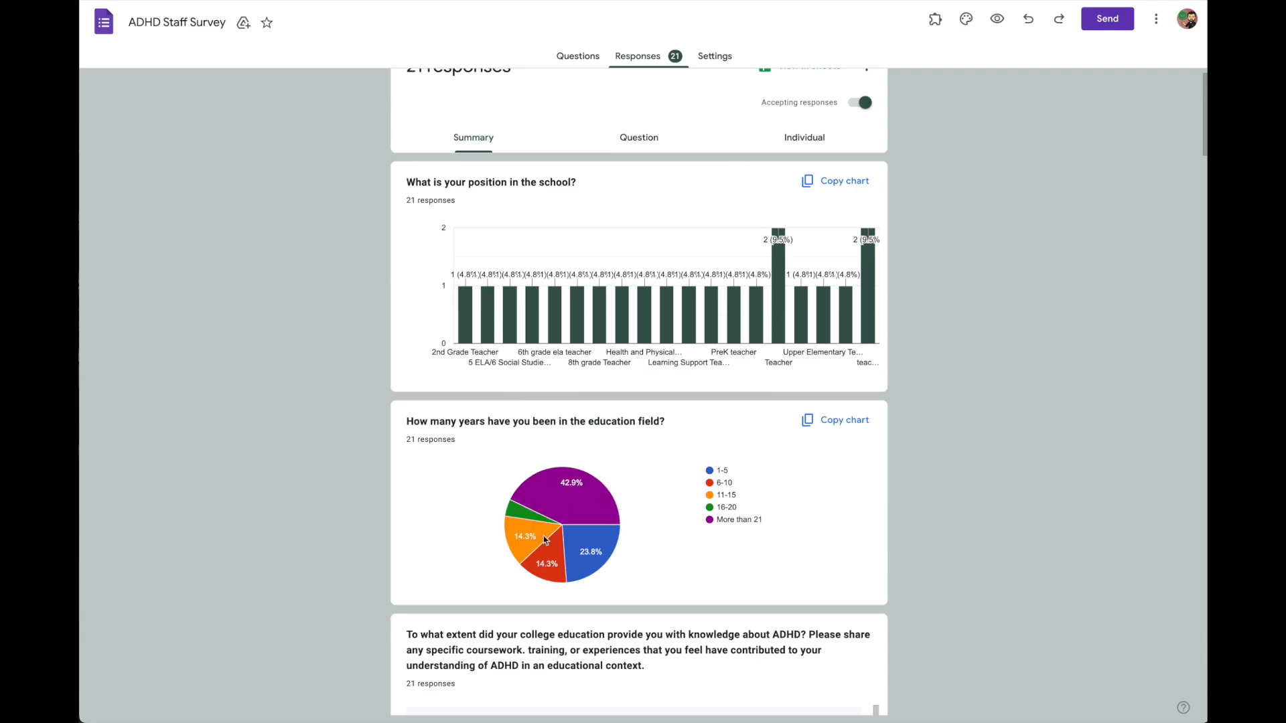
scroll("down", 3)
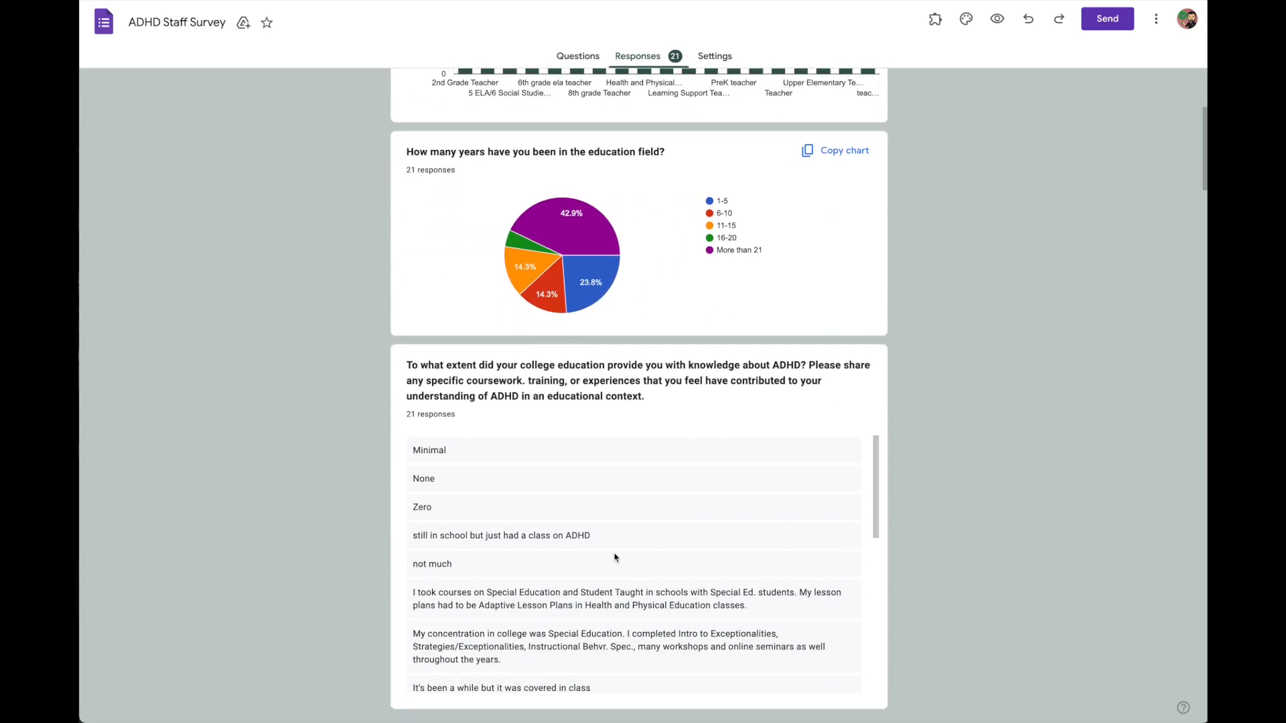
scroll("down", 3)
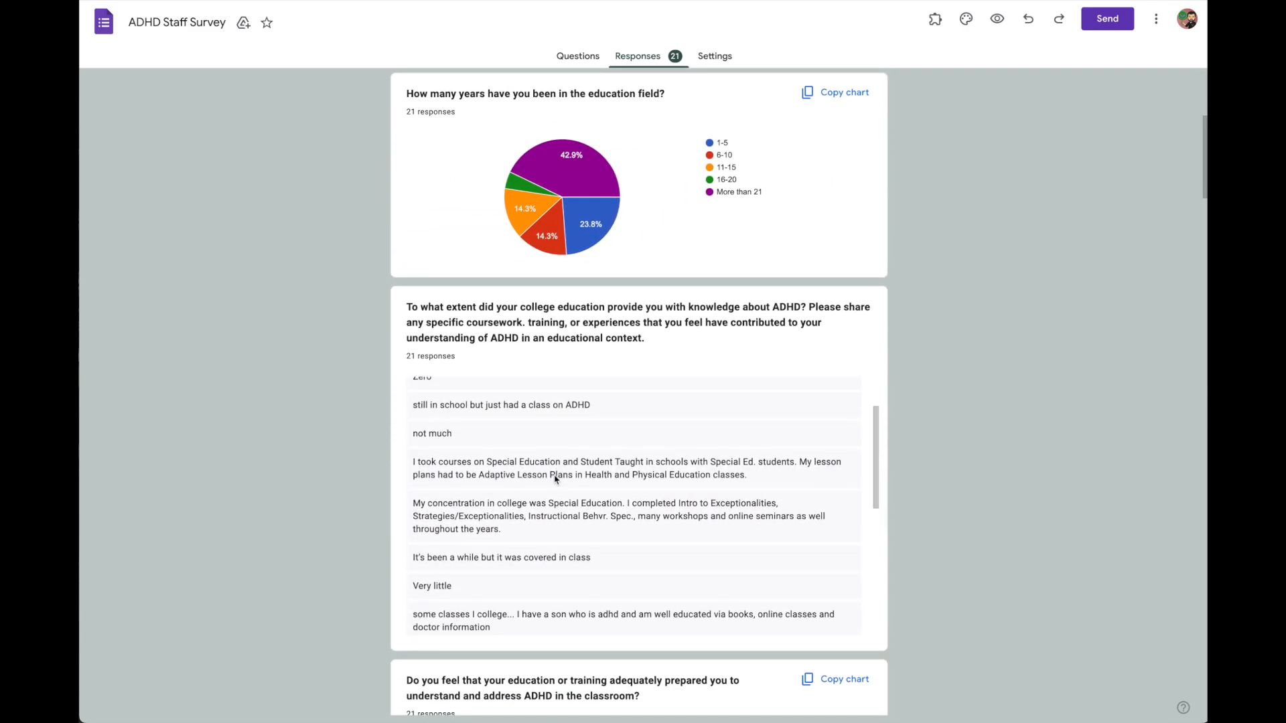
scroll("down", 3)
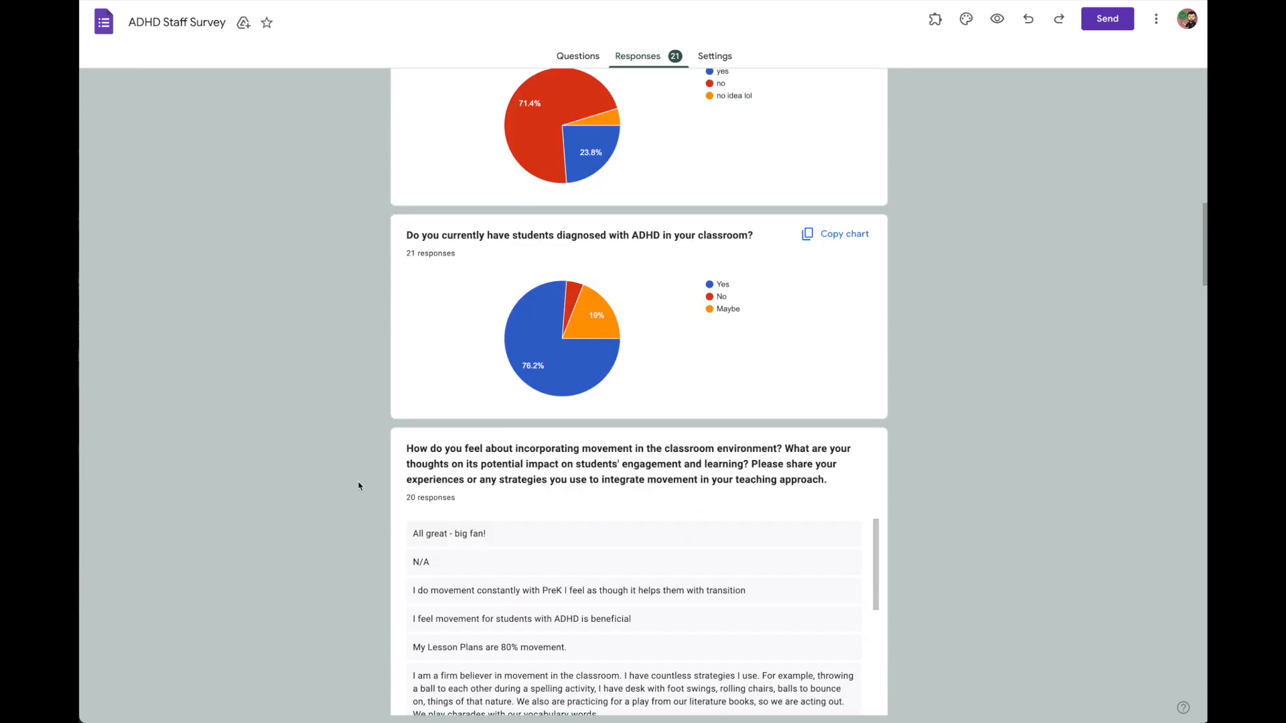
scroll("down", 3)
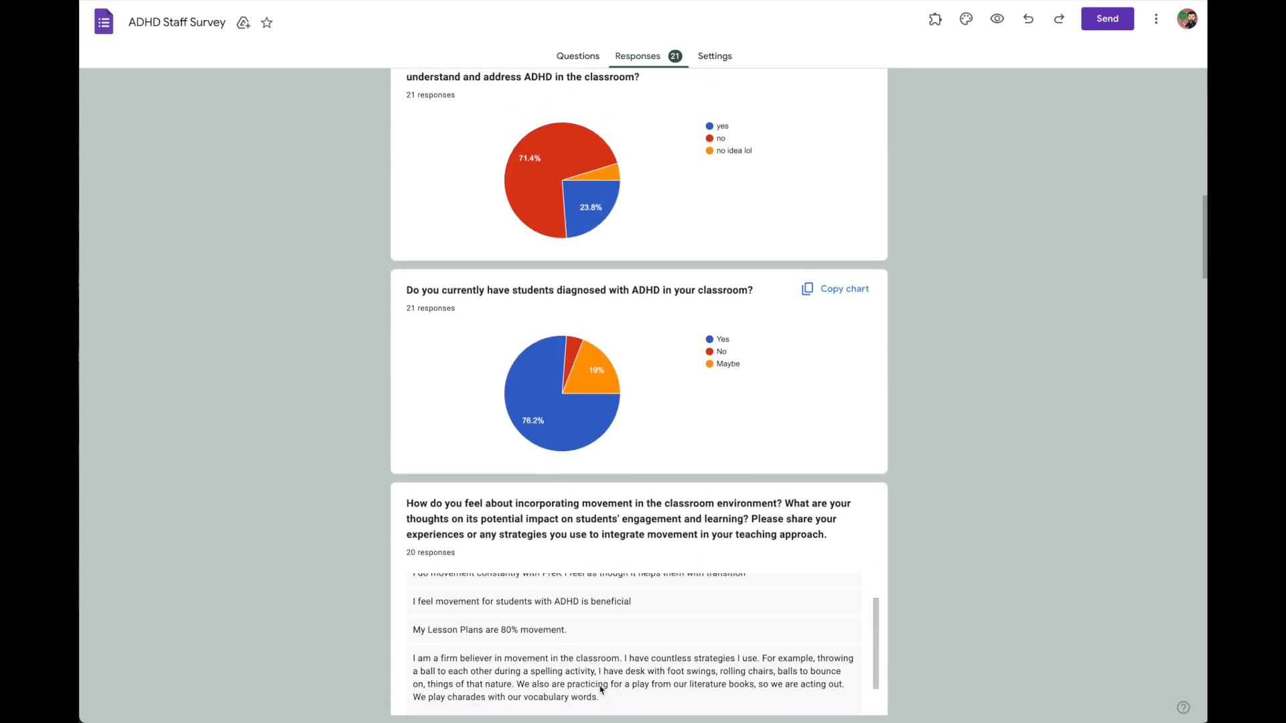
scroll("down", 3)
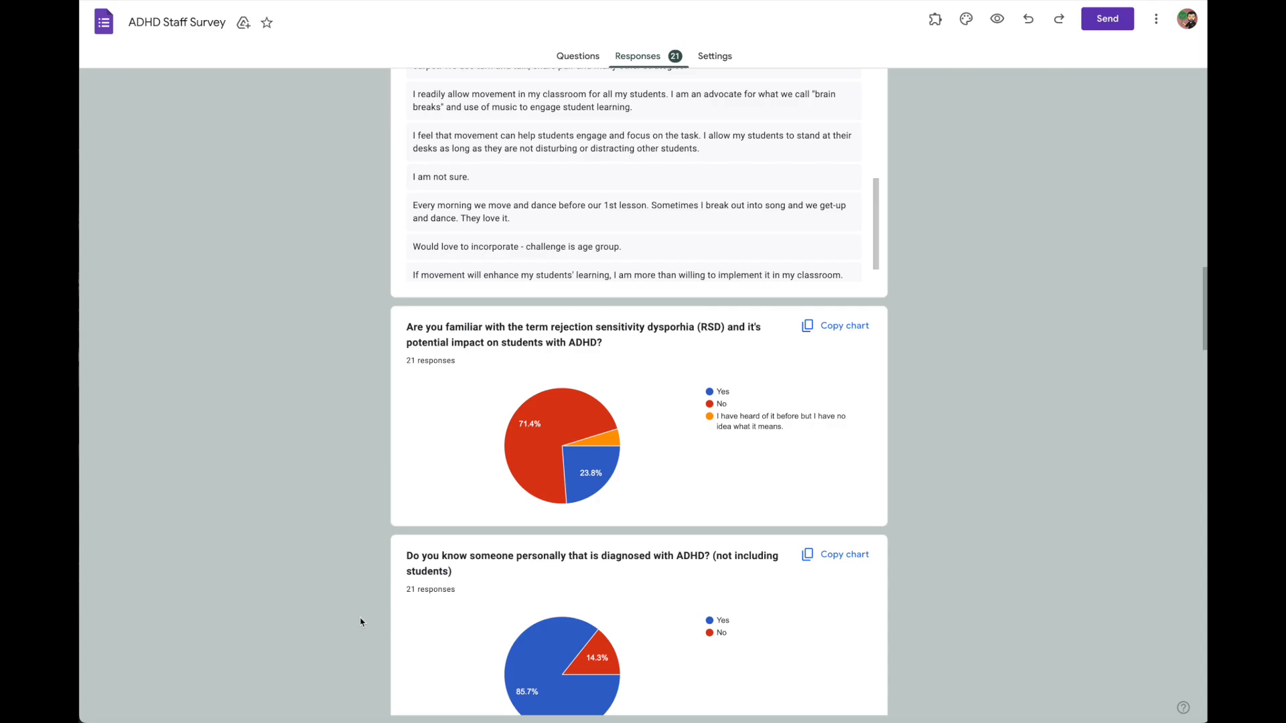
scroll("down", 3)
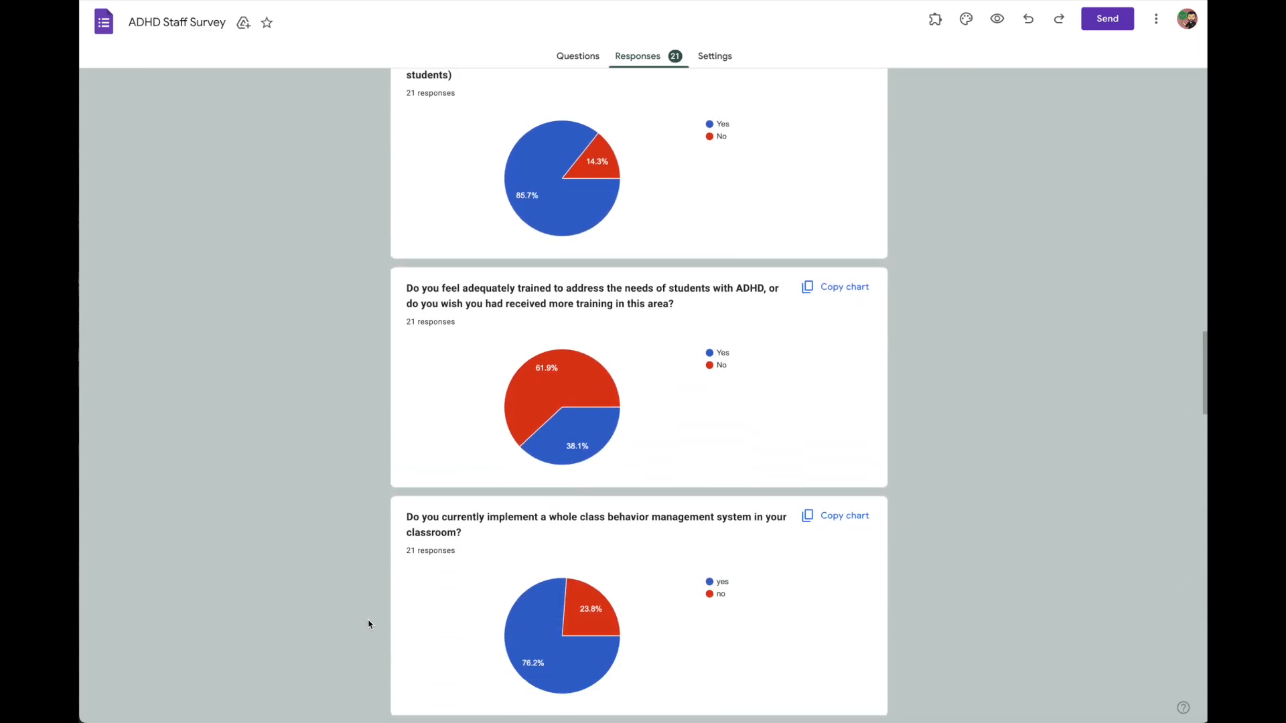
scroll("down", 3)
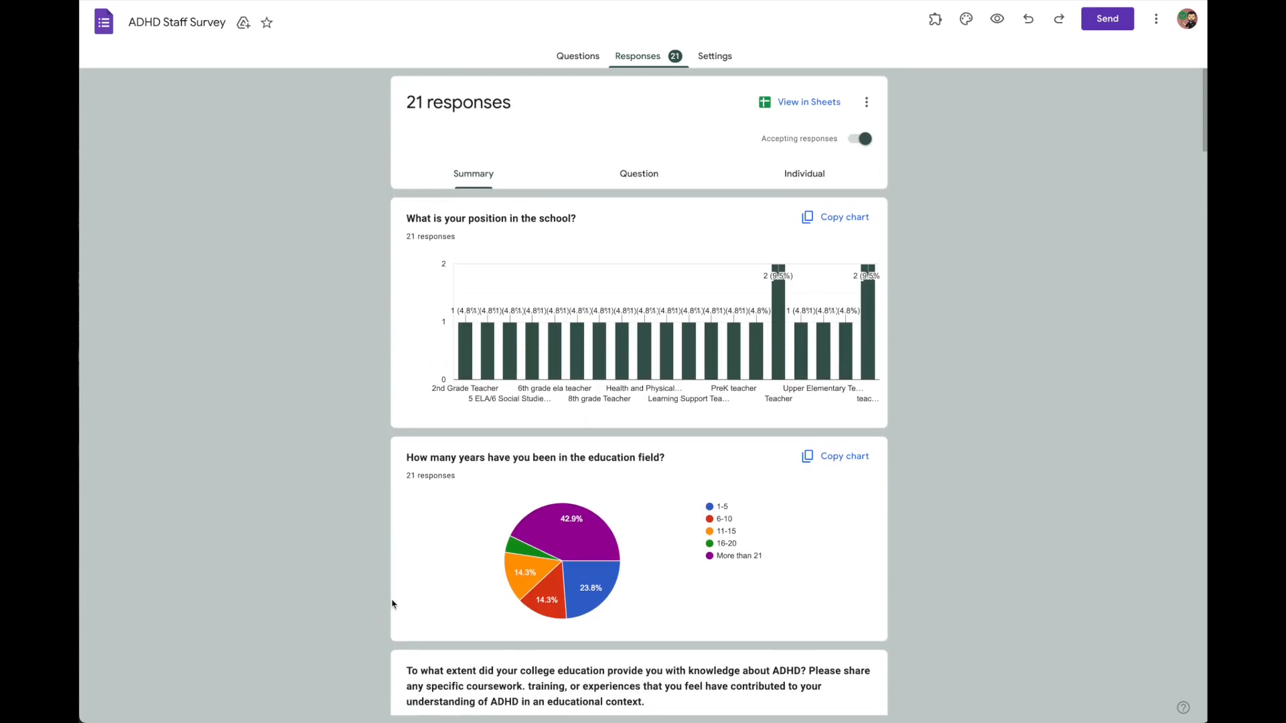
mouse_move(366, 427)
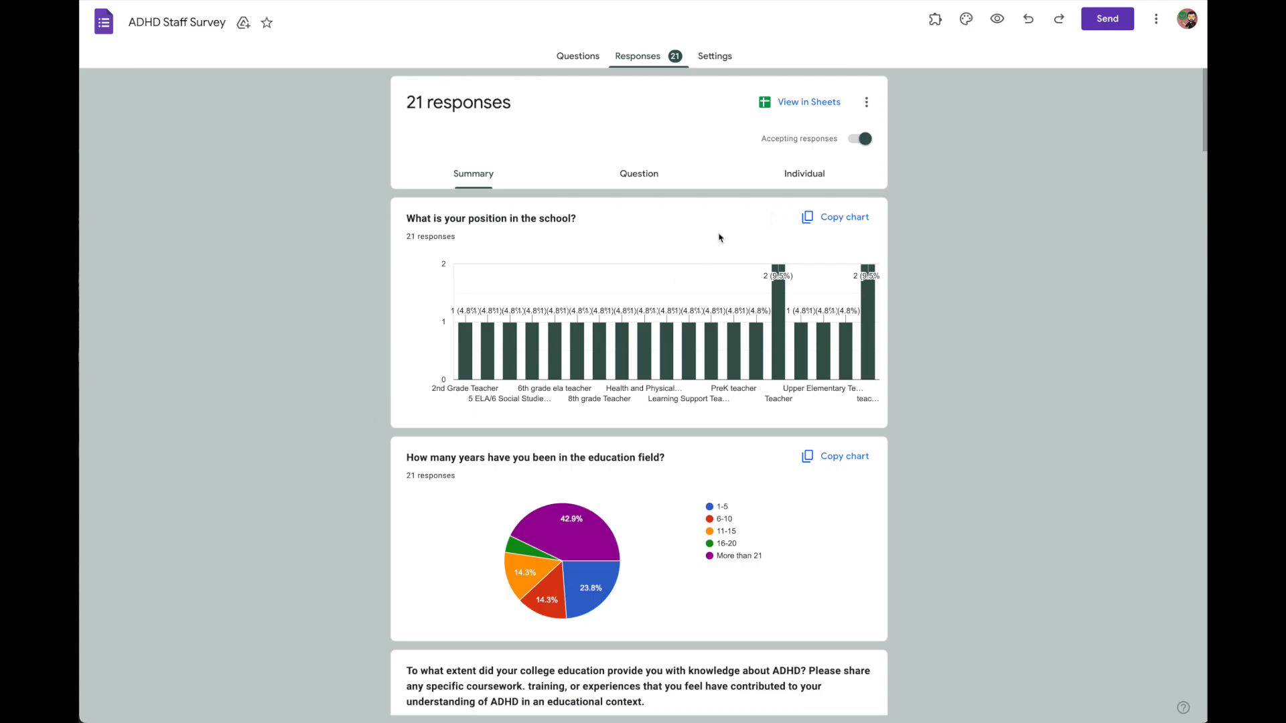
mouse_move(812, 181)
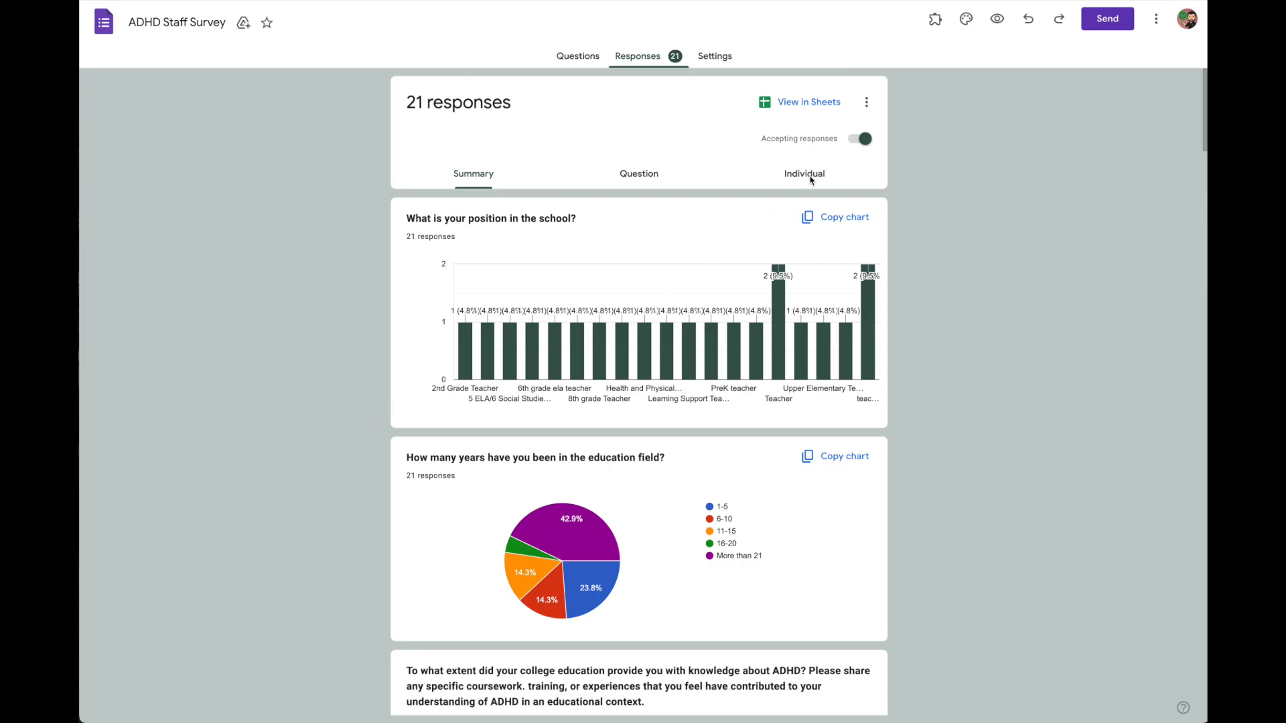
left_click(803, 173)
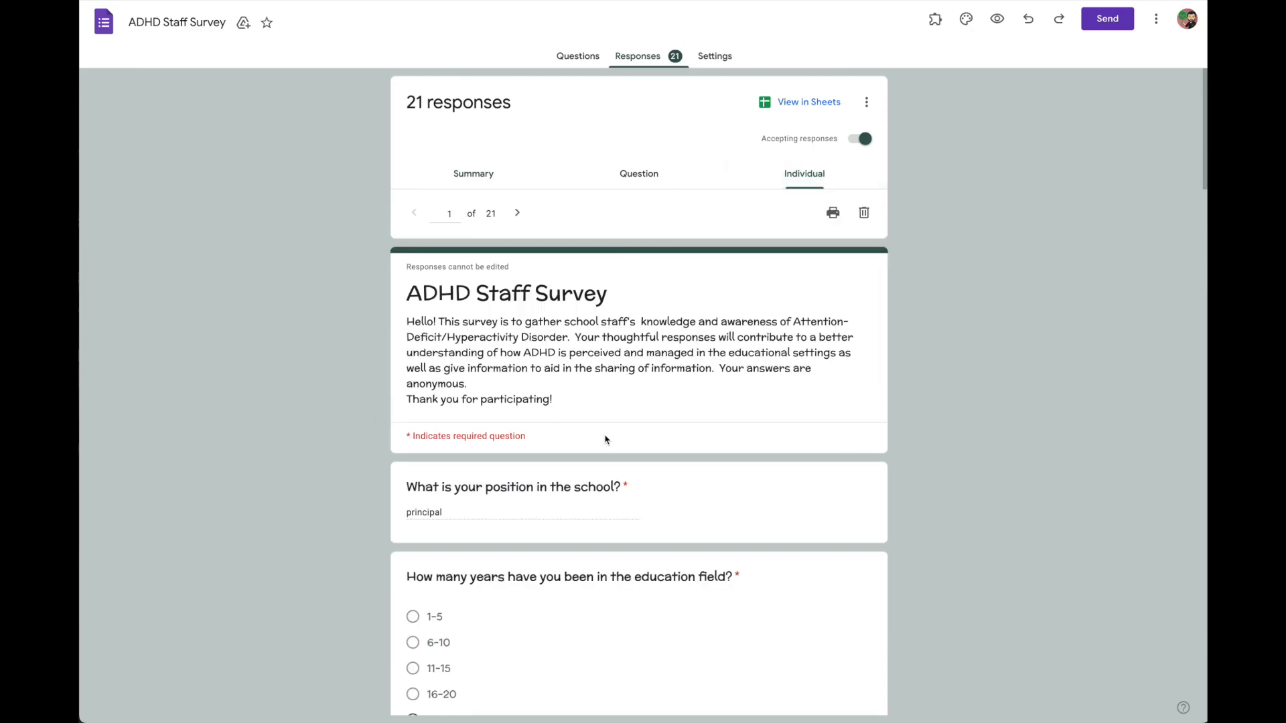
scroll("down", 3)
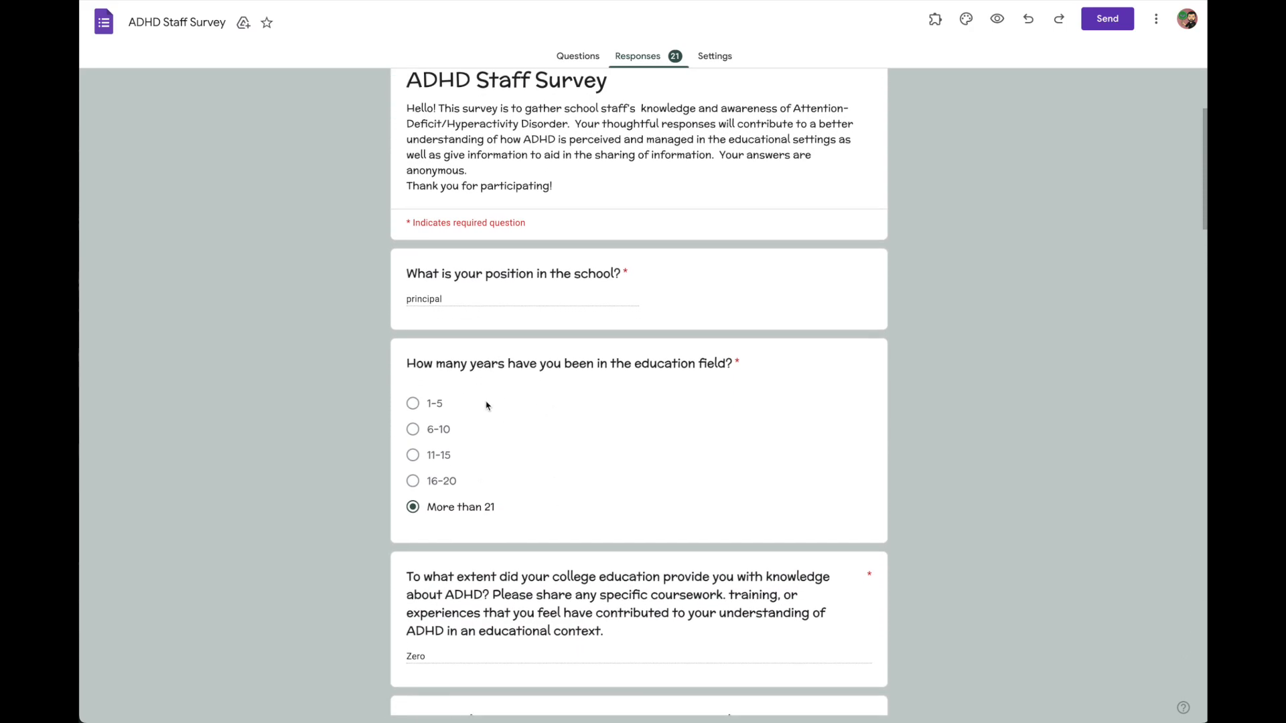
mouse_move(431, 314)
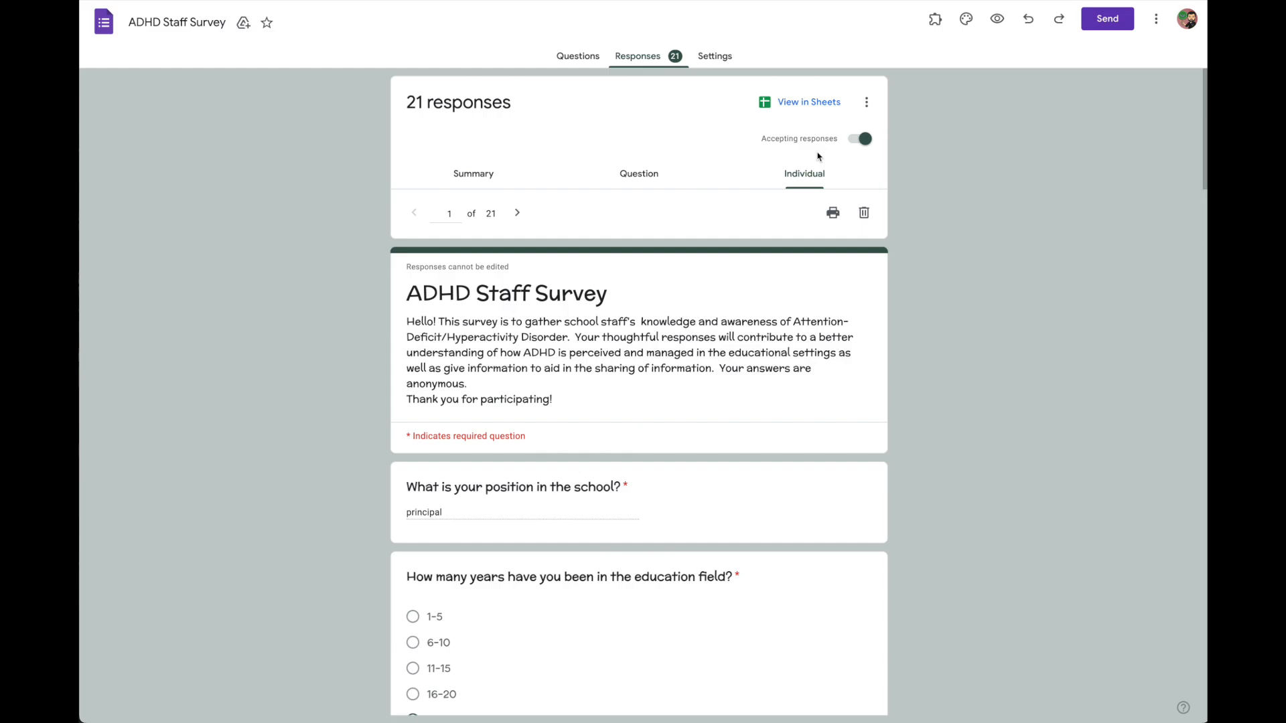
left_click(833, 212)
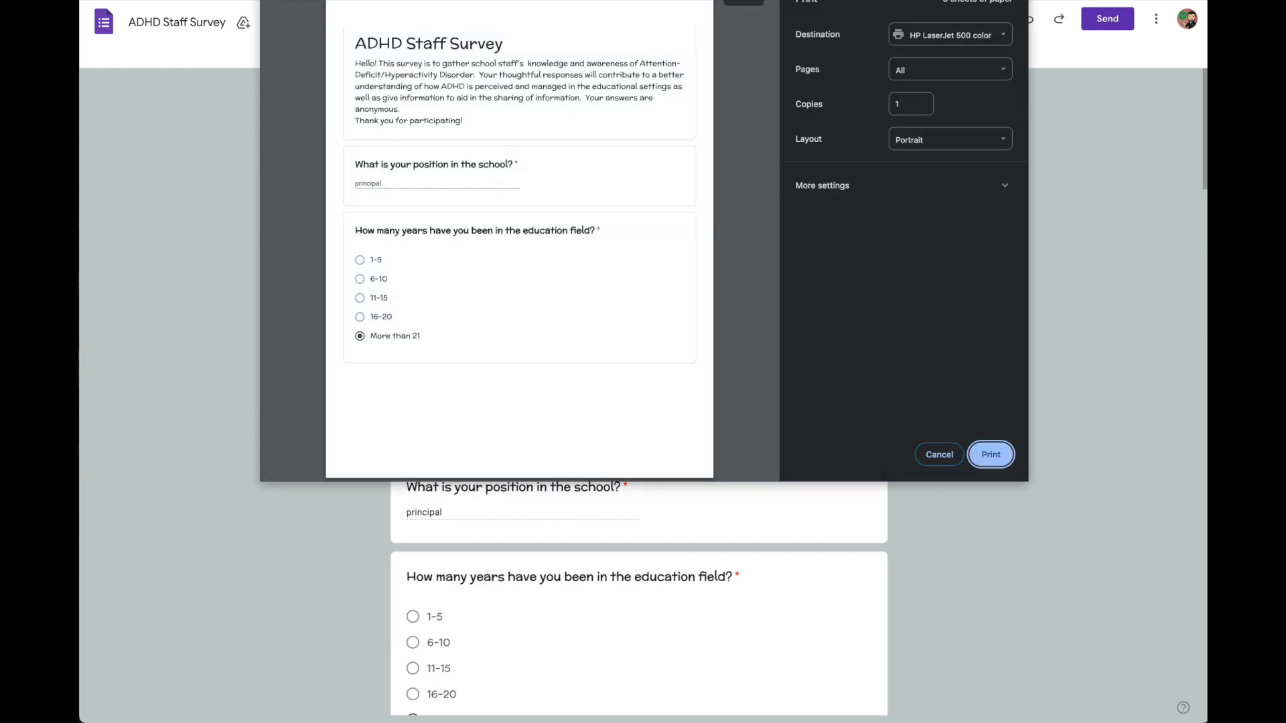
scroll("down", 3)
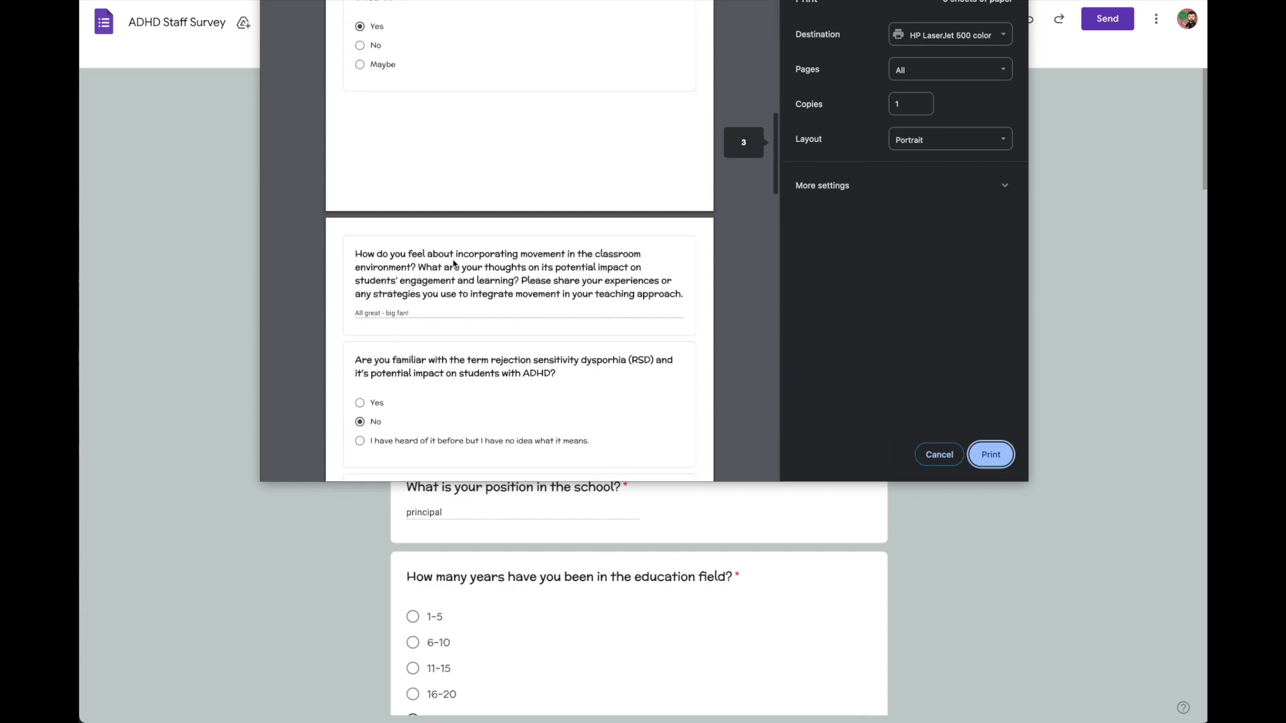
scroll("down", 3)
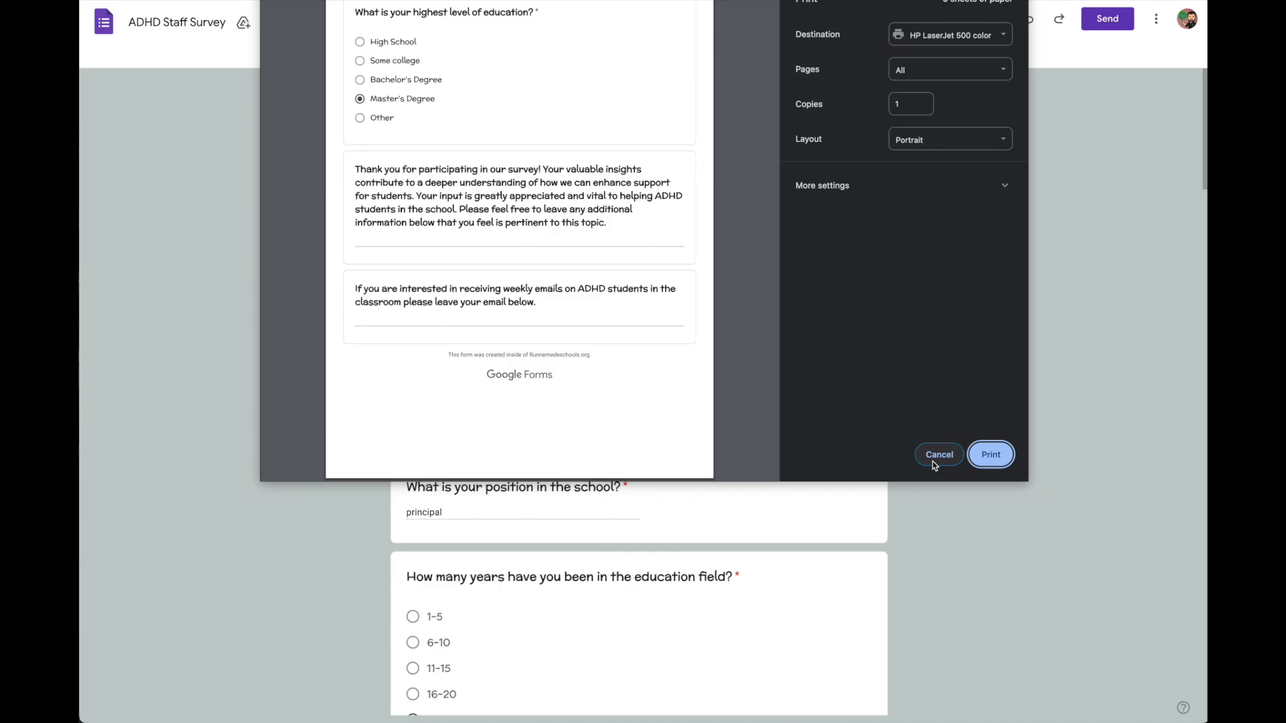
left_click(991, 454)
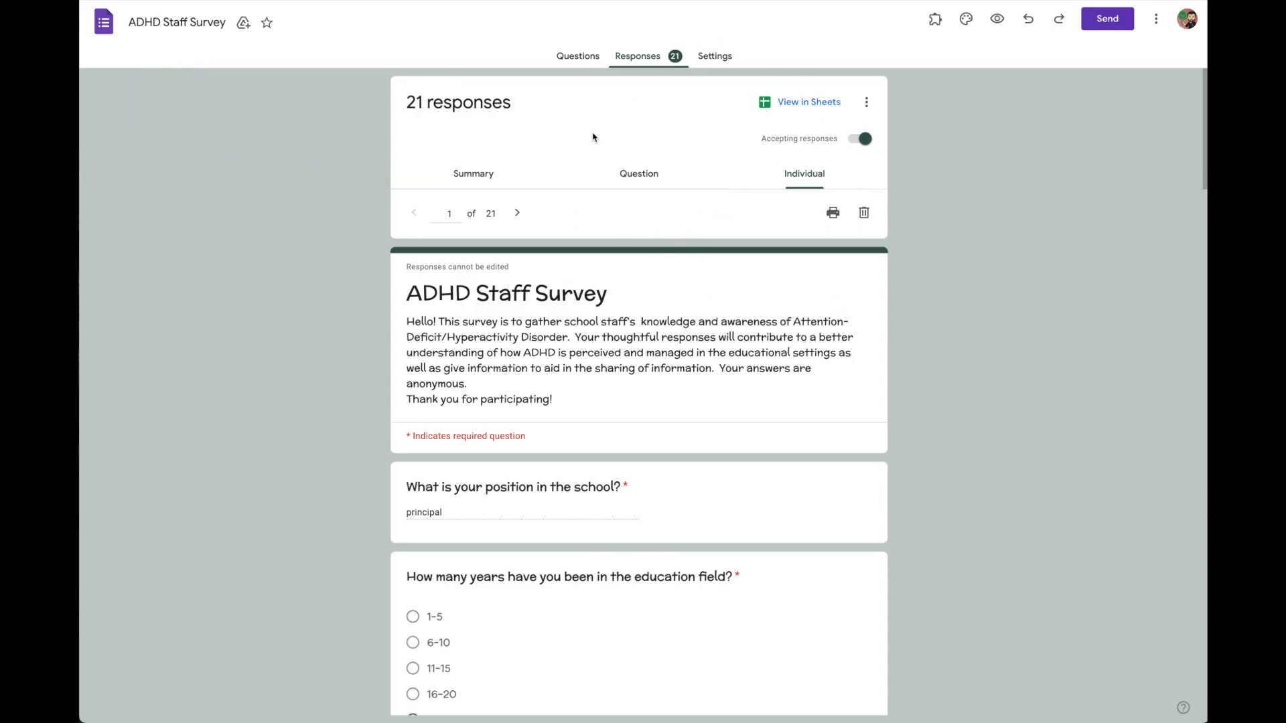
scroll("down", 3)
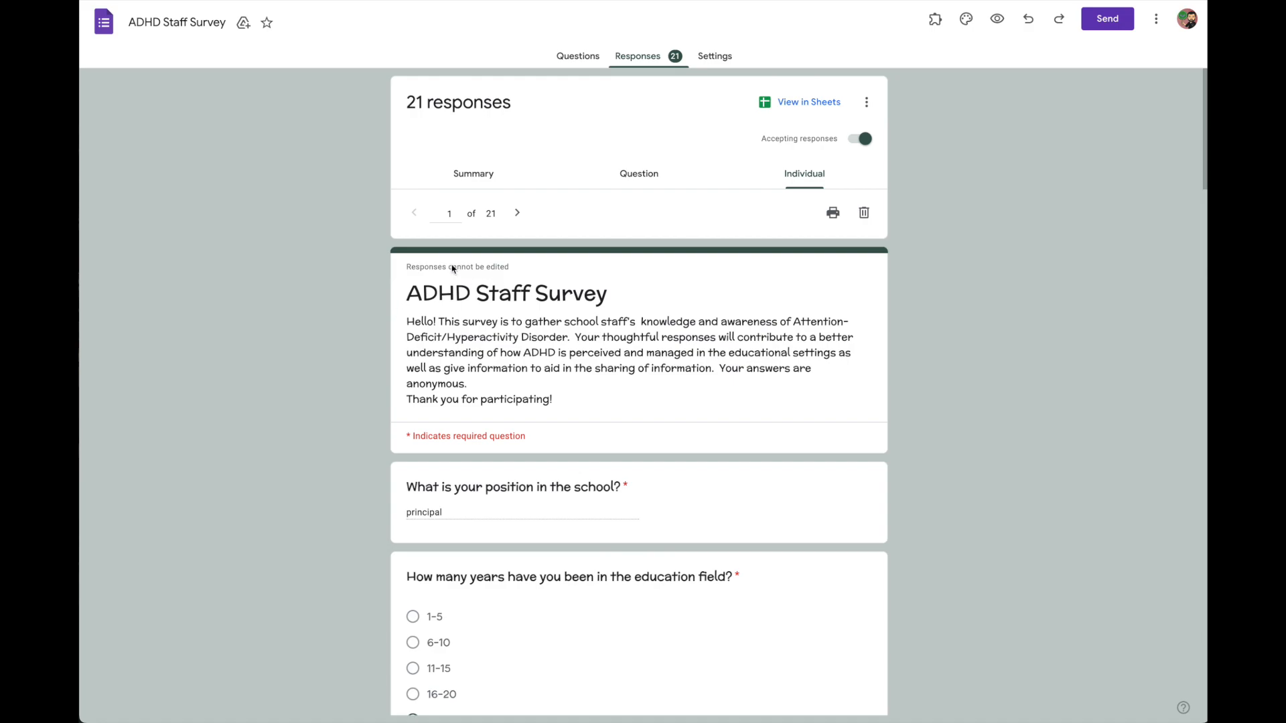
mouse_move(415, 123)
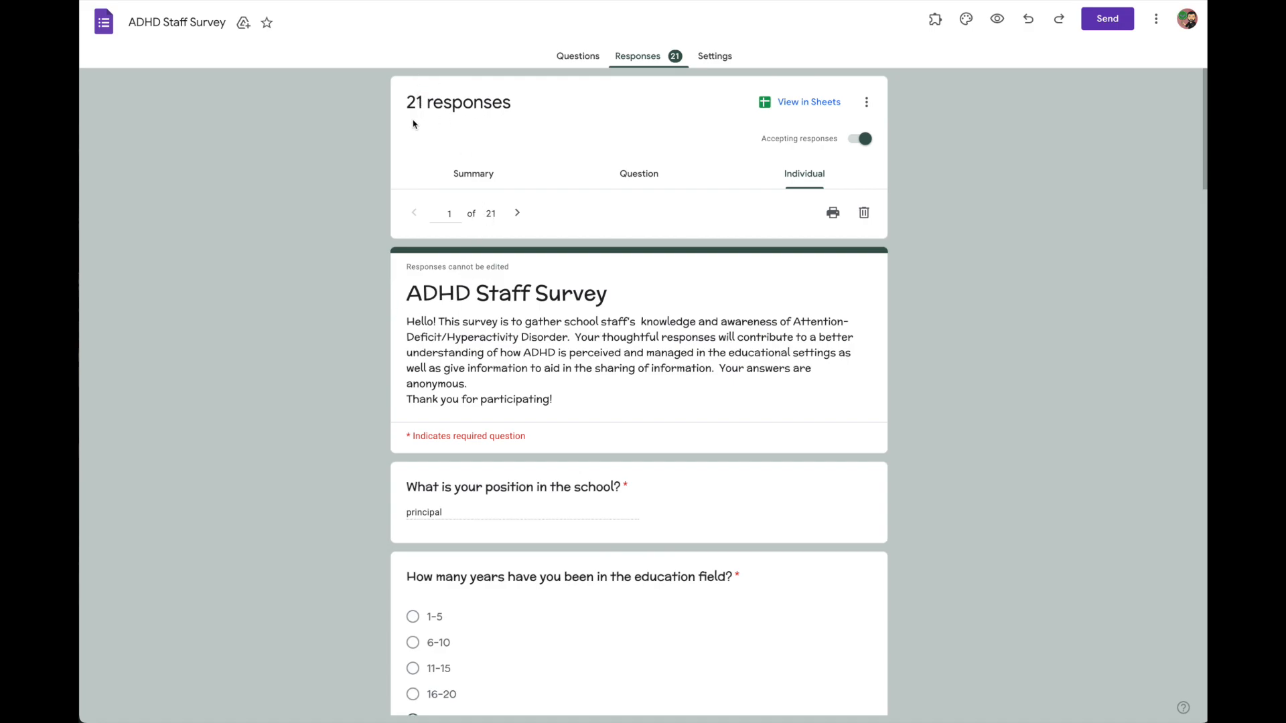
mouse_move(624, 147)
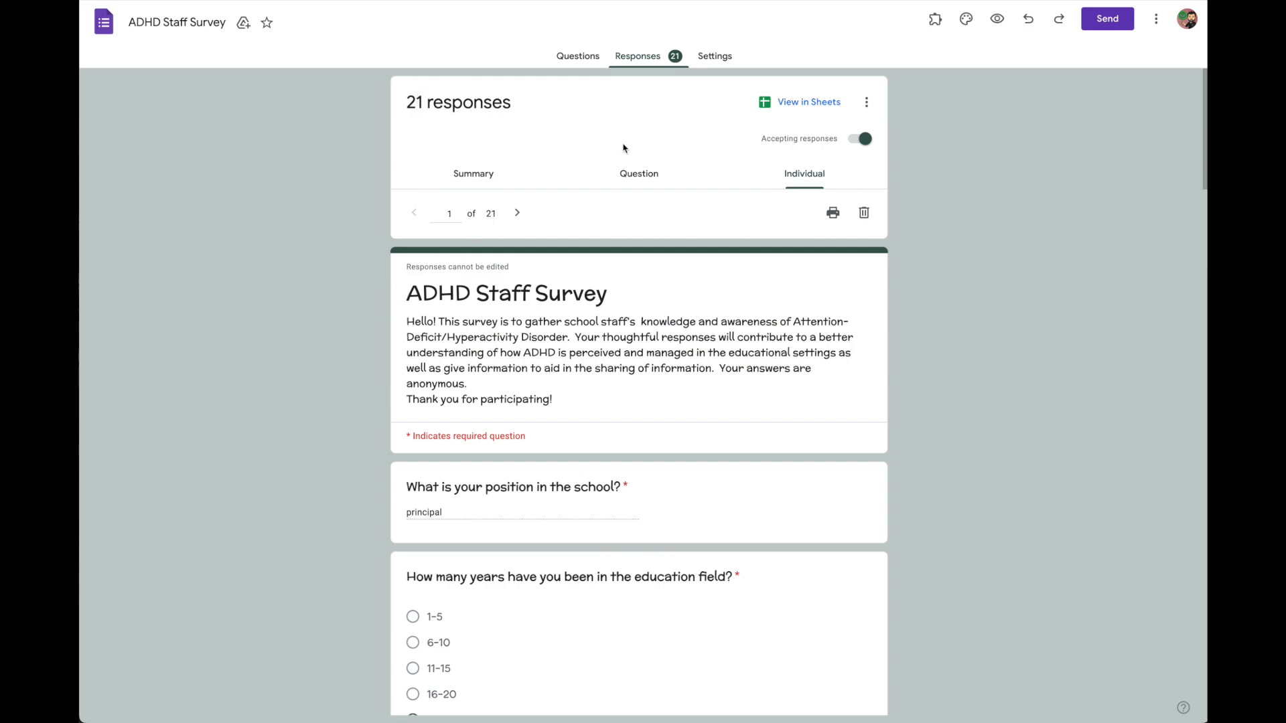
mouse_move(564, 122)
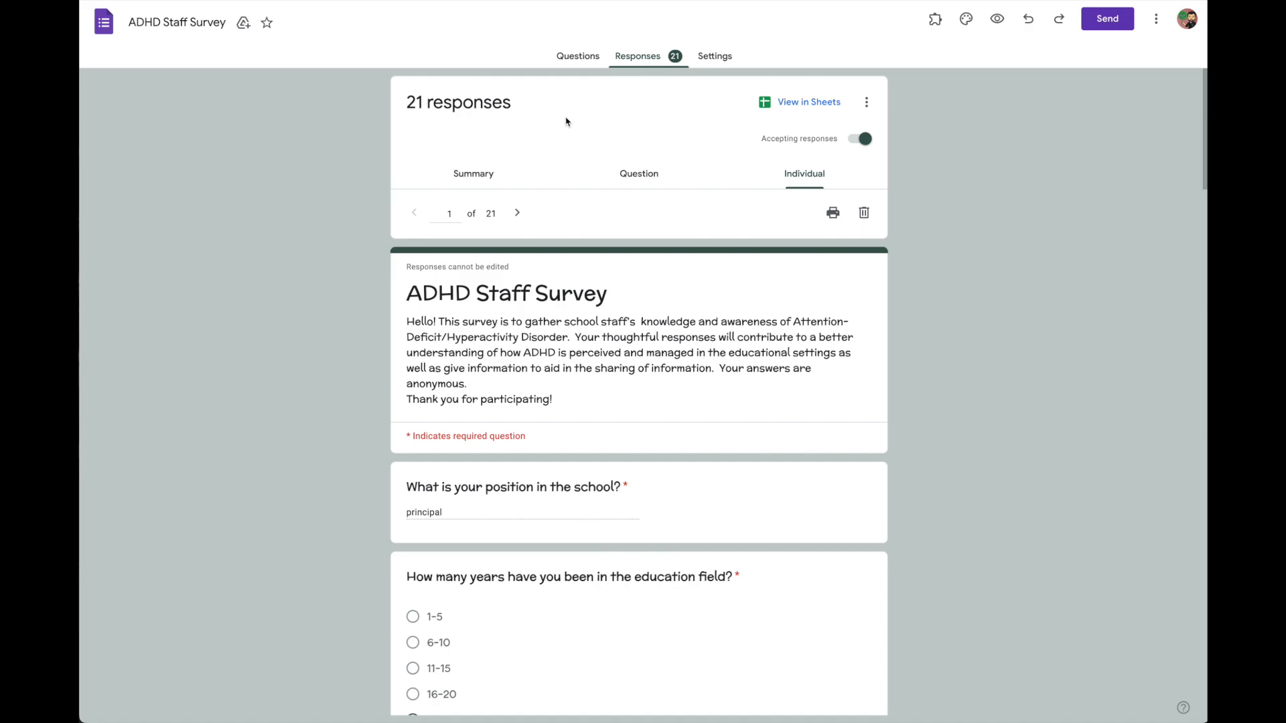
mouse_move(507, 102)
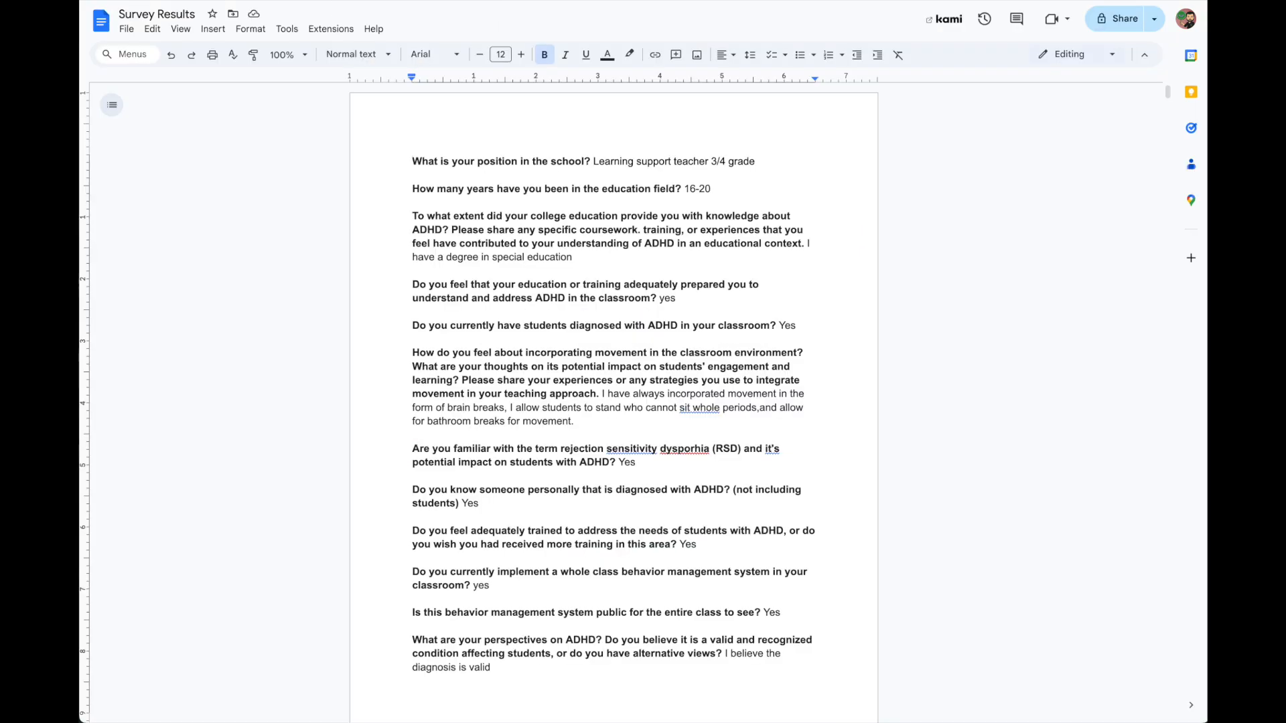
mouse_move(325, 225)
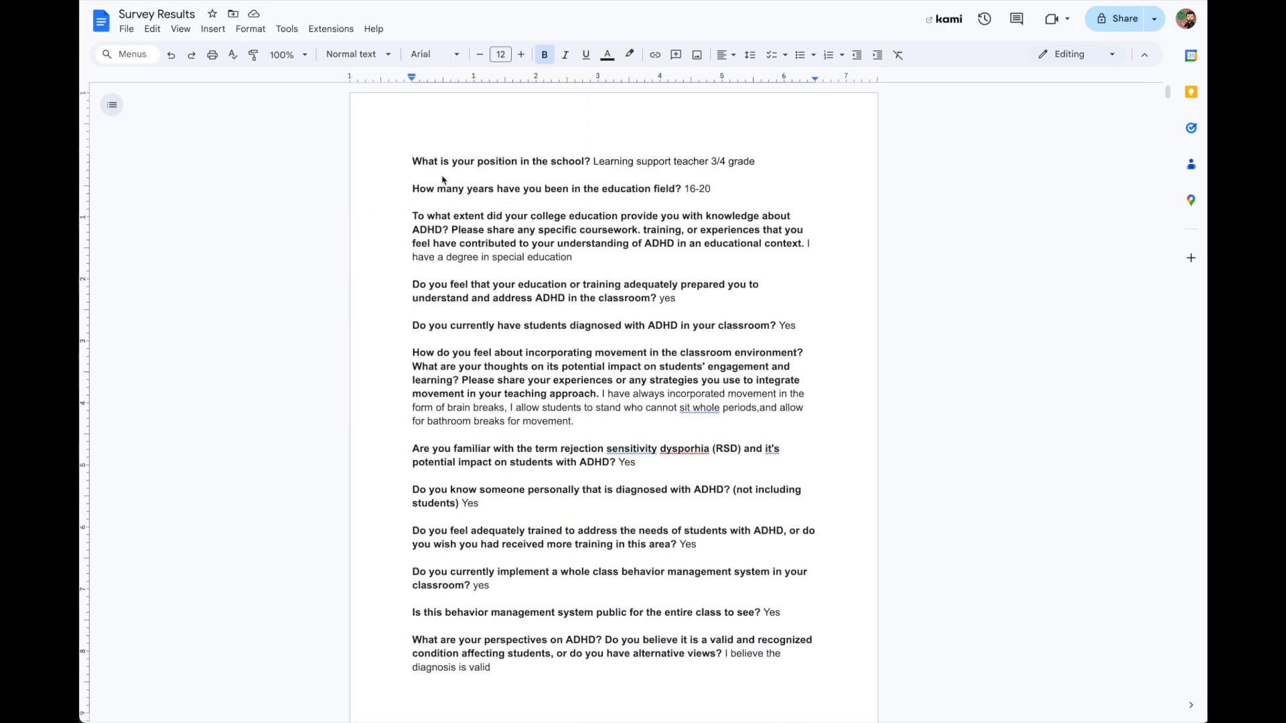
mouse_move(411, 180)
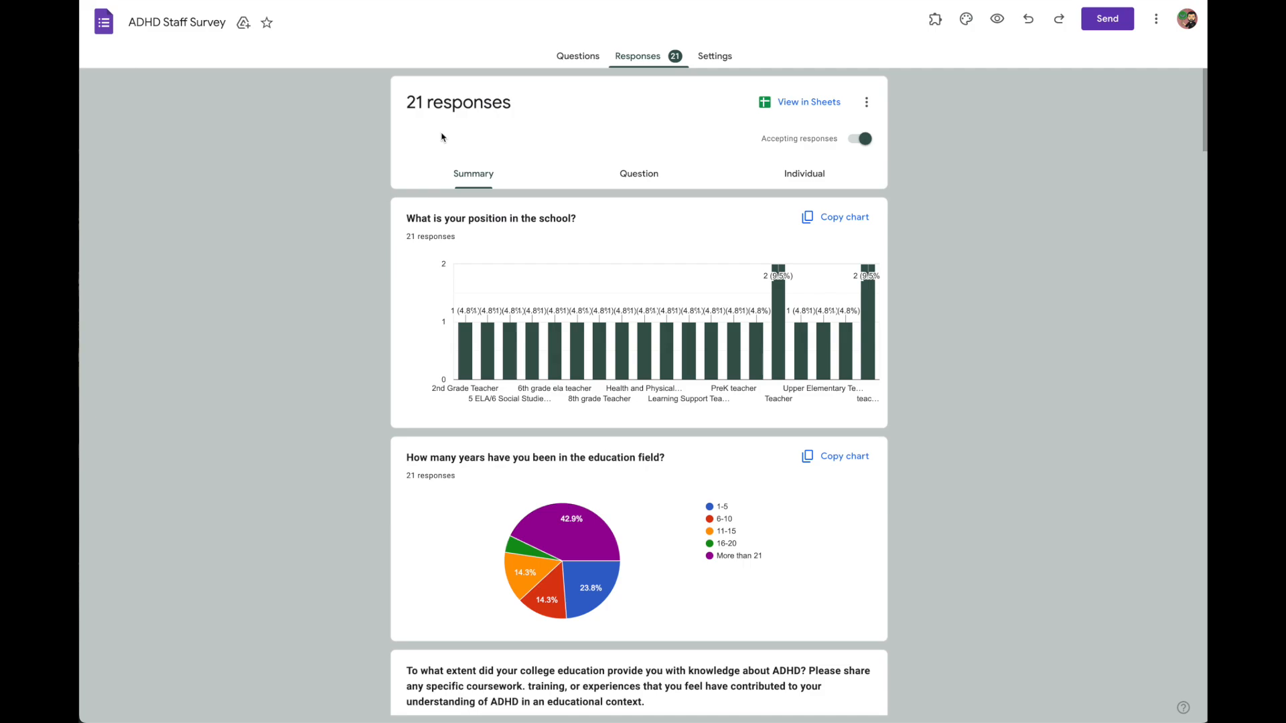
mouse_move(830, 106)
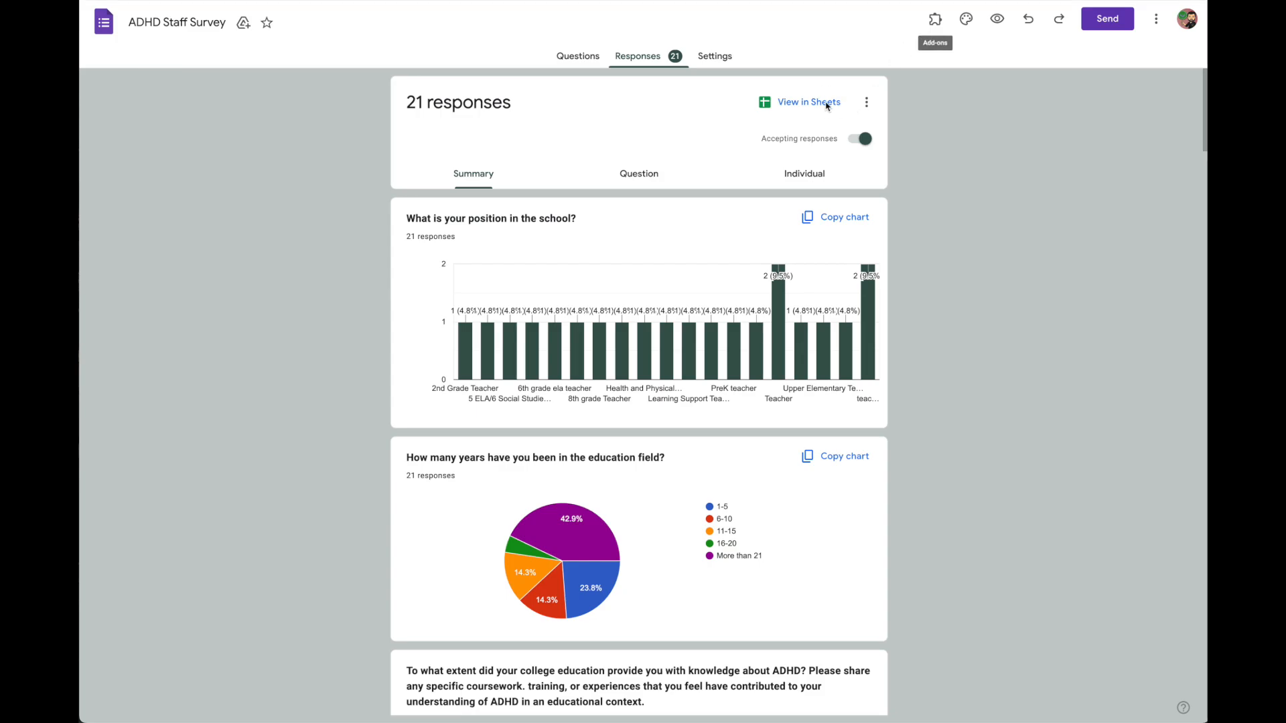
left_click(809, 102)
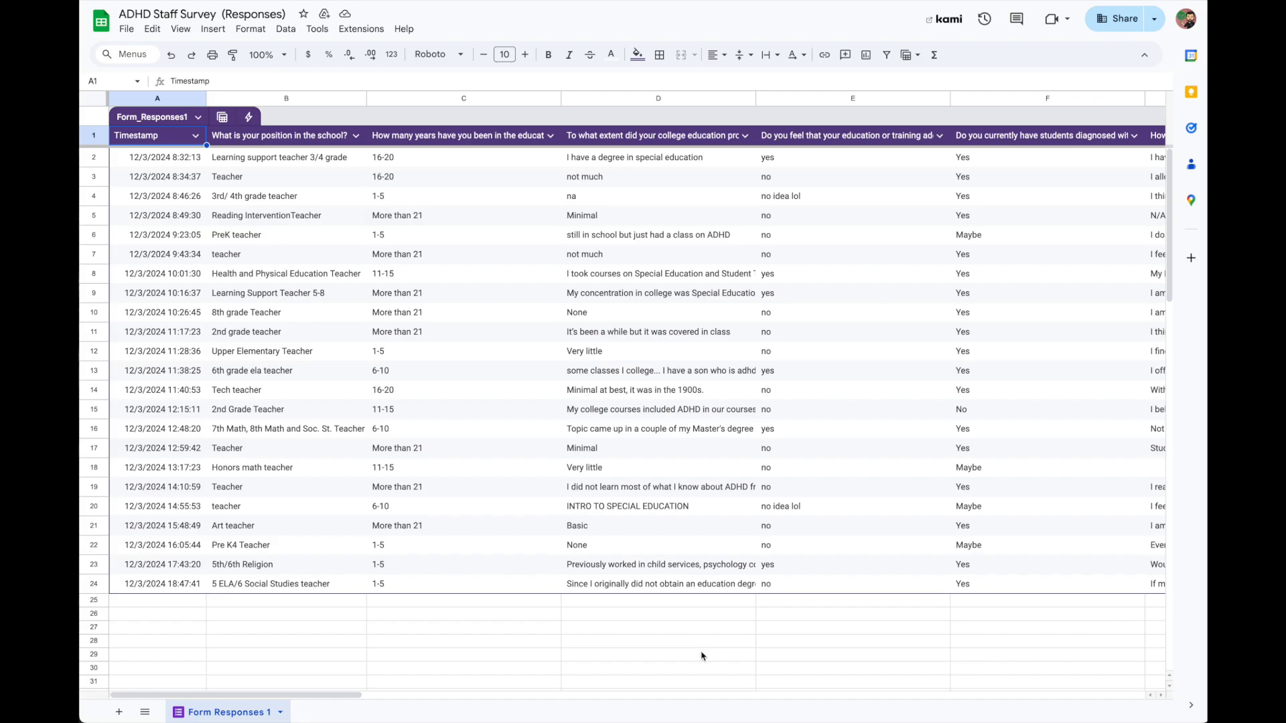
mouse_move(667, 674)
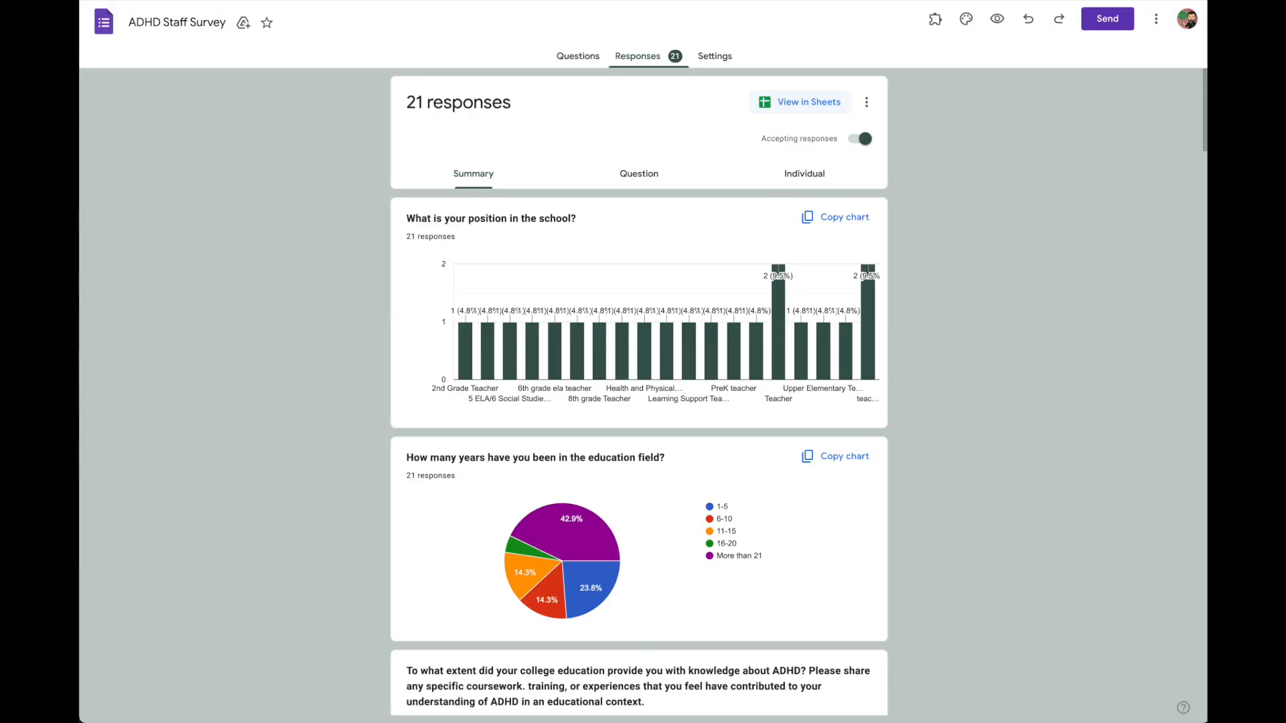
mouse_move(583, 61)
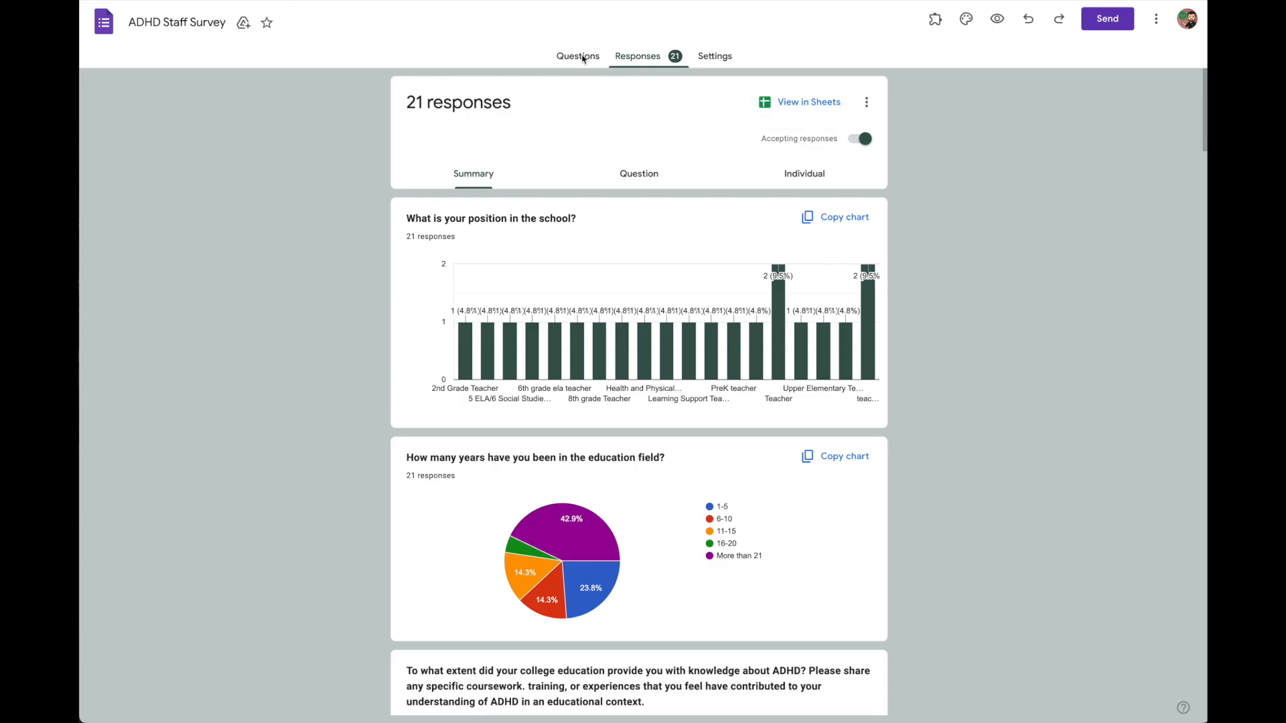
Show the ADHD Staff Survey's Questions view in the form editor
left_click(577, 57)
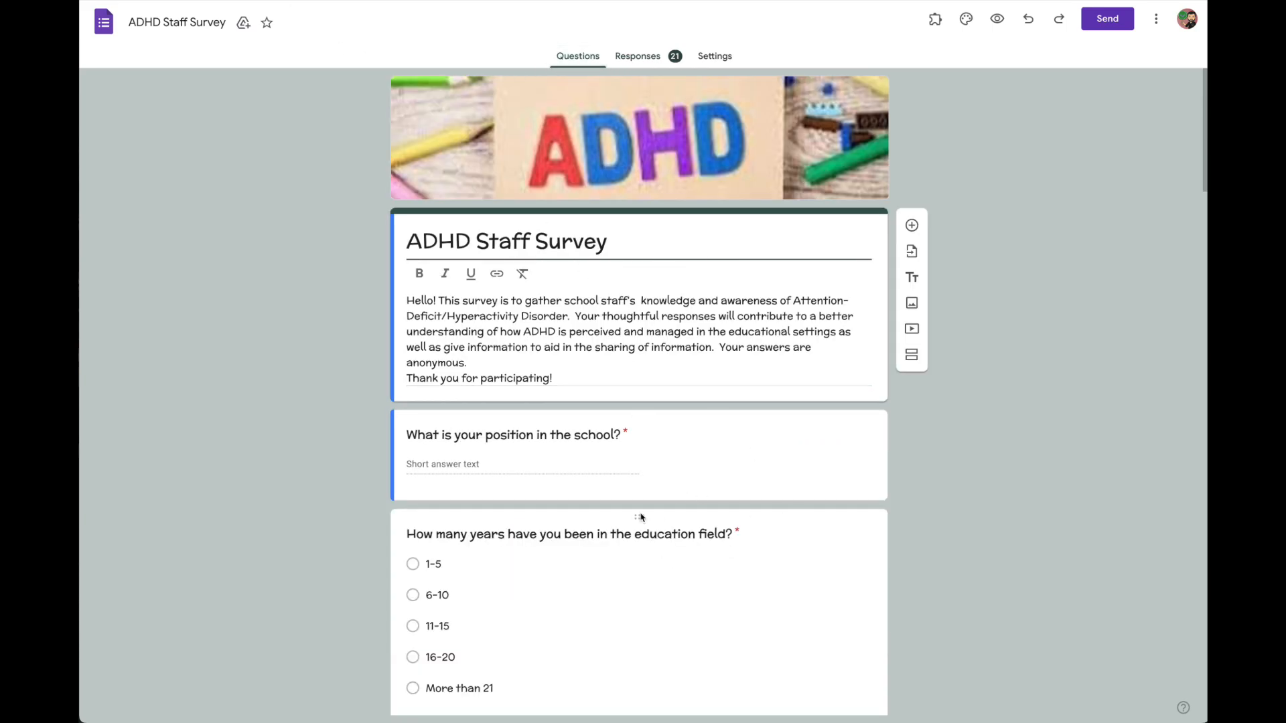
left_click(512, 434)
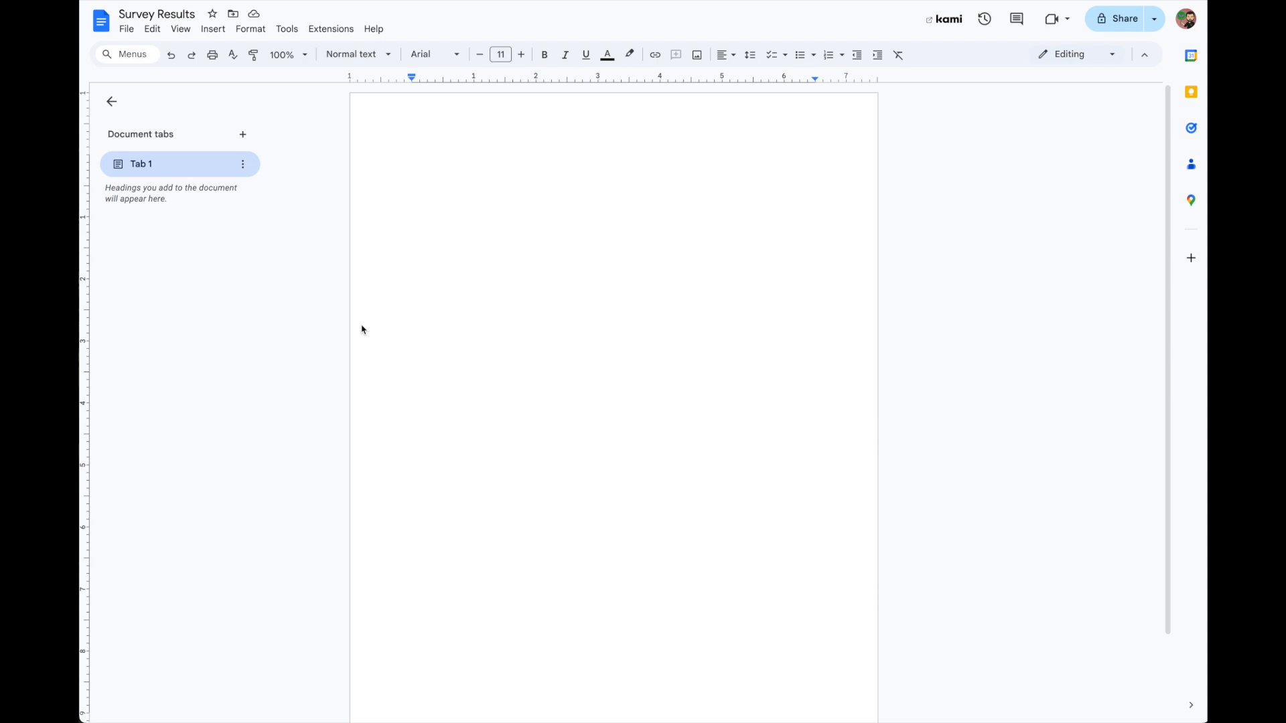
List the survey questions as <<...>> placeholders, e.g. <<How many years have you been in the education field?>>
type("<<")
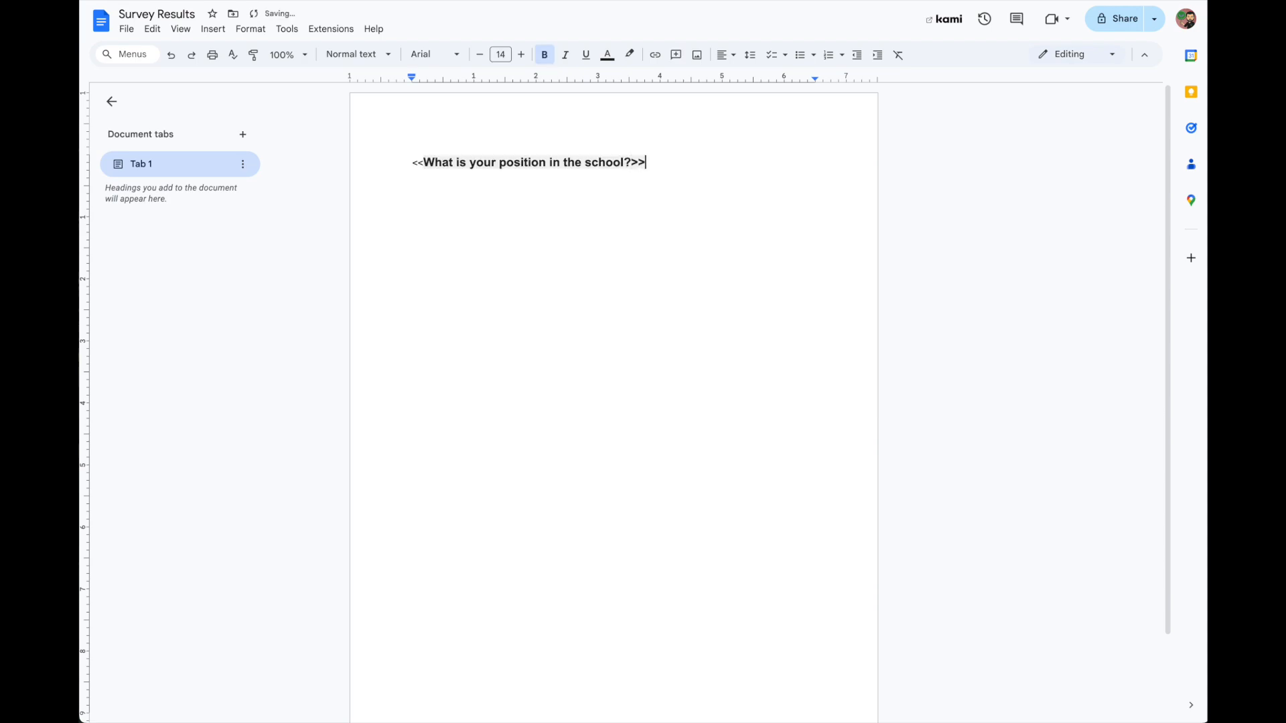
key("Enter")
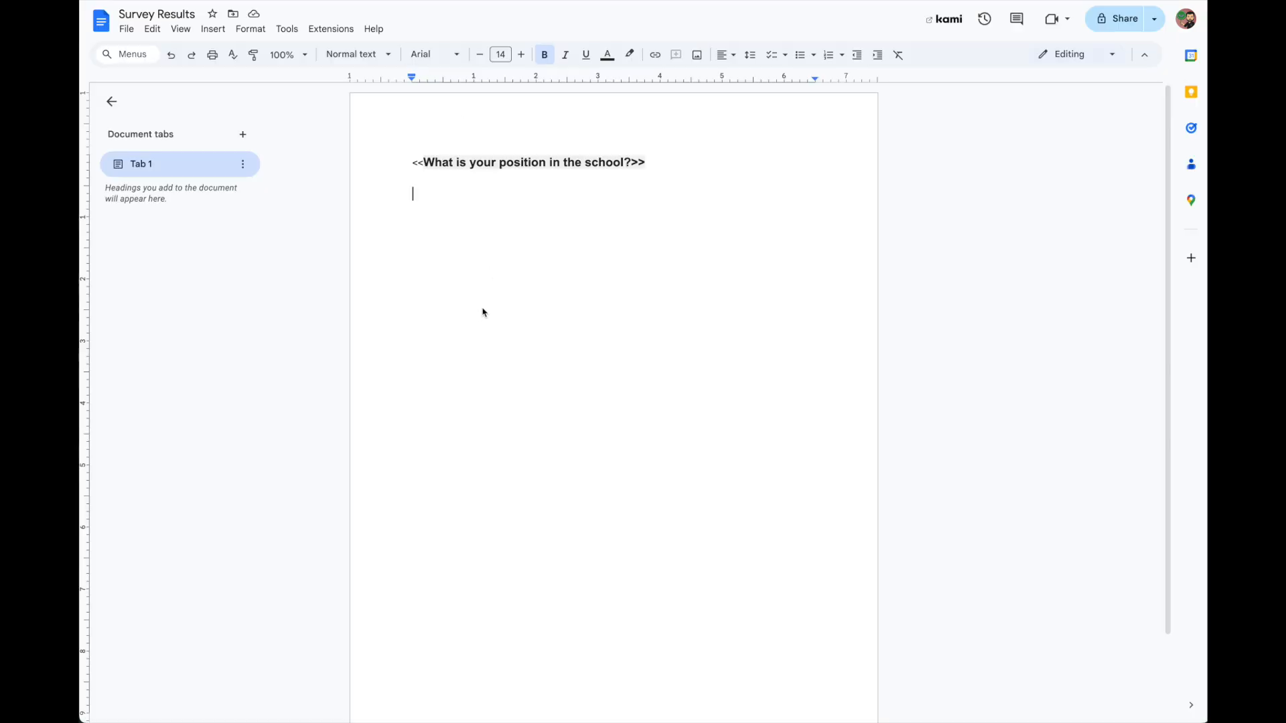
type("<<How many years have you been in the education field?")
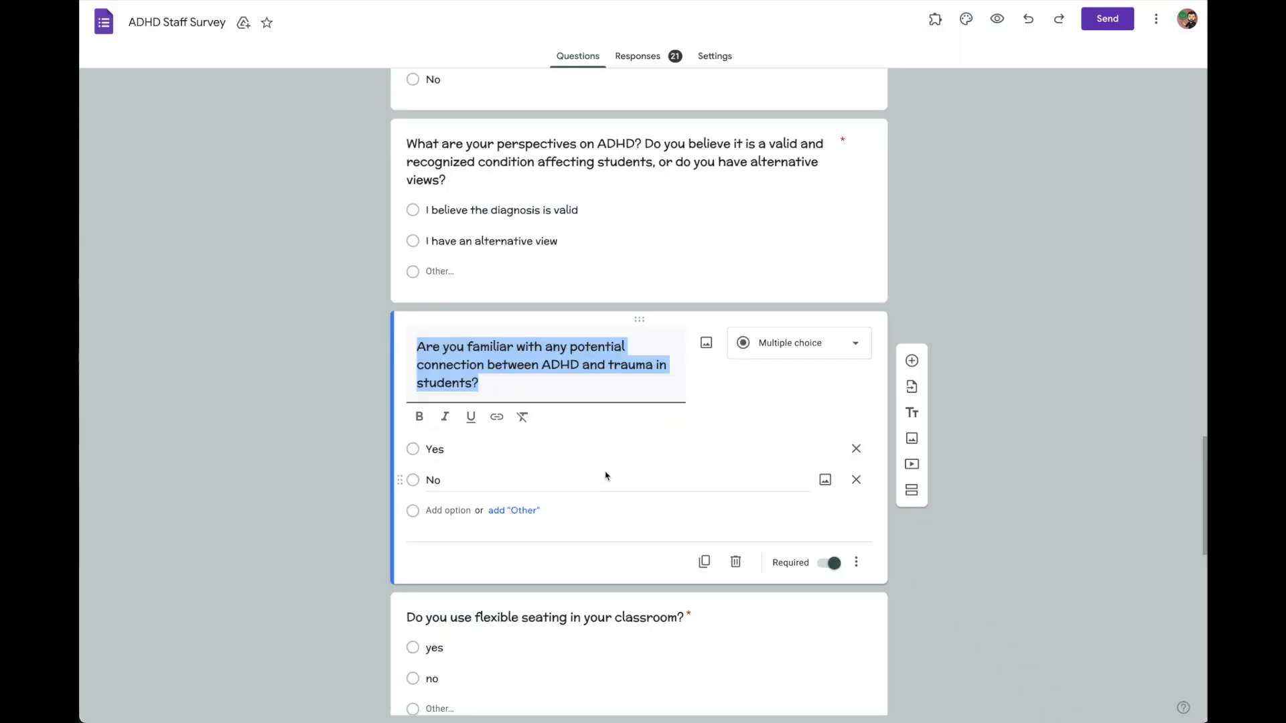
scroll("down", 3)
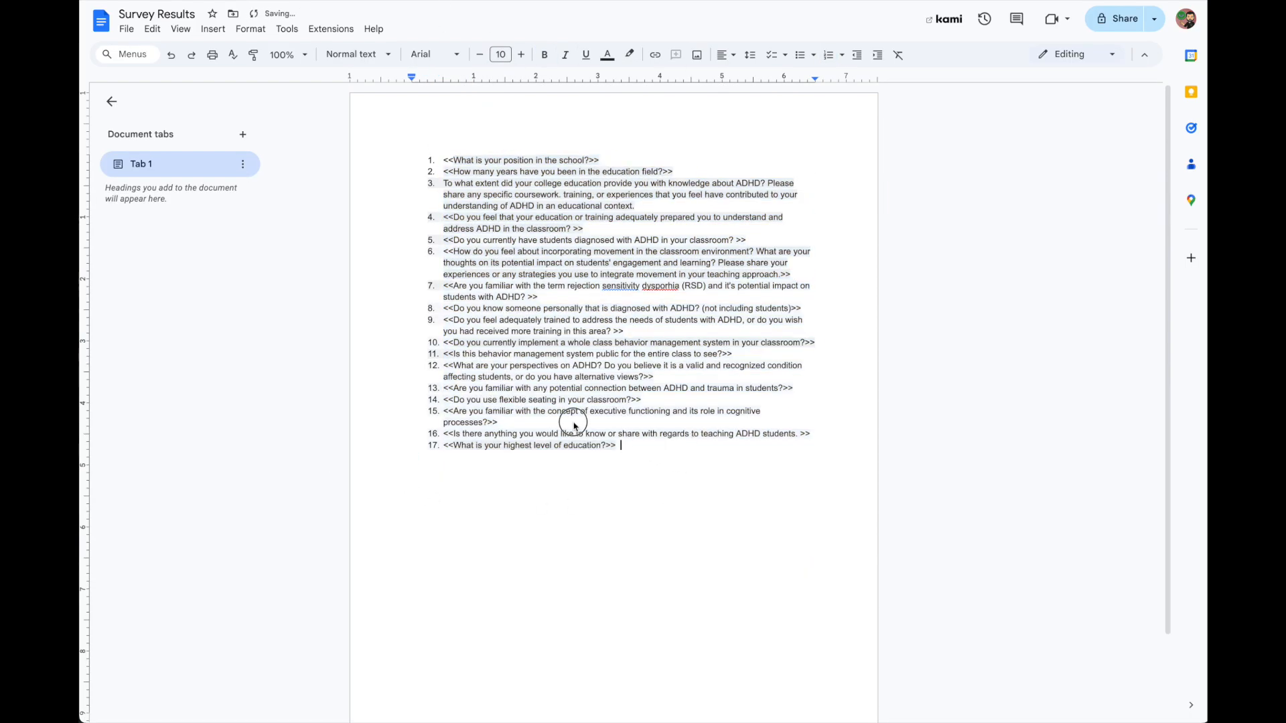
Clear the highlight colour from the whole placeholder list and enlarge it to 12 pt
left_click(630, 54)
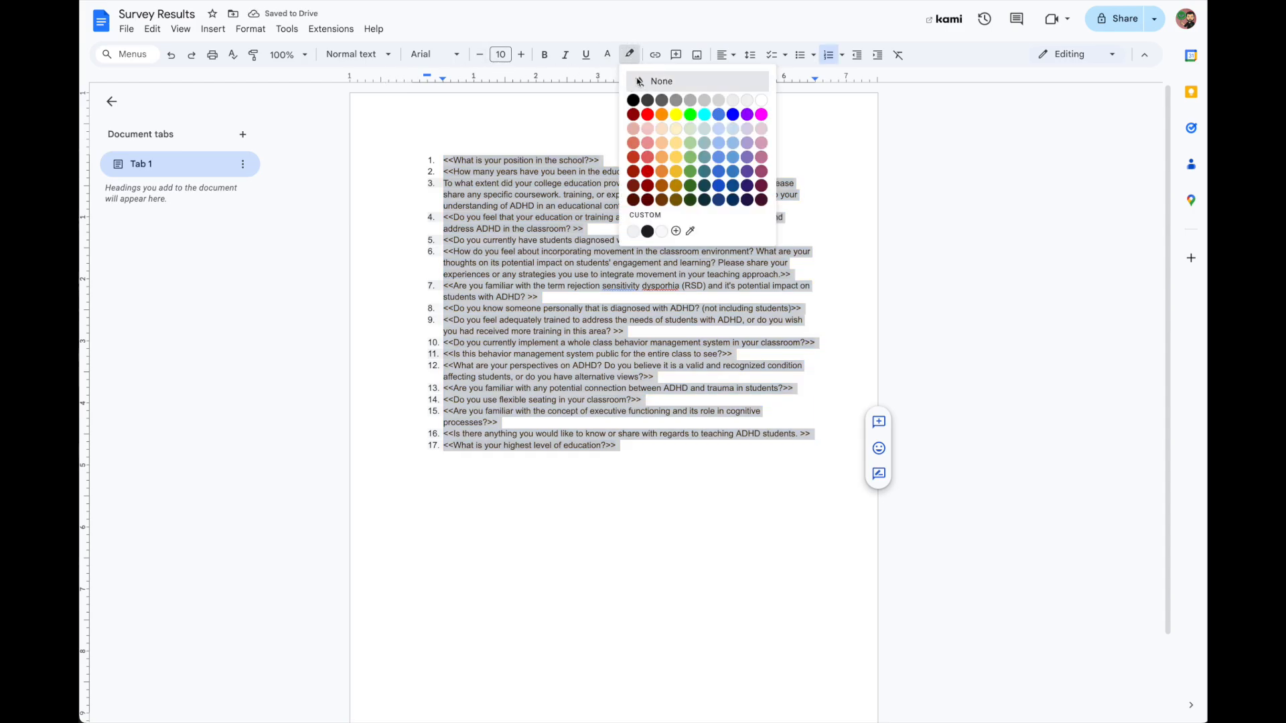
left_click(662, 80)
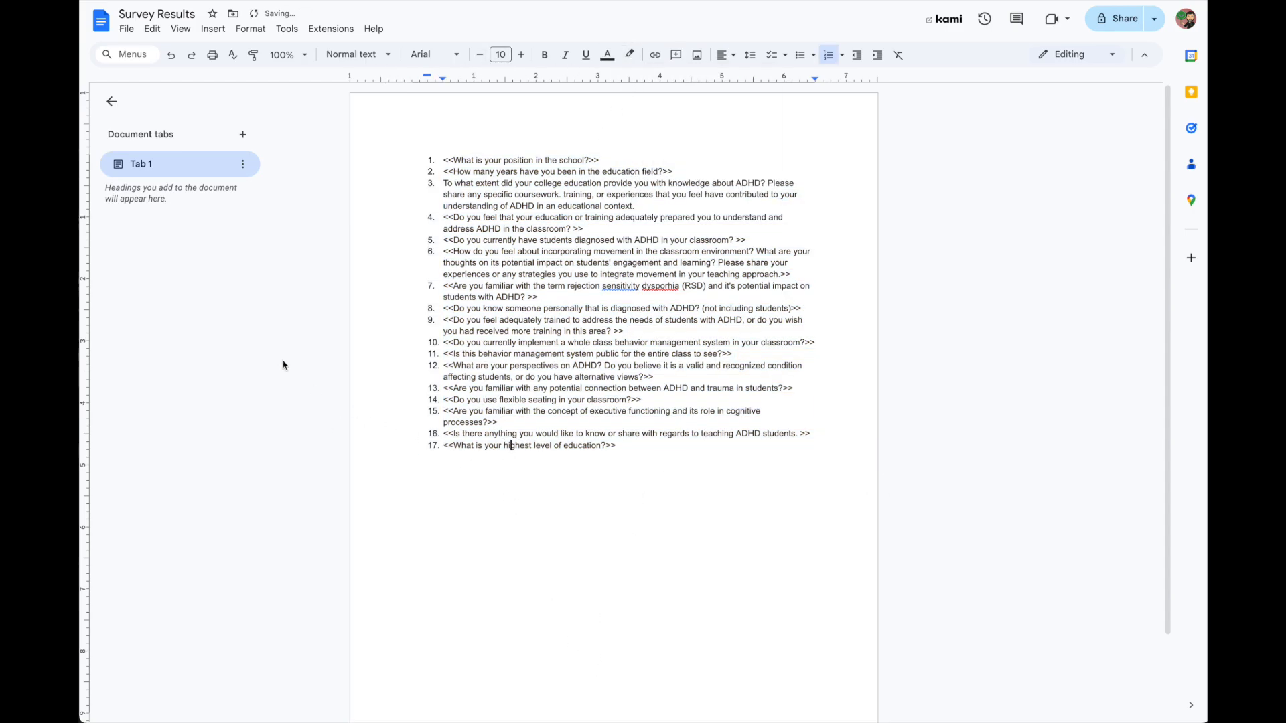
key("ctrl+a")
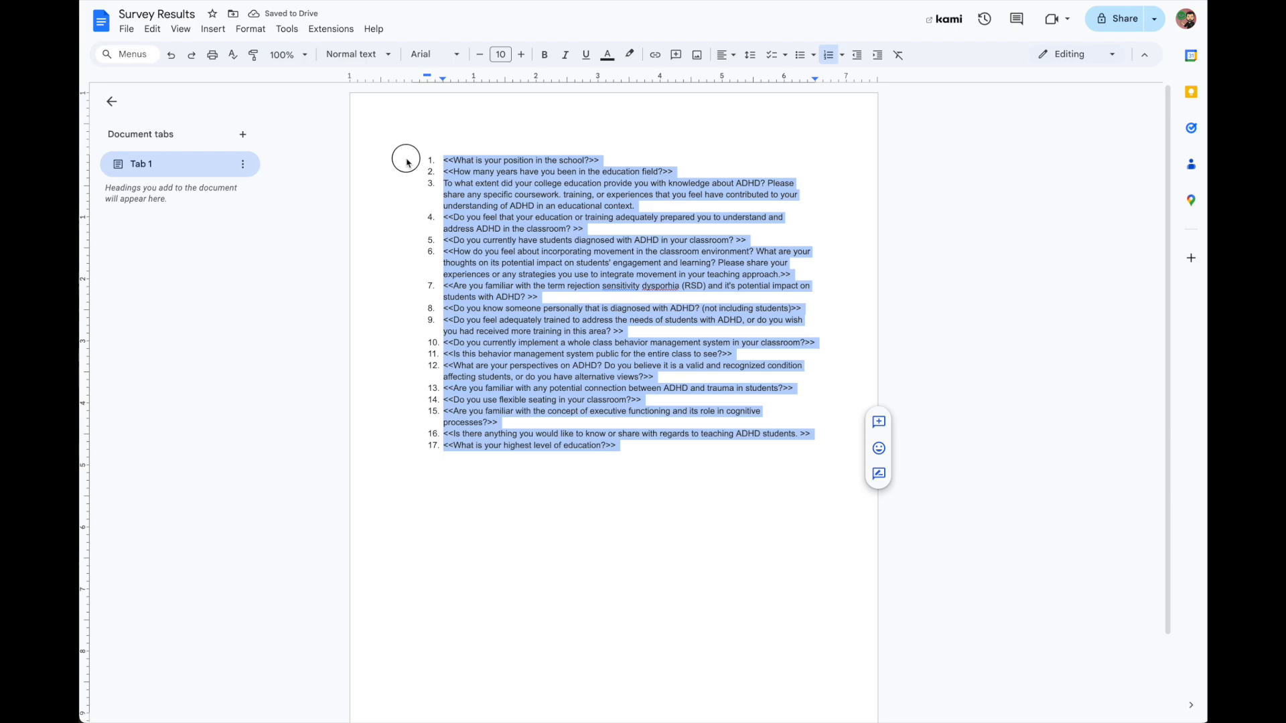
left_click(522, 54)
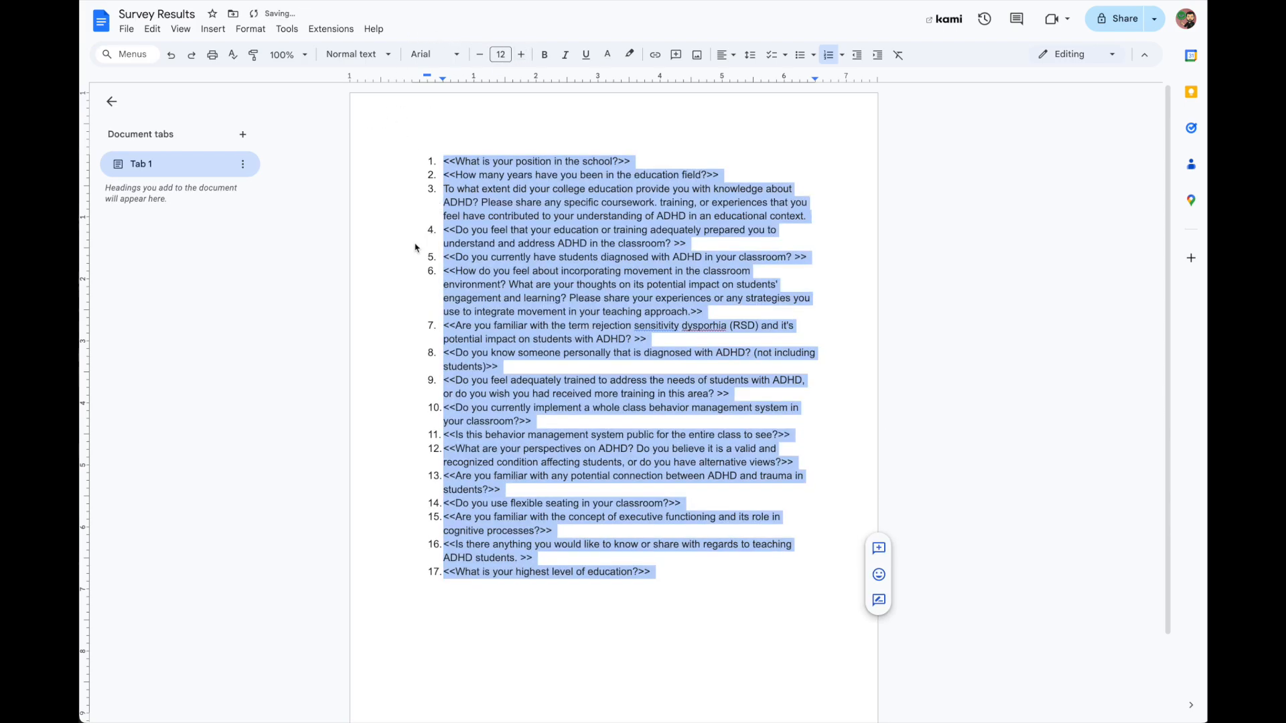
left_click(453, 161)
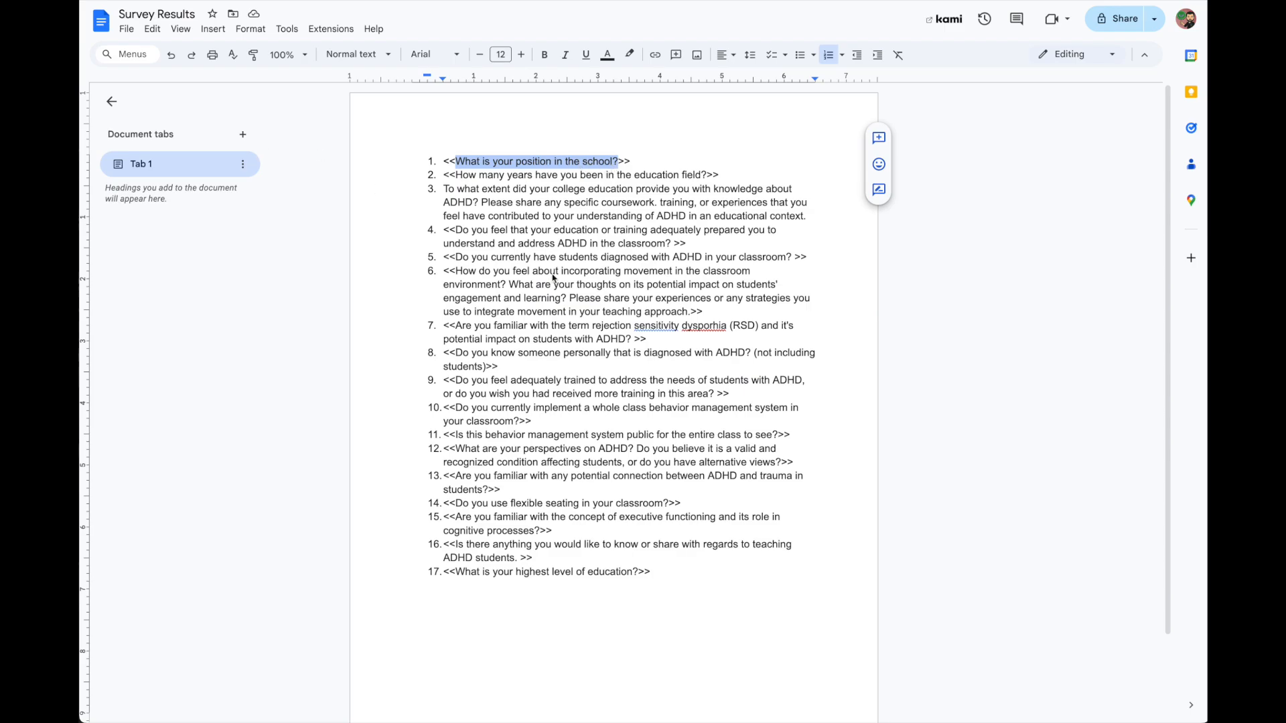
mouse_move(444, 164)
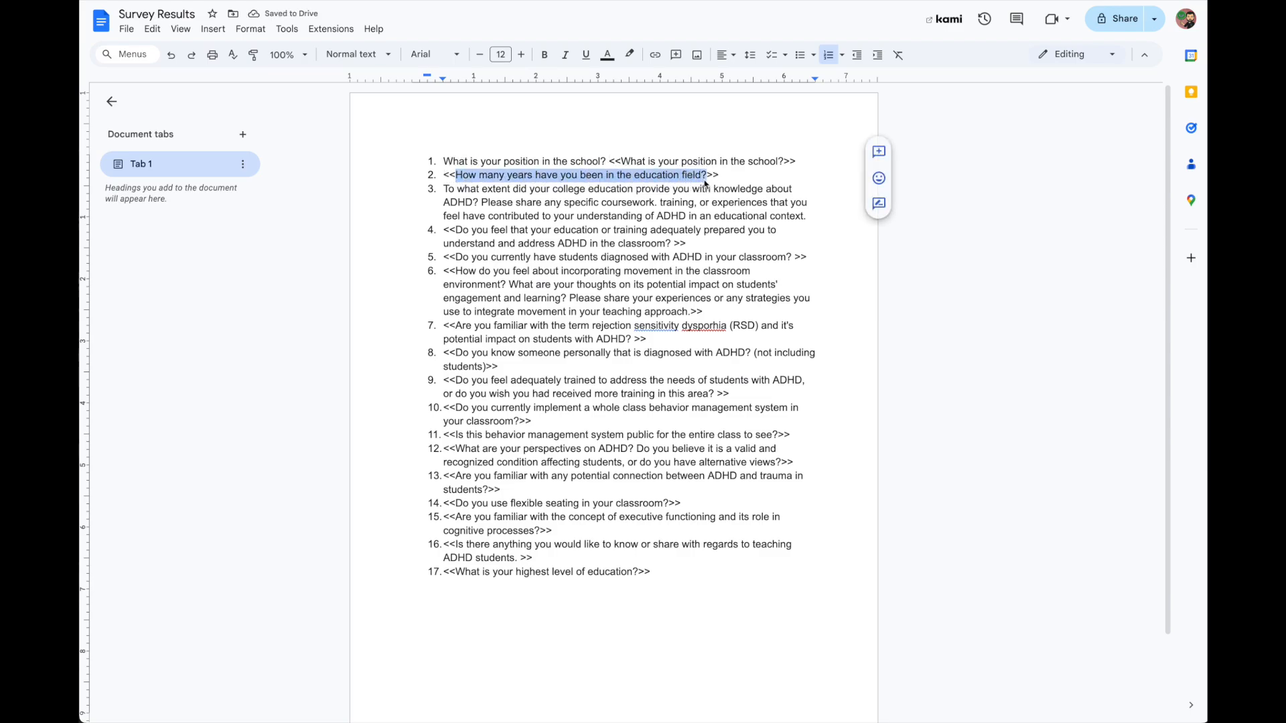
Add 'How many years have you been in the education field?' as plain text before its placeholder
left_click(445, 174)
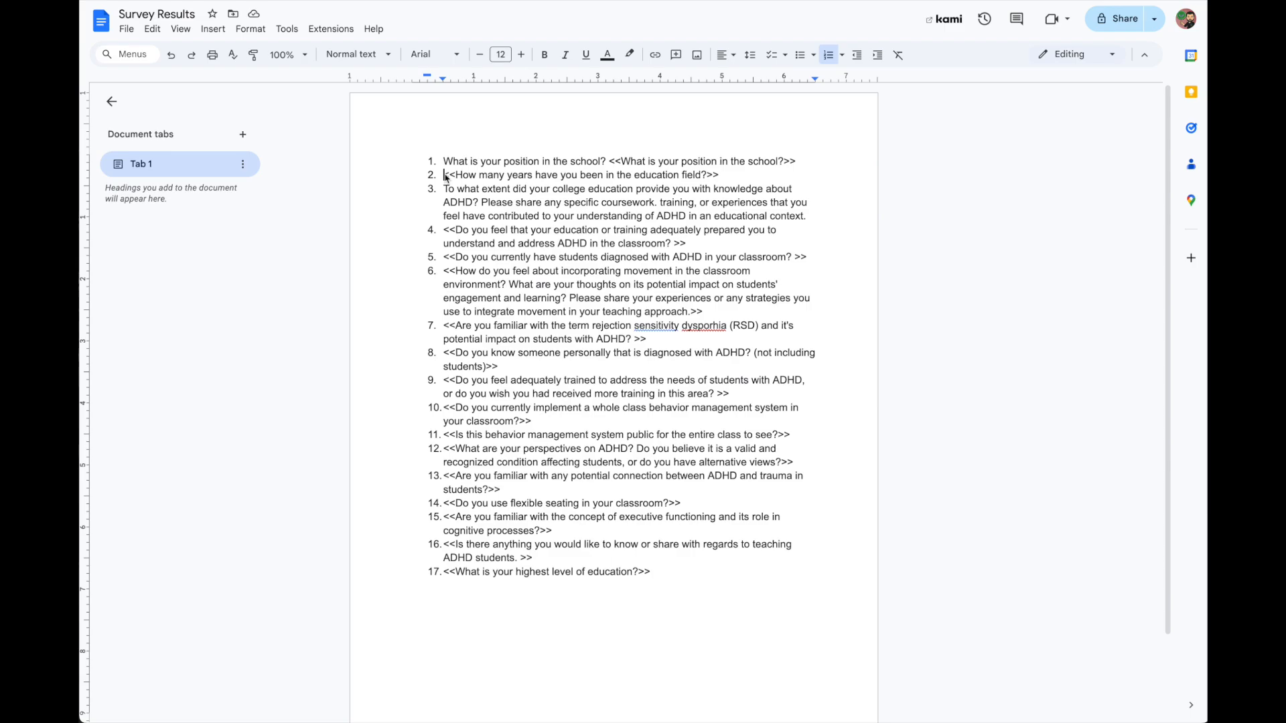
type("How many years have you been in the education field?")
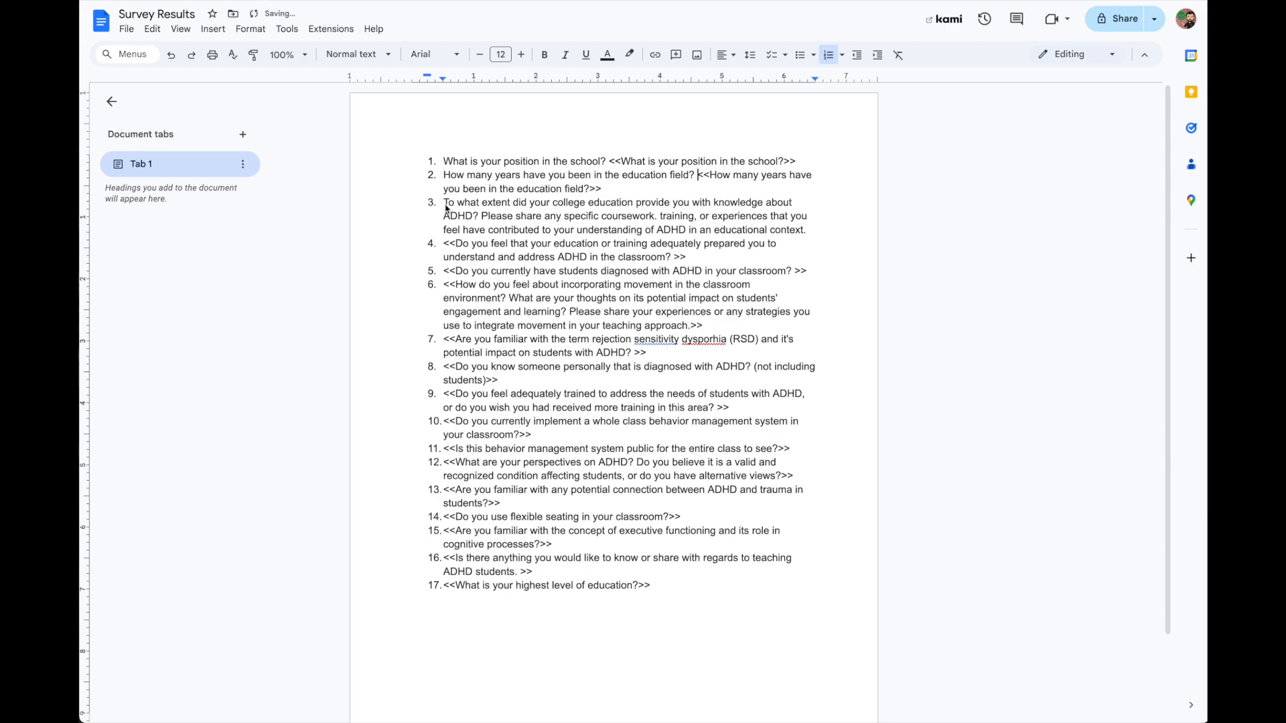
mouse_move(542, 193)
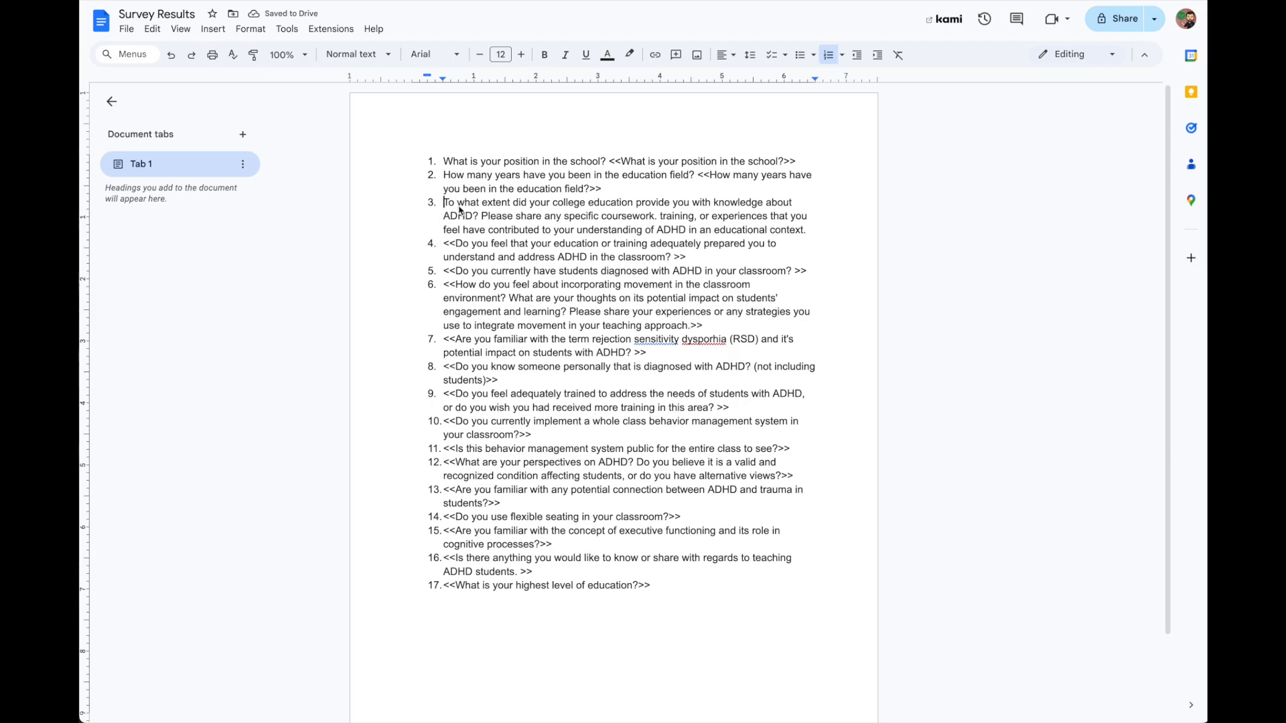
type("<<")
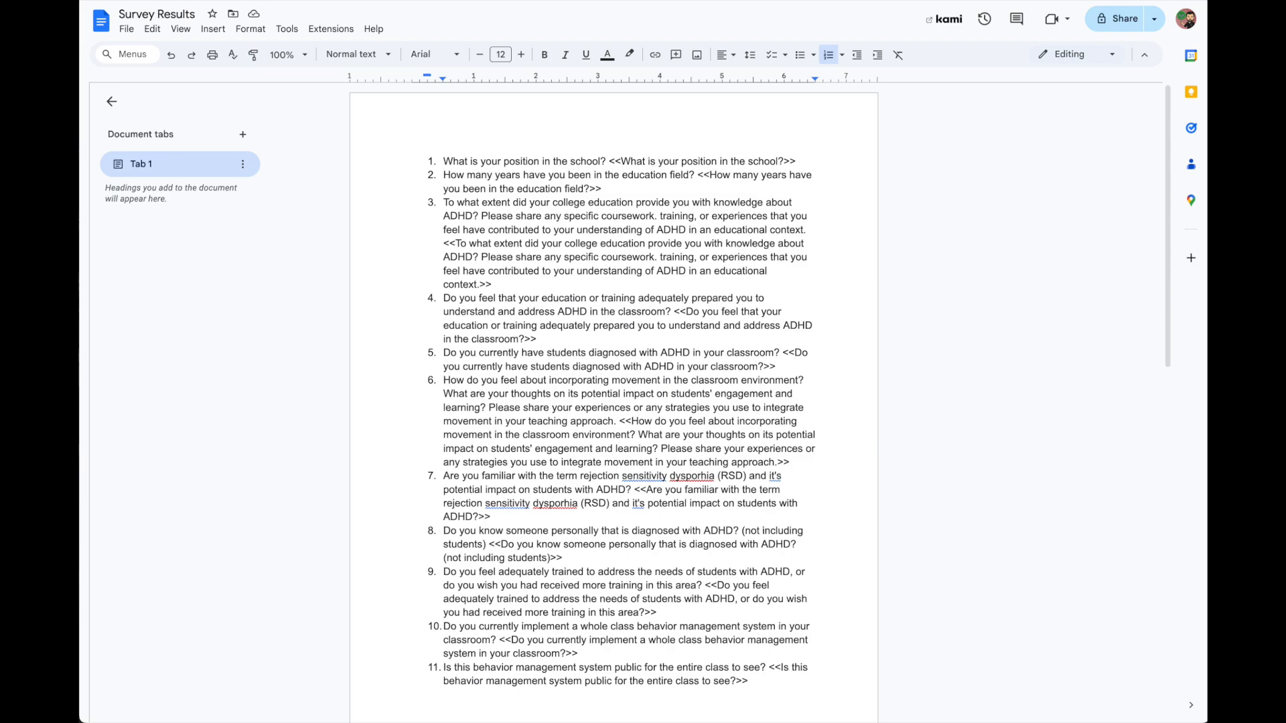
scroll("down", 3)
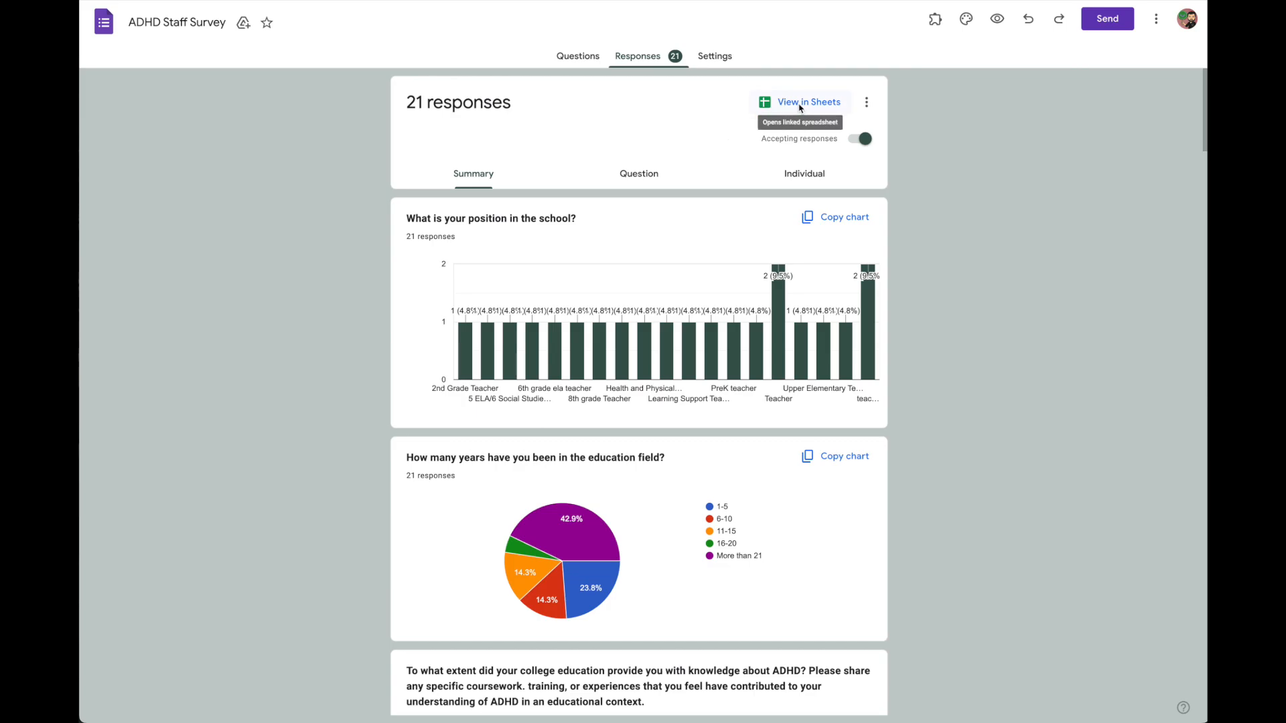
Open the linked responses spreadsheet and bring up the add-ons marketplace
left_click(806, 102)
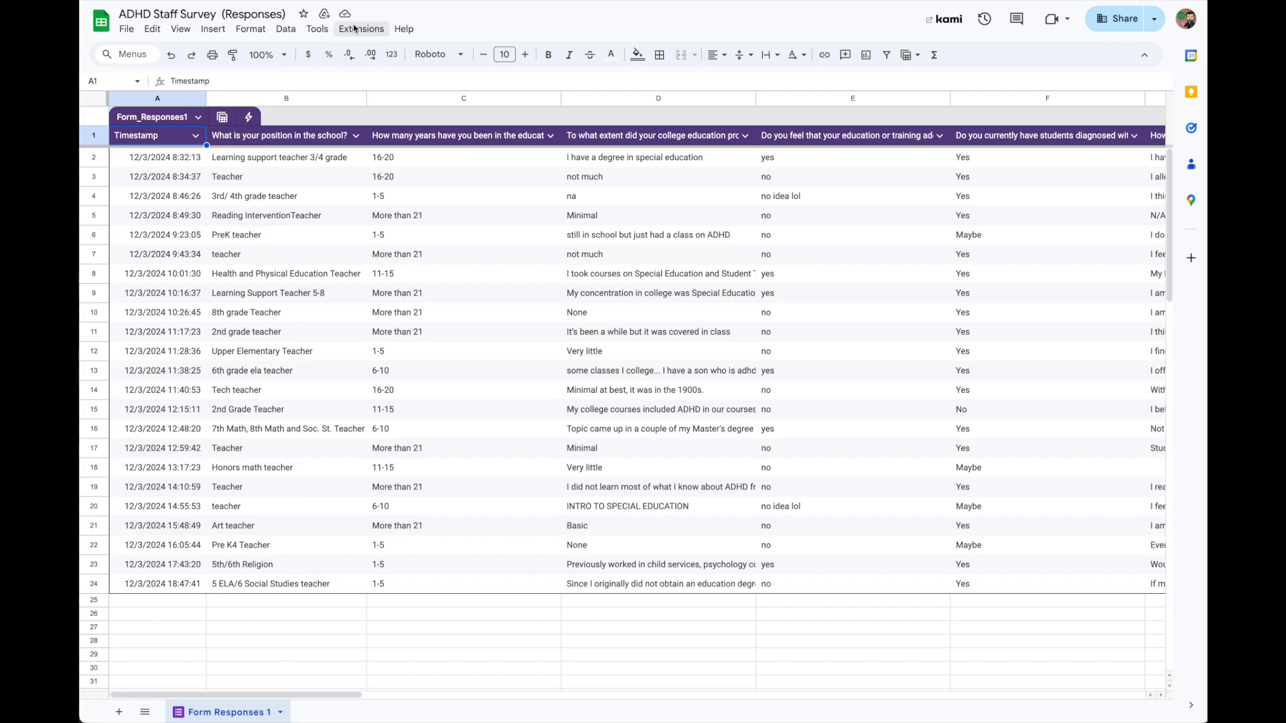
left_click(360, 30)
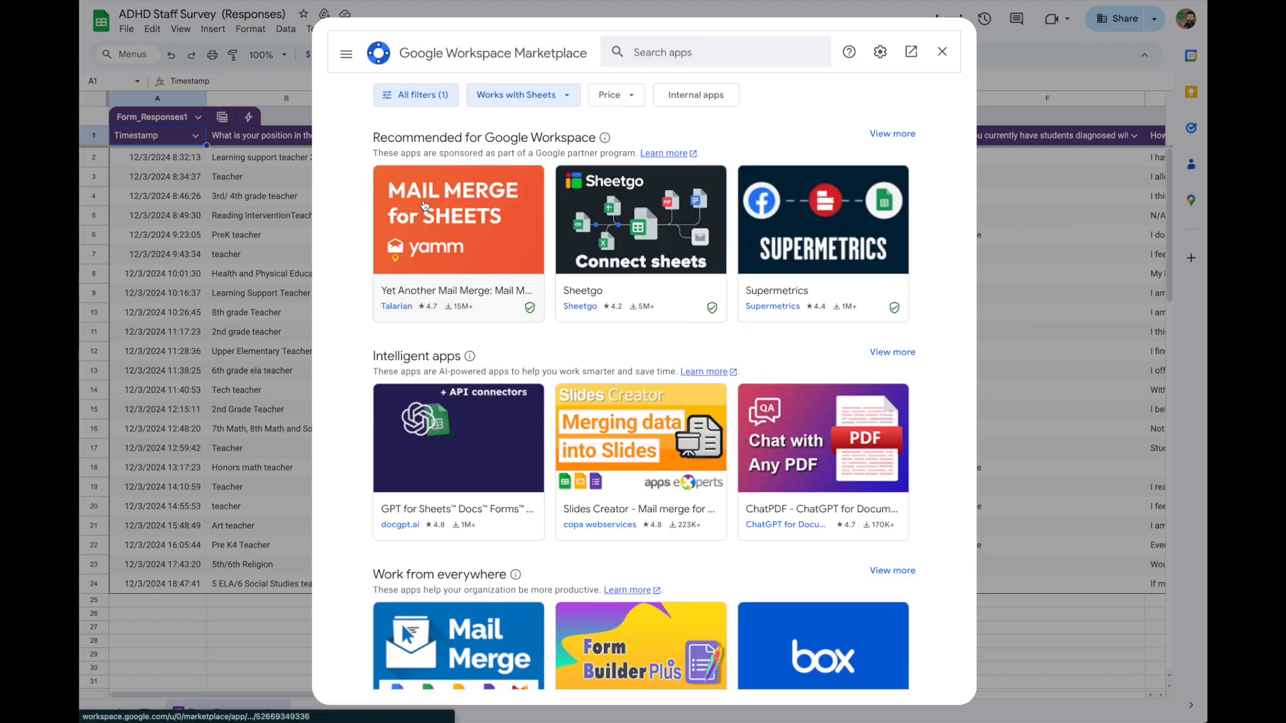
Search the Marketplace for Autocrat, confirm it is installed, and close the Marketplace
type("aut")
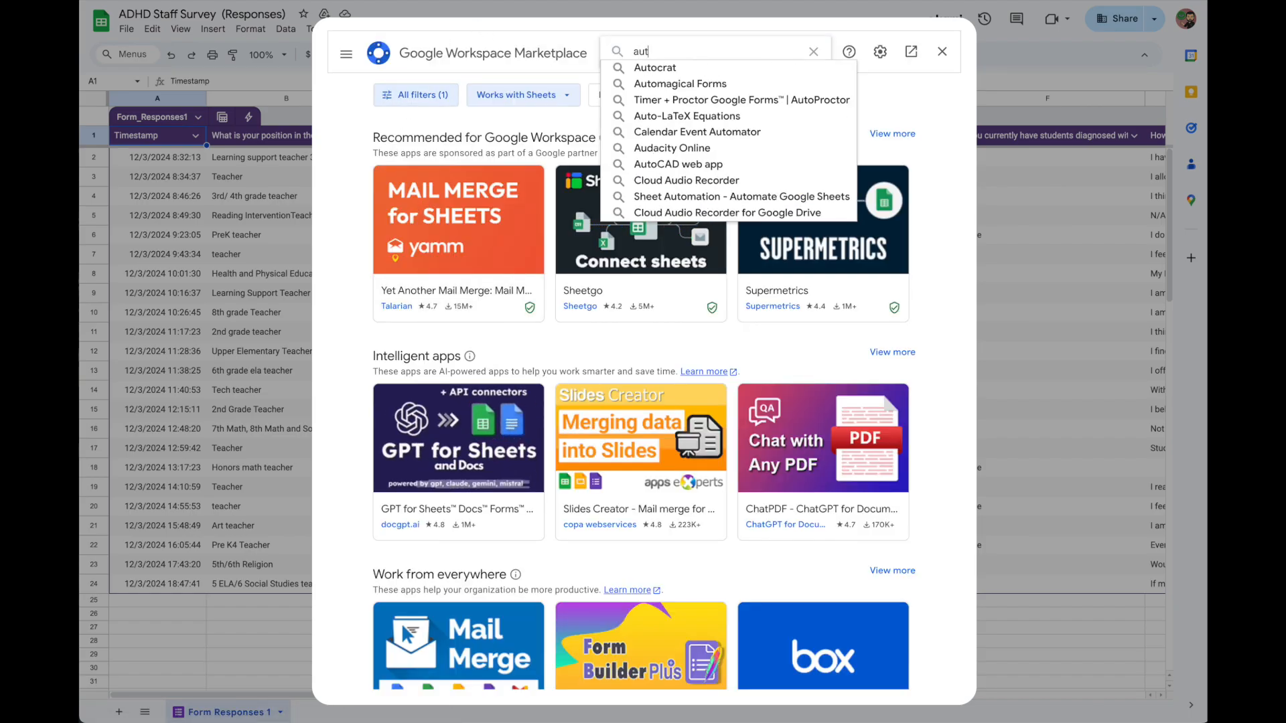
left_click(654, 67)
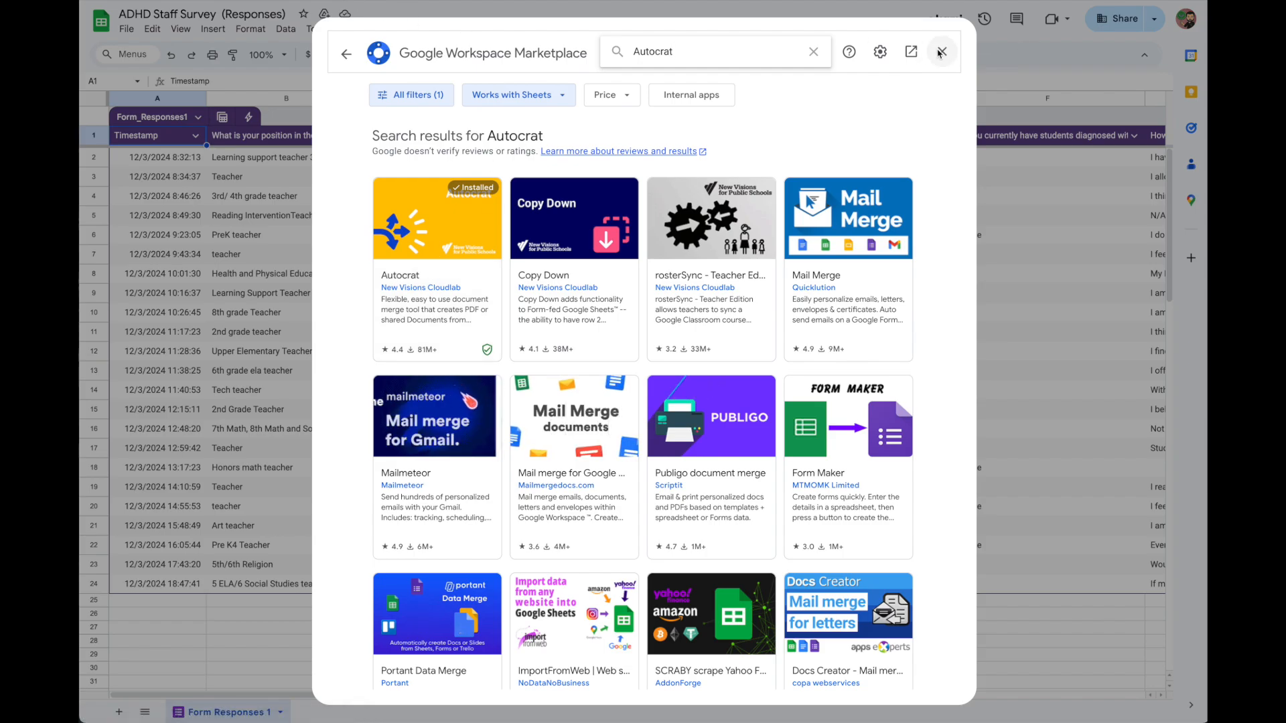
left_click(942, 51)
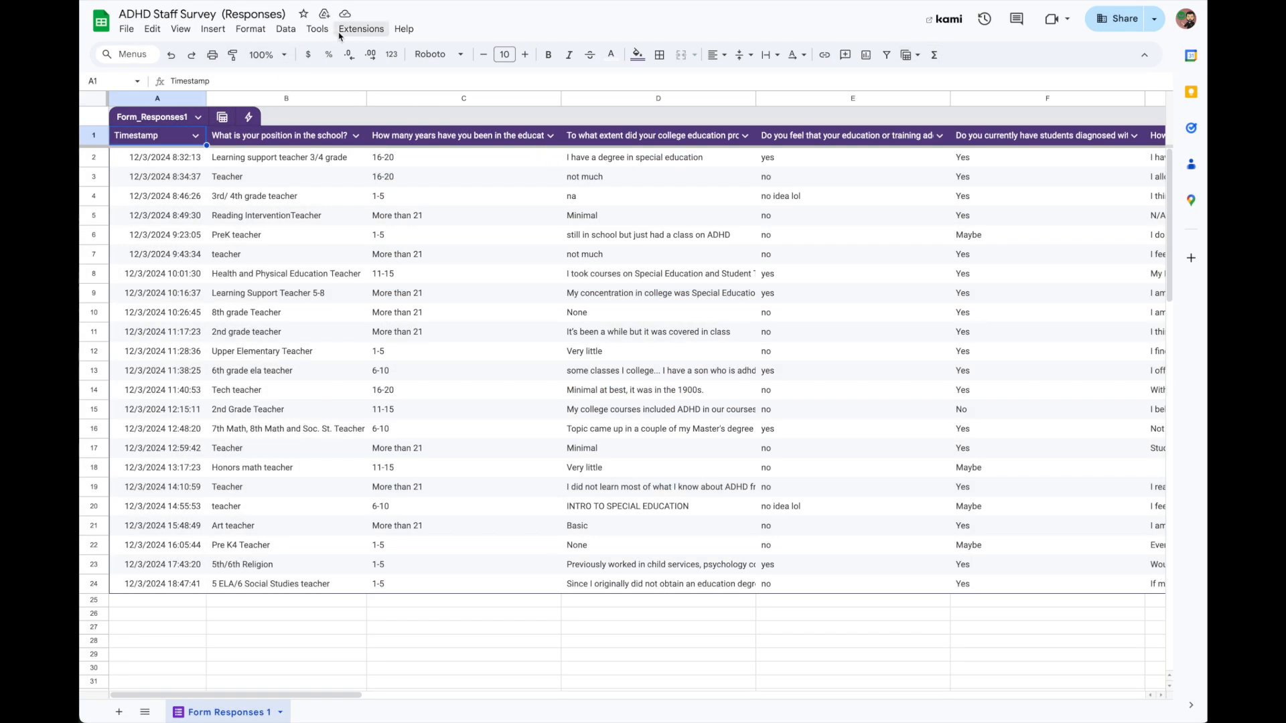
Launch Autocrat and name the new merge job 'Survey Results'
left_click(362, 30)
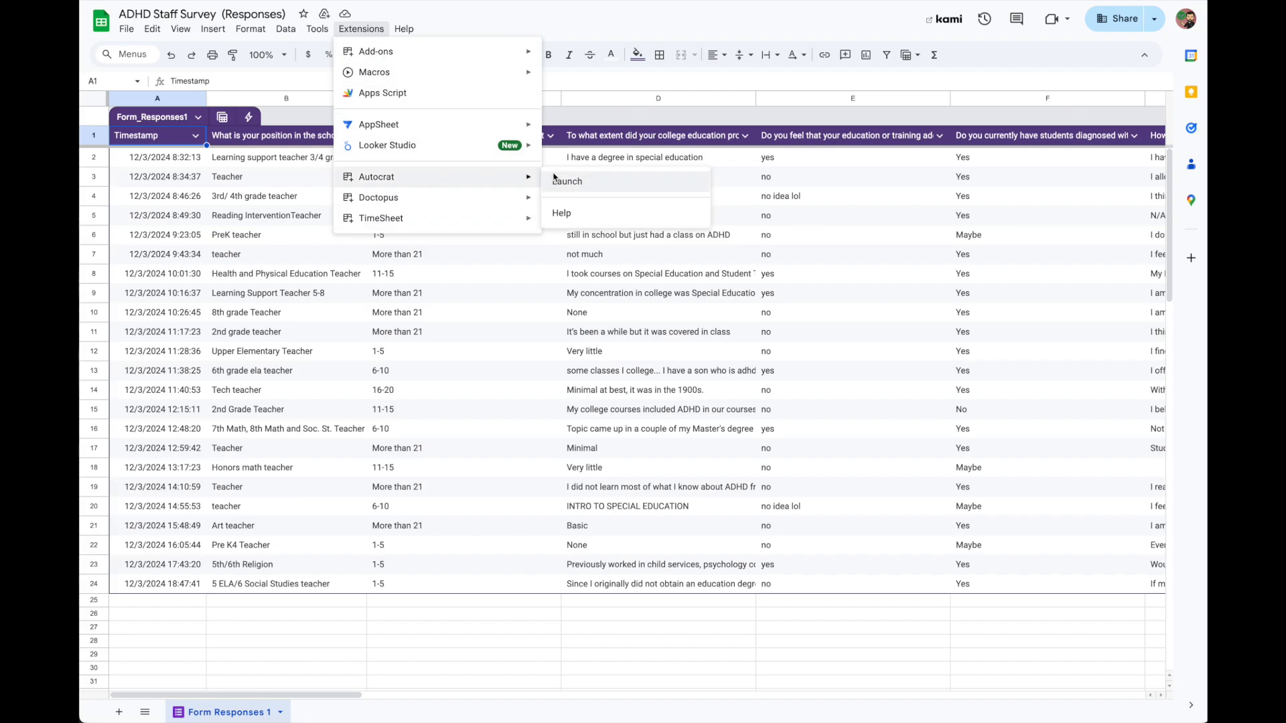
left_click(565, 180)
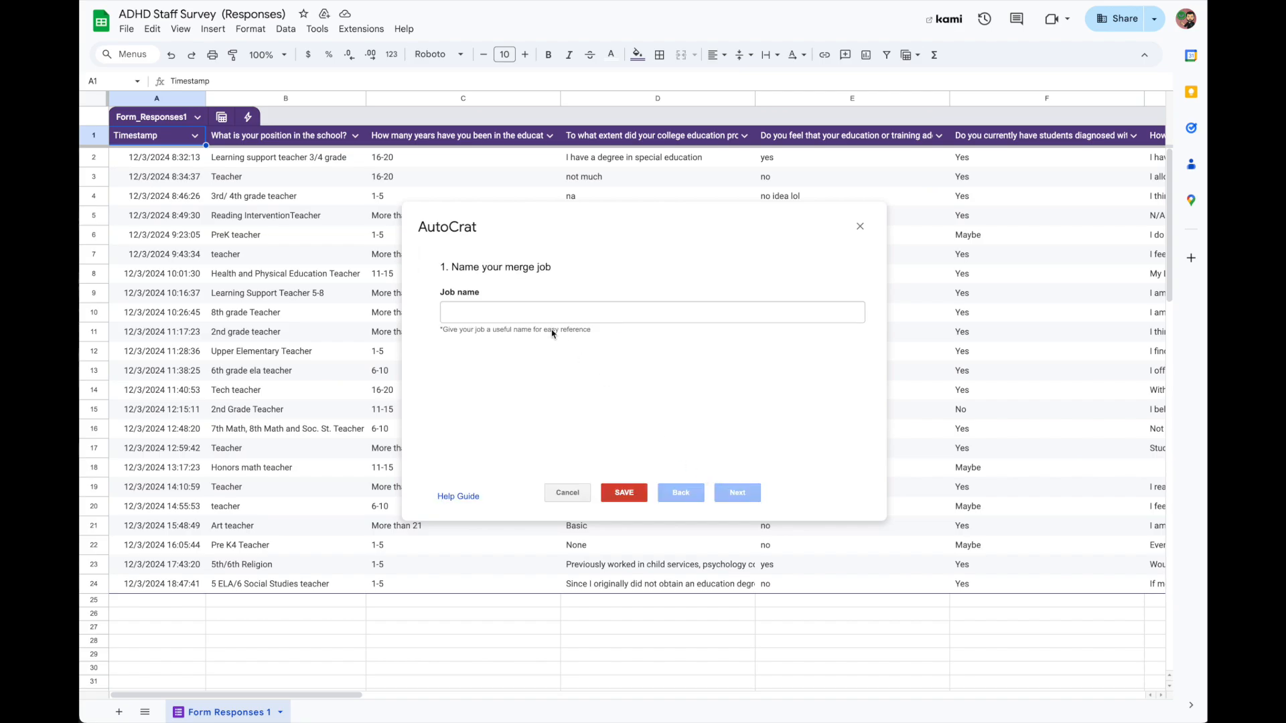
type("S")
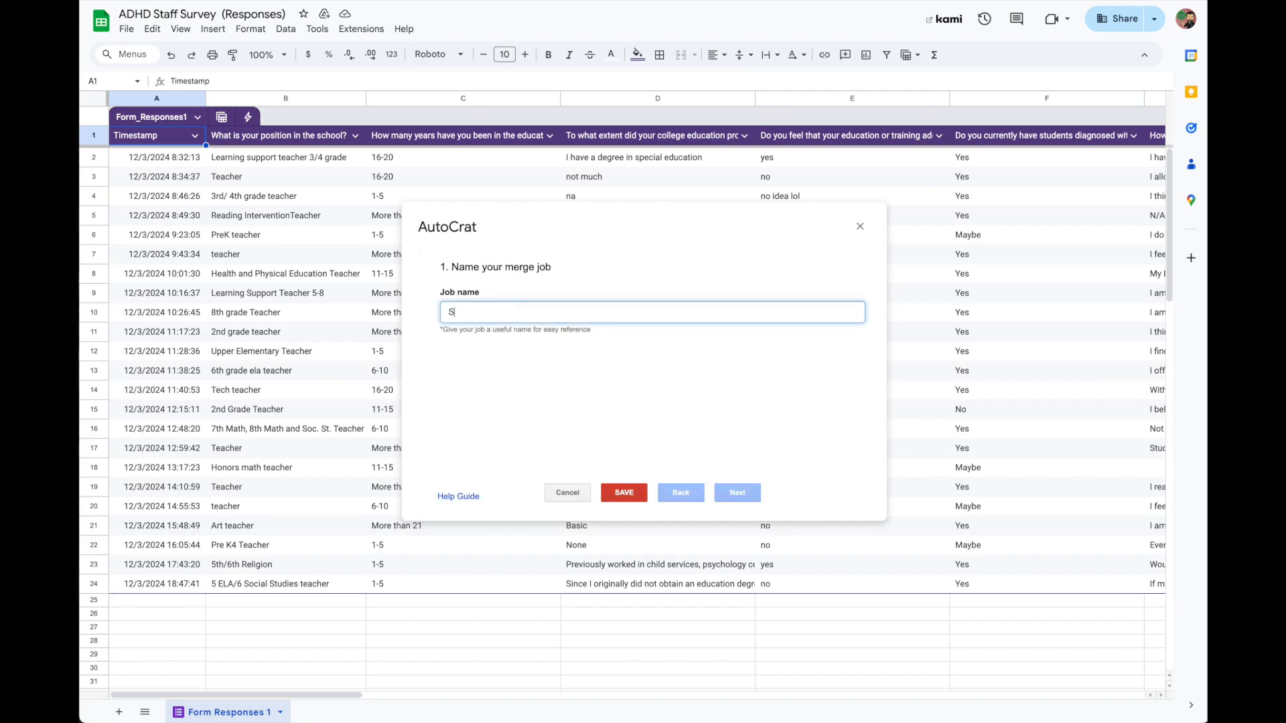
type("urvey Res")
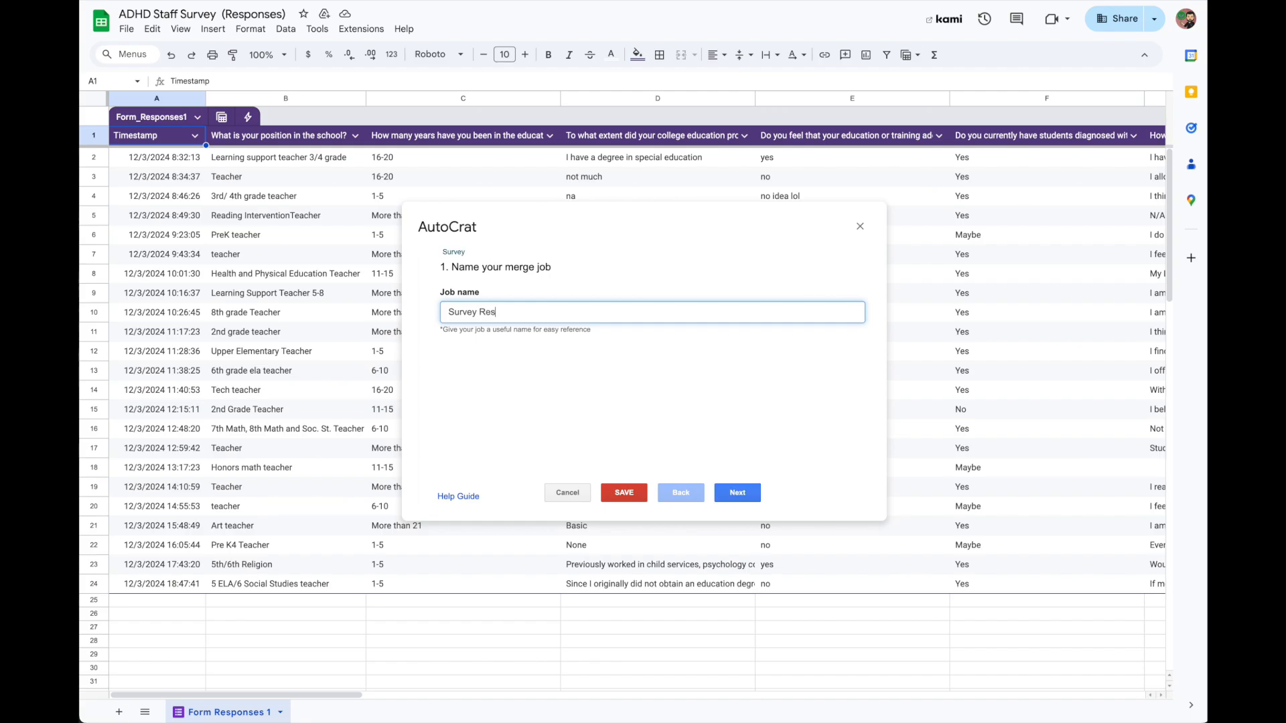
left_click(737, 493)
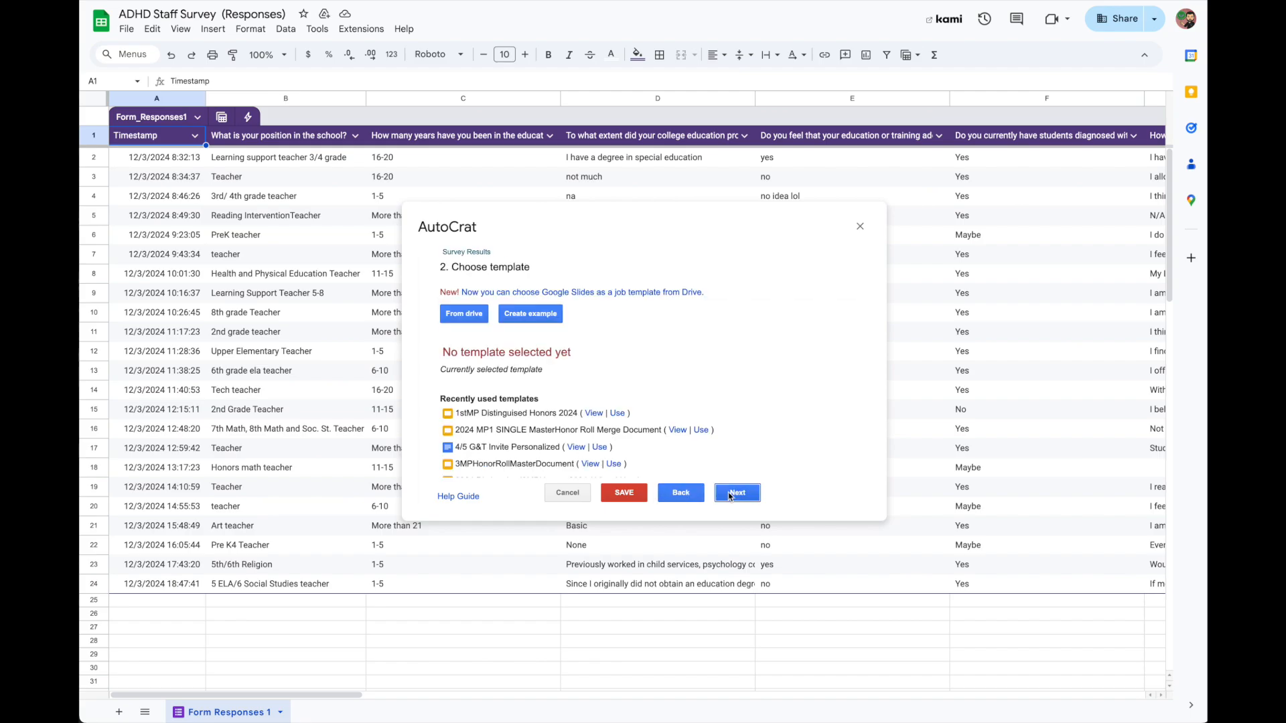
mouse_move(465, 322)
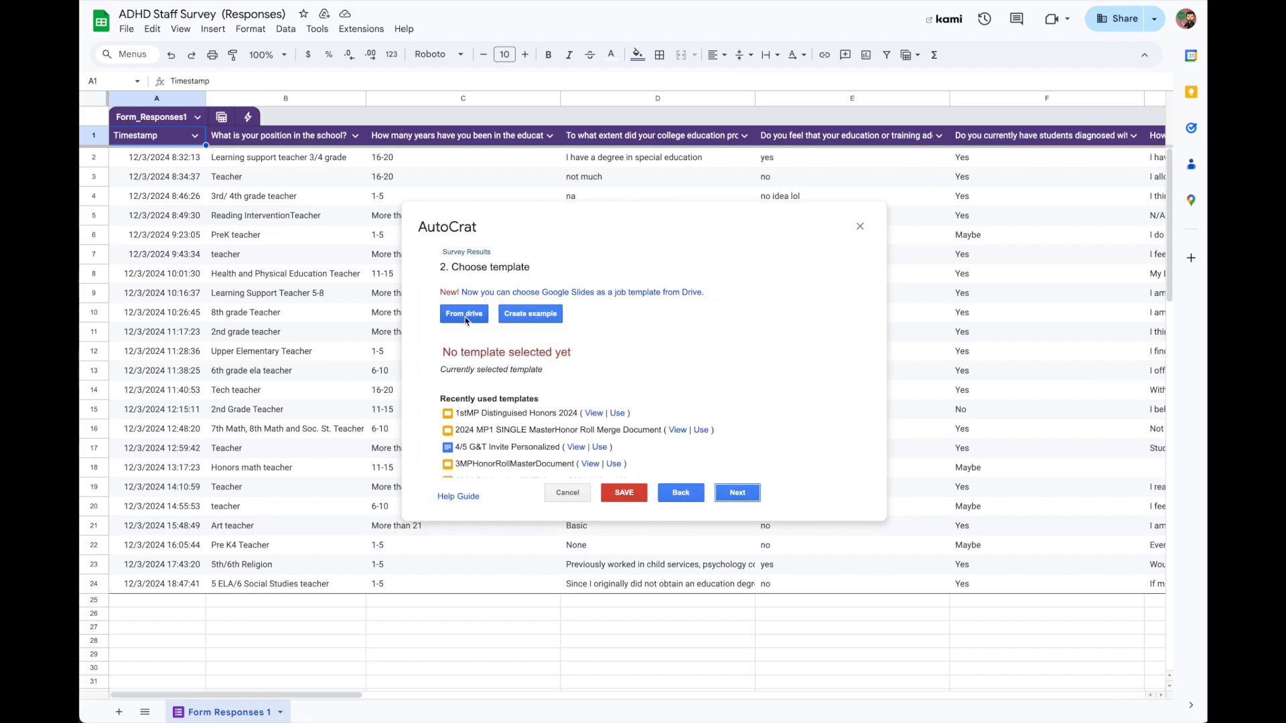
Choose the Survey Results document from Drive as the job's template
left_click(464, 313)
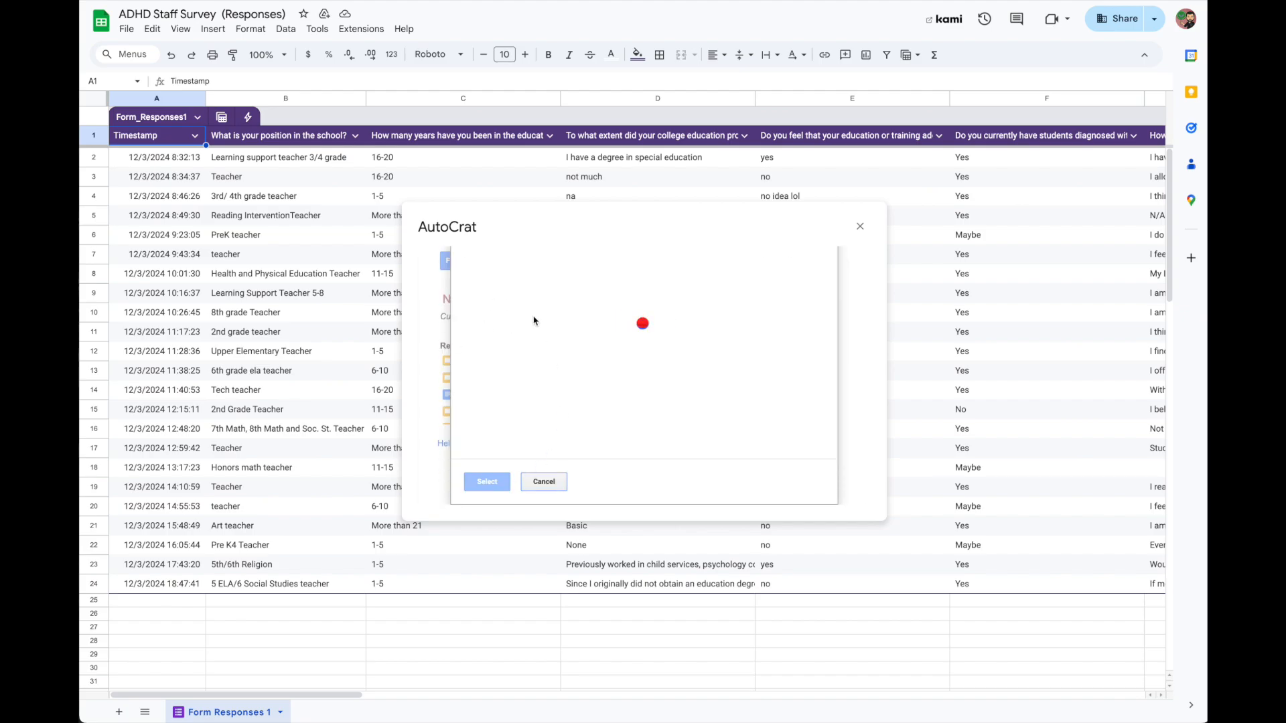
left_click(640, 310)
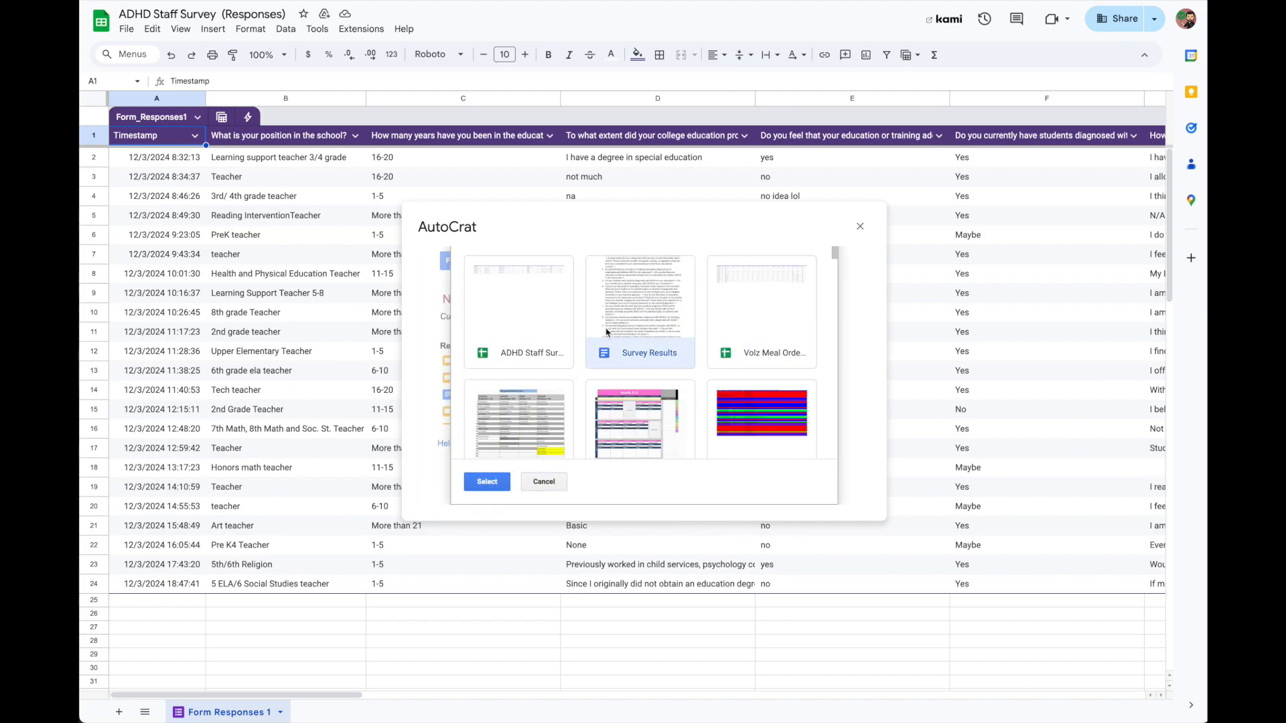
left_click(486, 481)
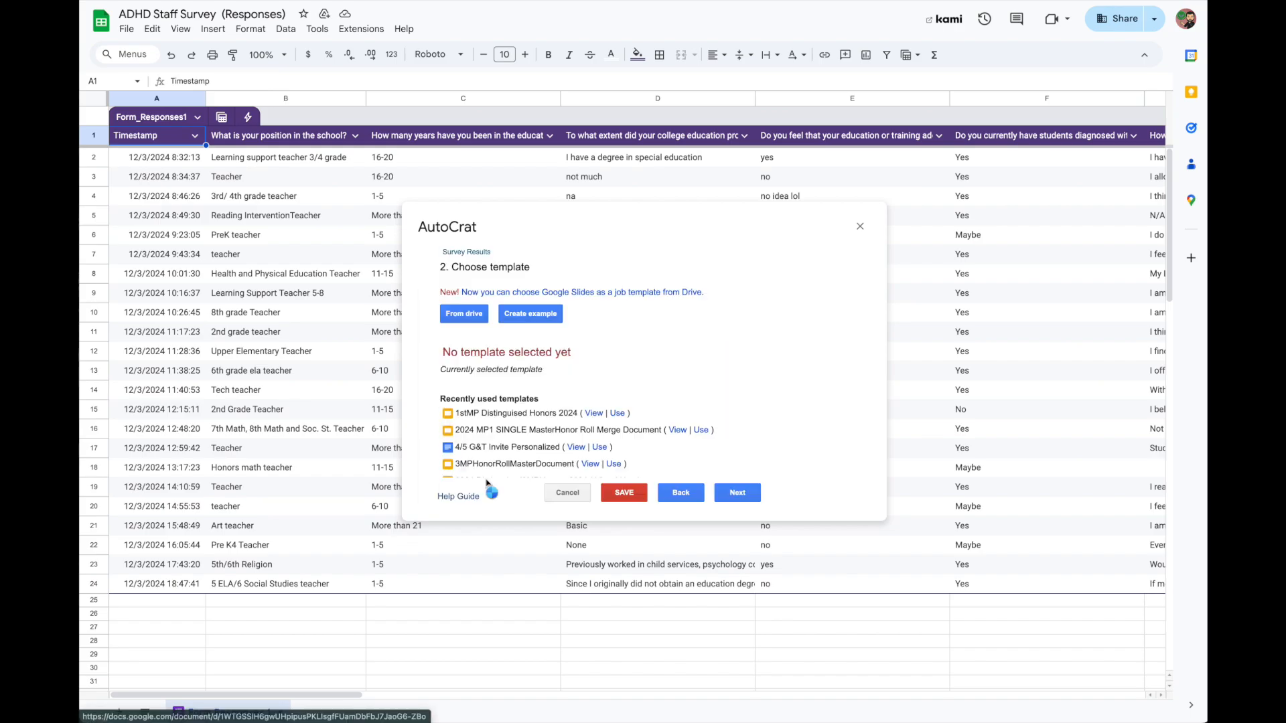
left_click(737, 493)
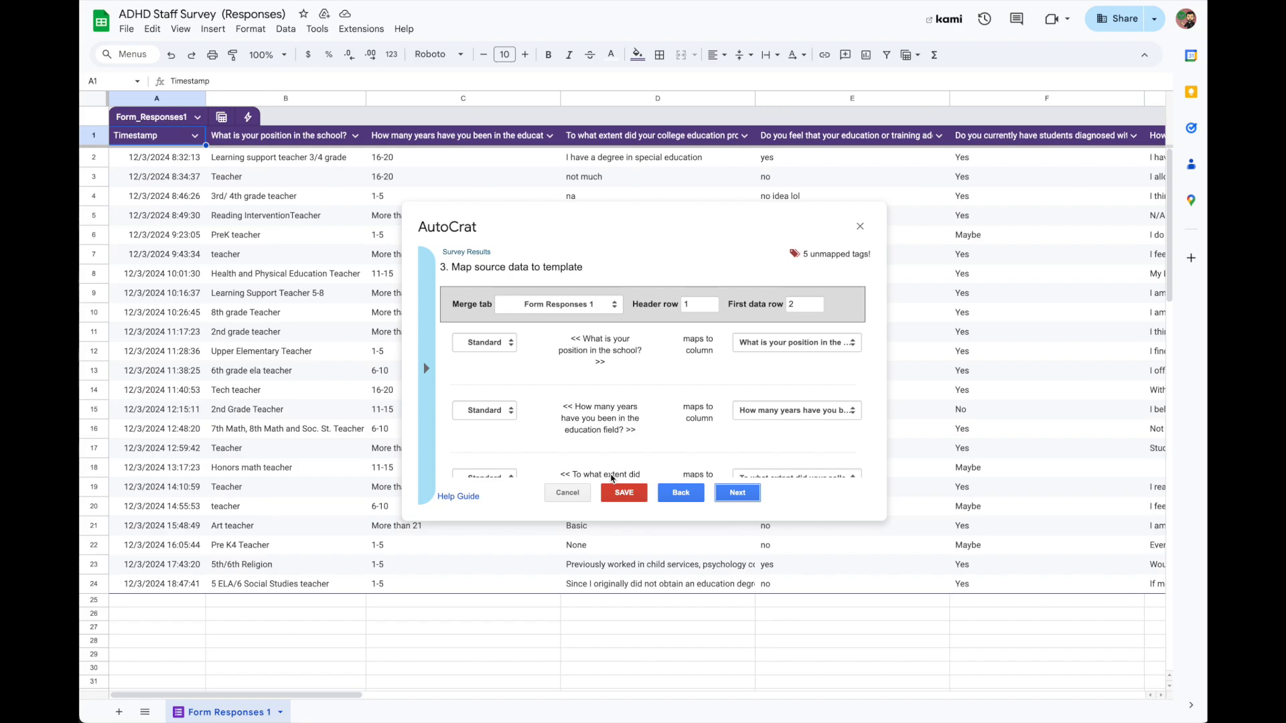
mouse_move(555, 316)
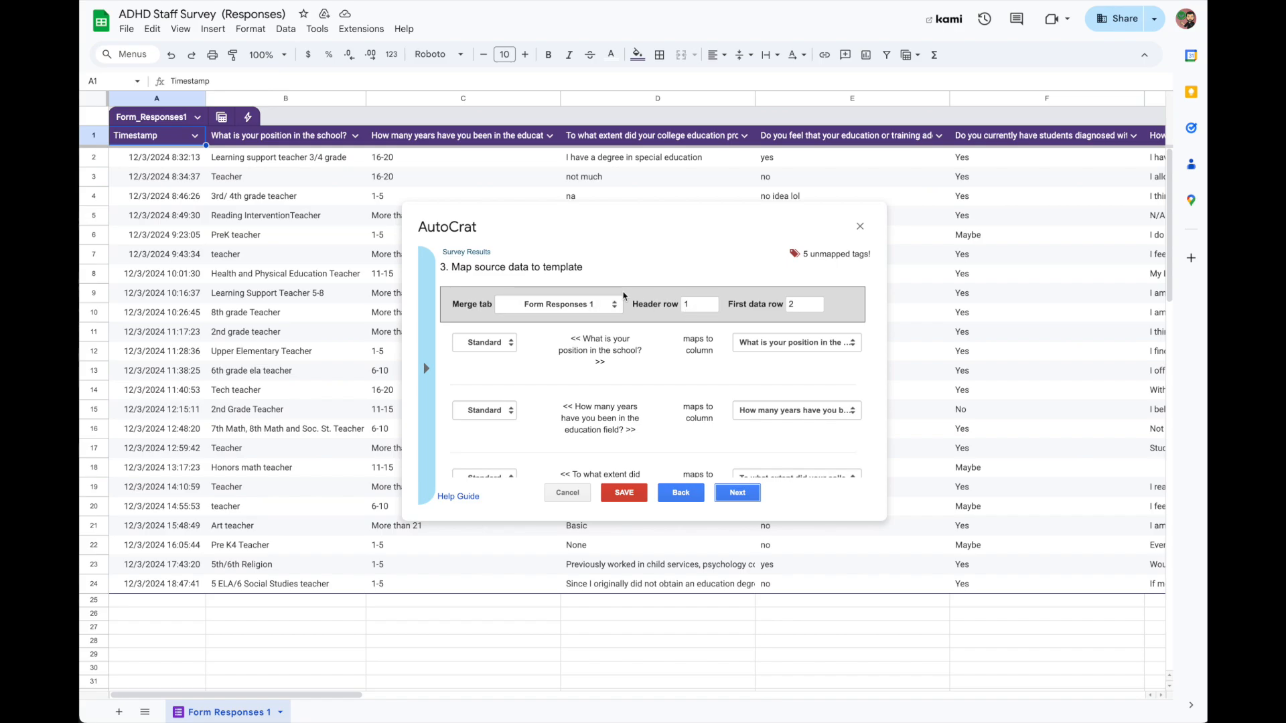
mouse_move(653, 303)
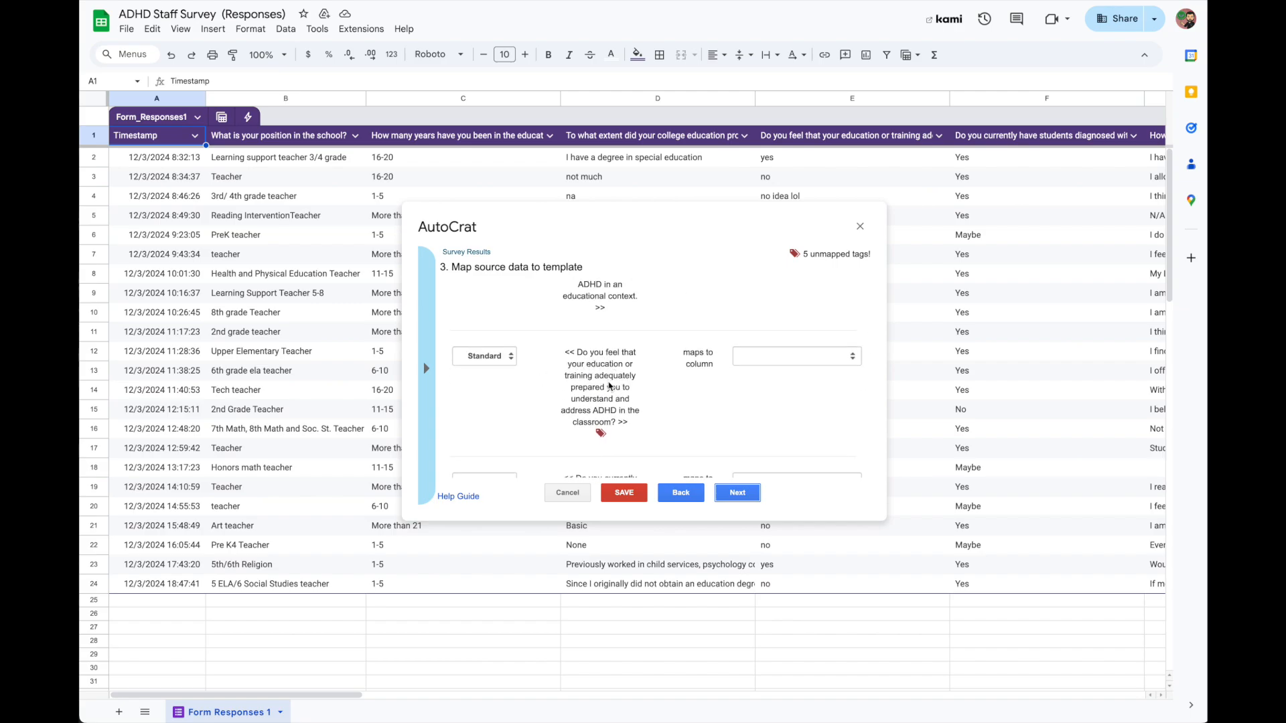
Match a question tag to its corresponding survey response column
left_click(796, 356)
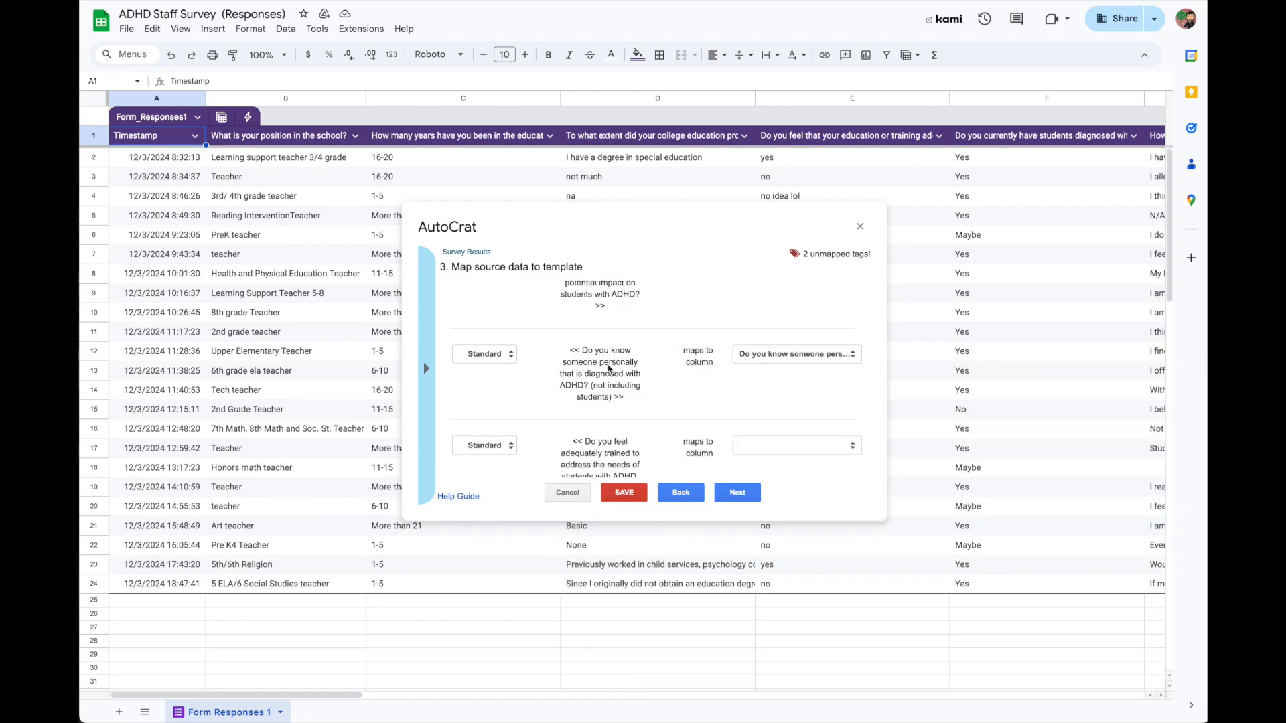
Name the output 'Survey Results' as a single Google Doc with page breaks between rows
left_click(736, 493)
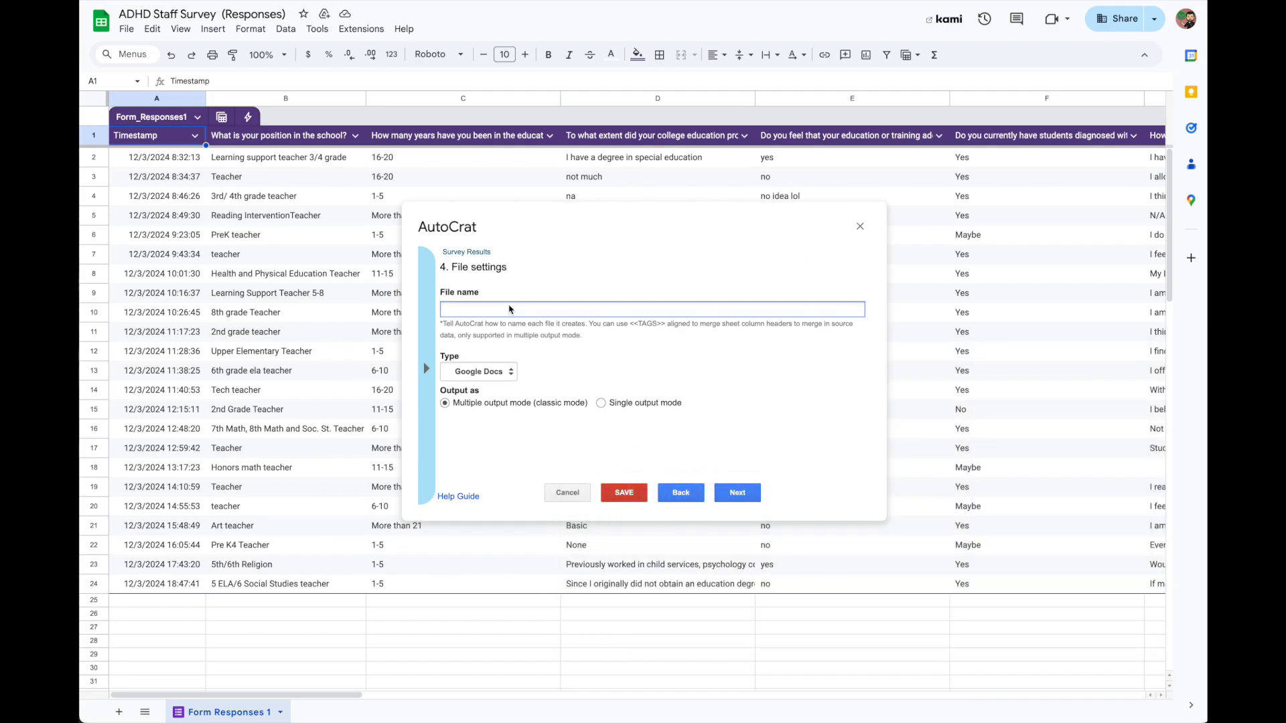
type("Survey Reu")
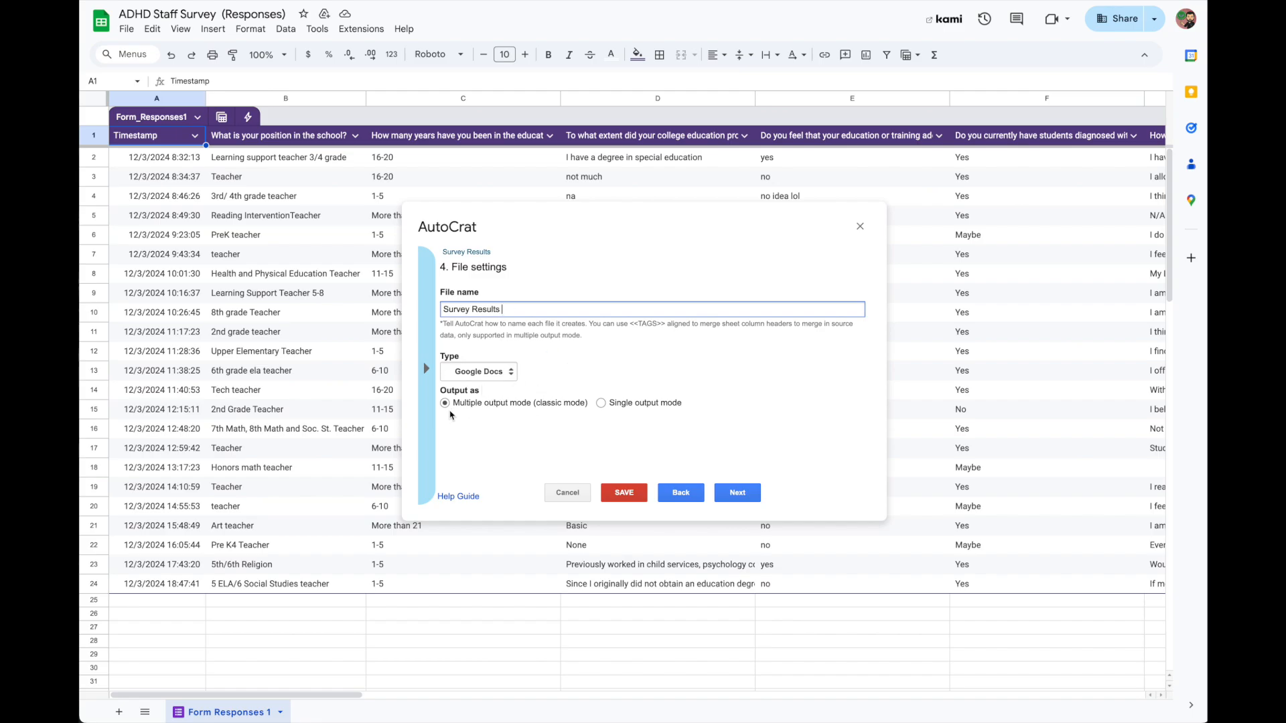
mouse_move(533, 415)
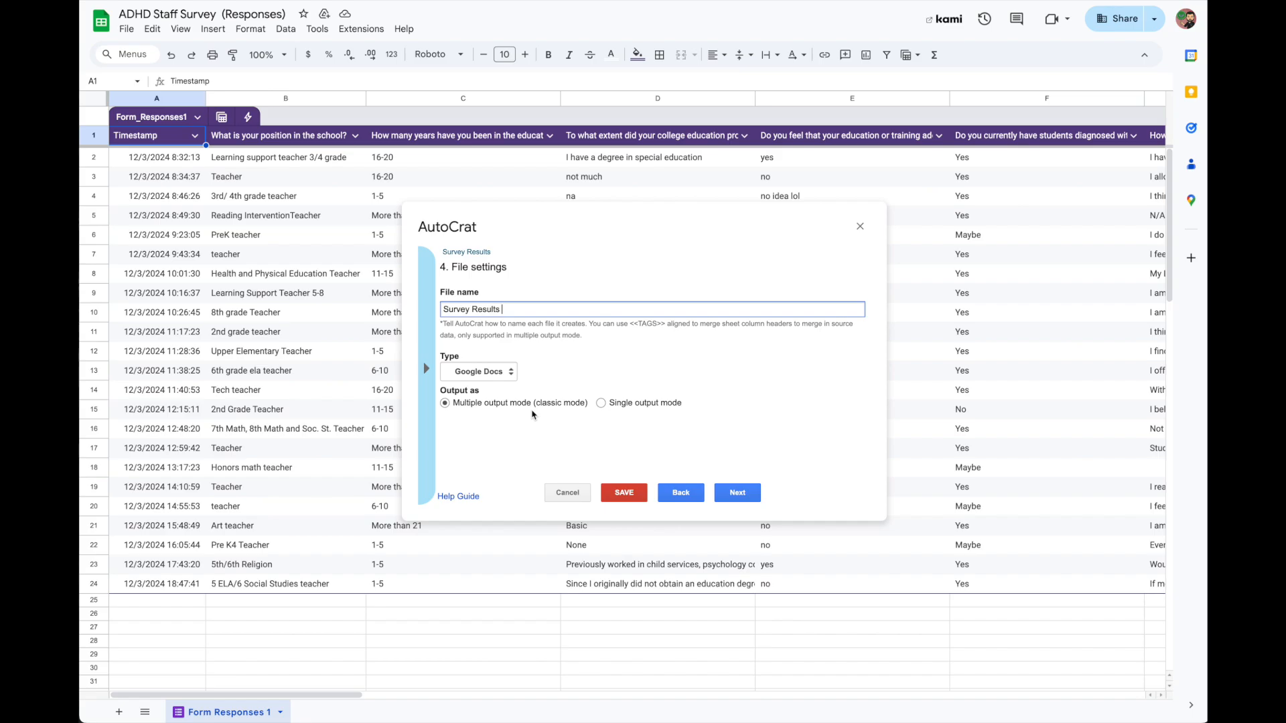
mouse_move(602, 416)
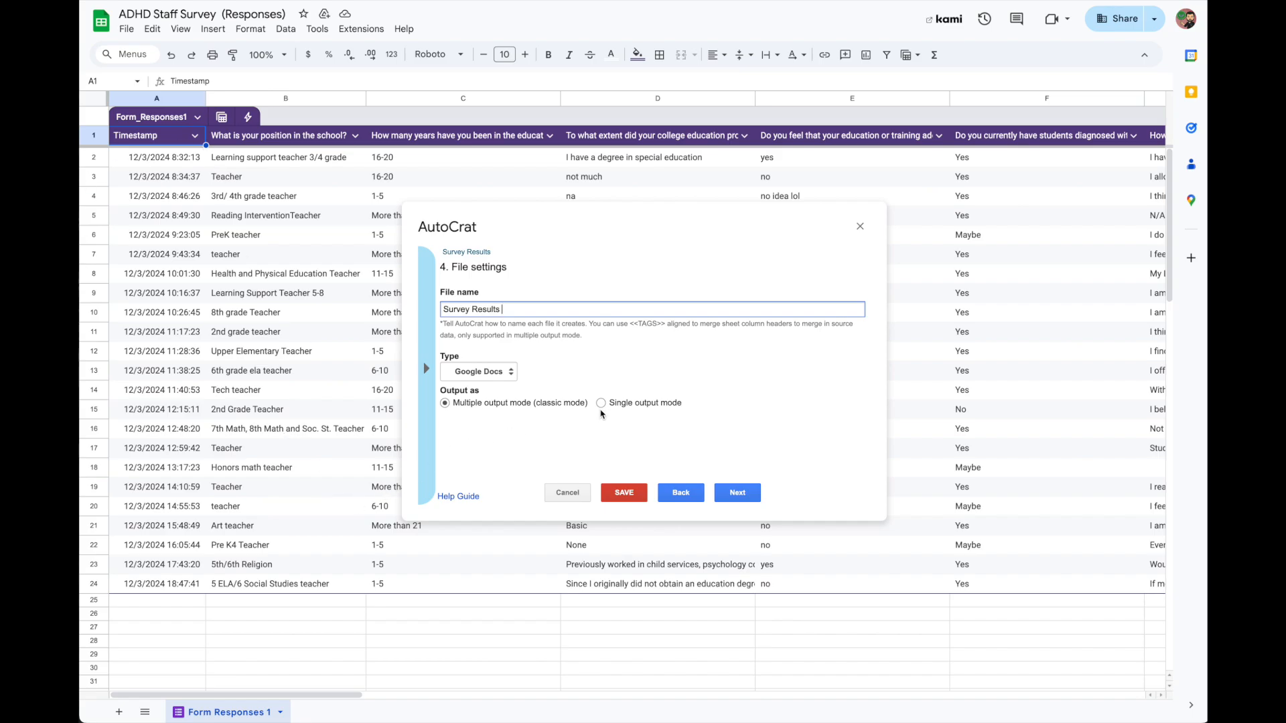
left_click(600, 402)
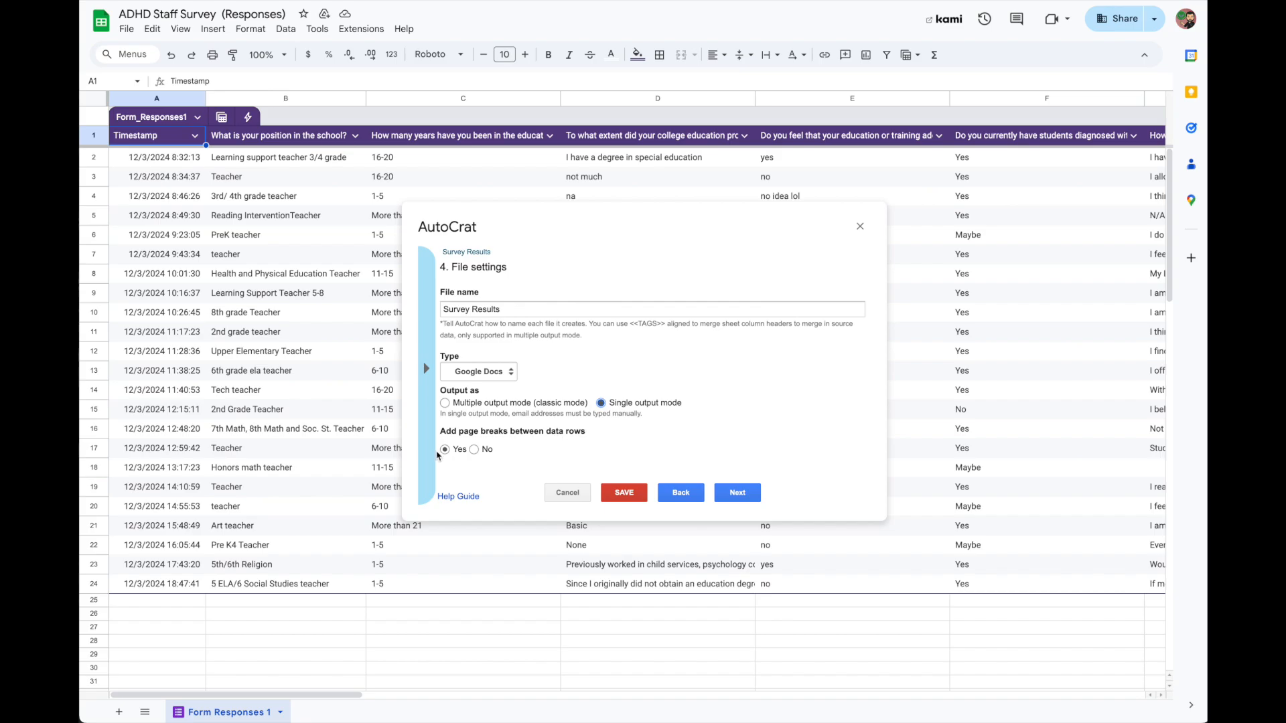
left_click(736, 493)
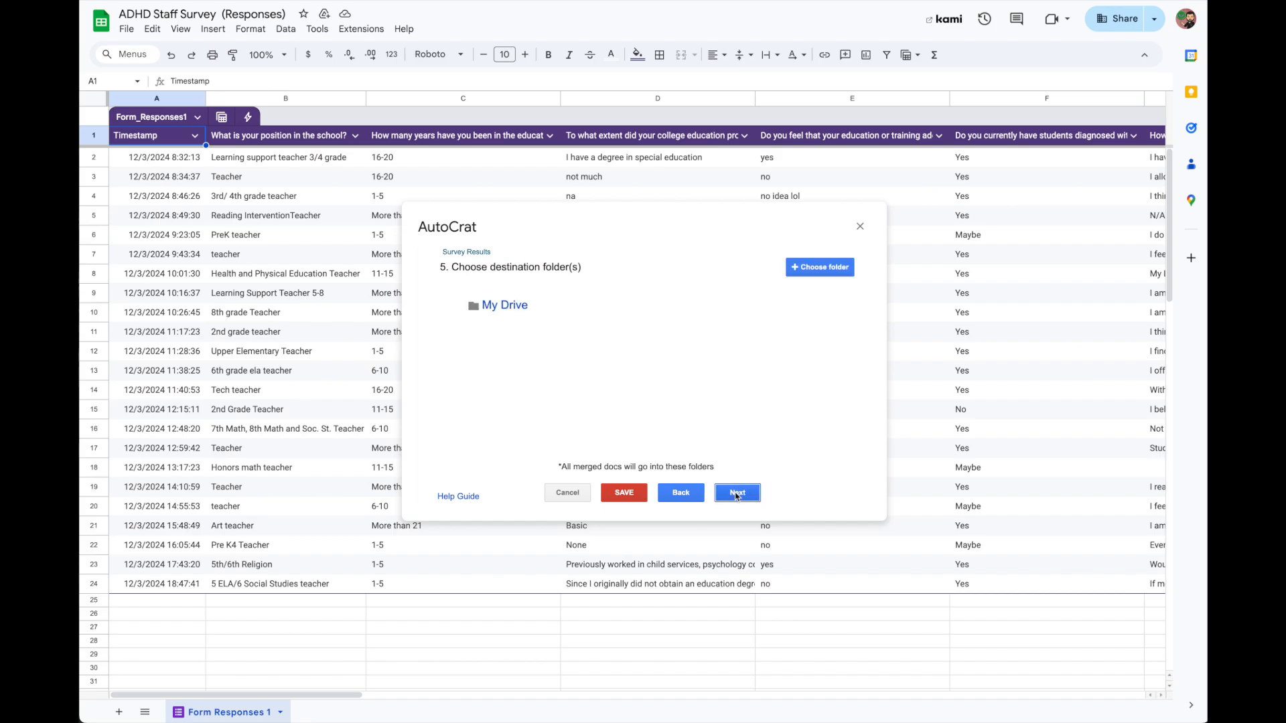
Save the Survey Results job to My Drive and close the Autocrat dialog
left_click(737, 493)
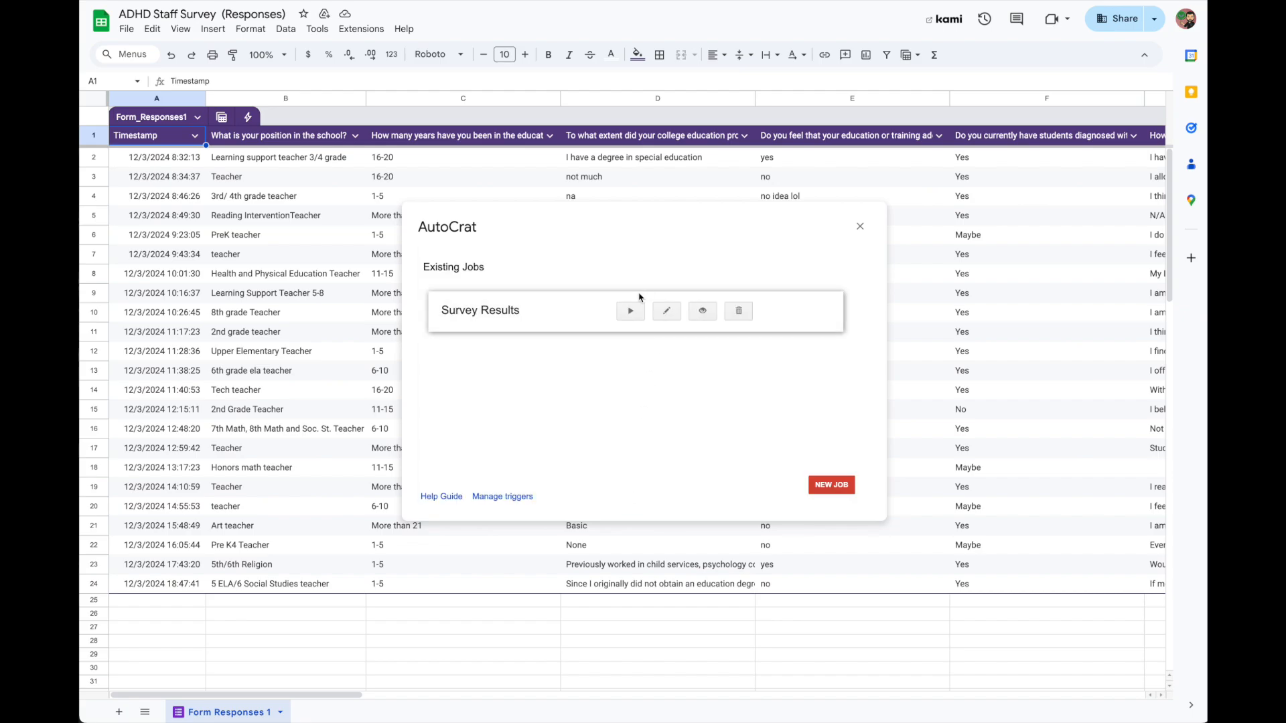
left_click(630, 311)
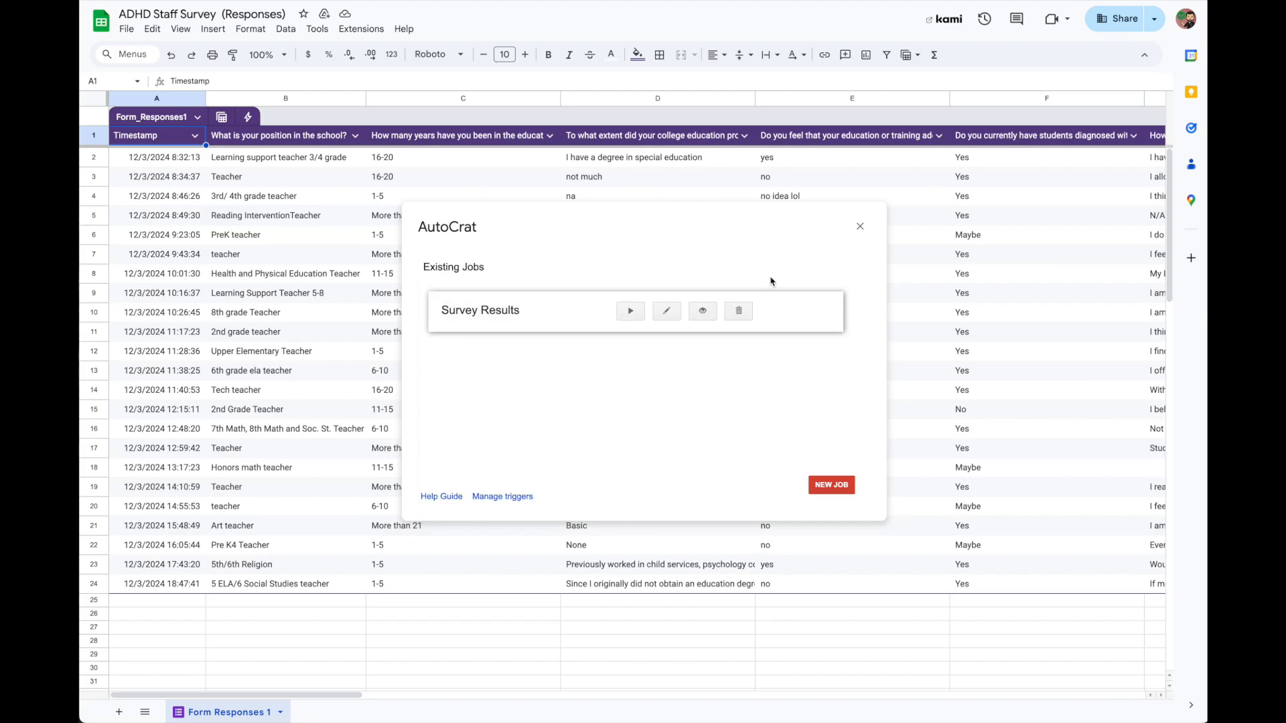
left_click(860, 225)
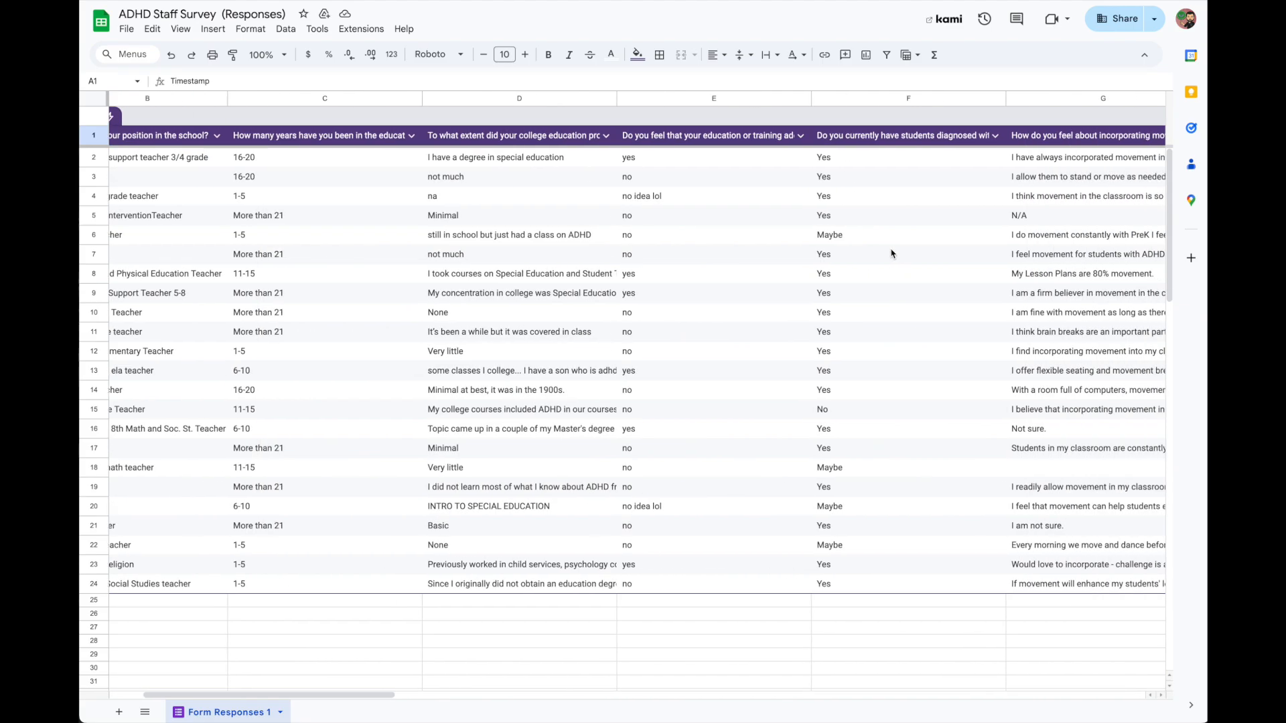
Open the merged Survey Results doc from the first response's Merged Doc URL link
scroll("right", 3)
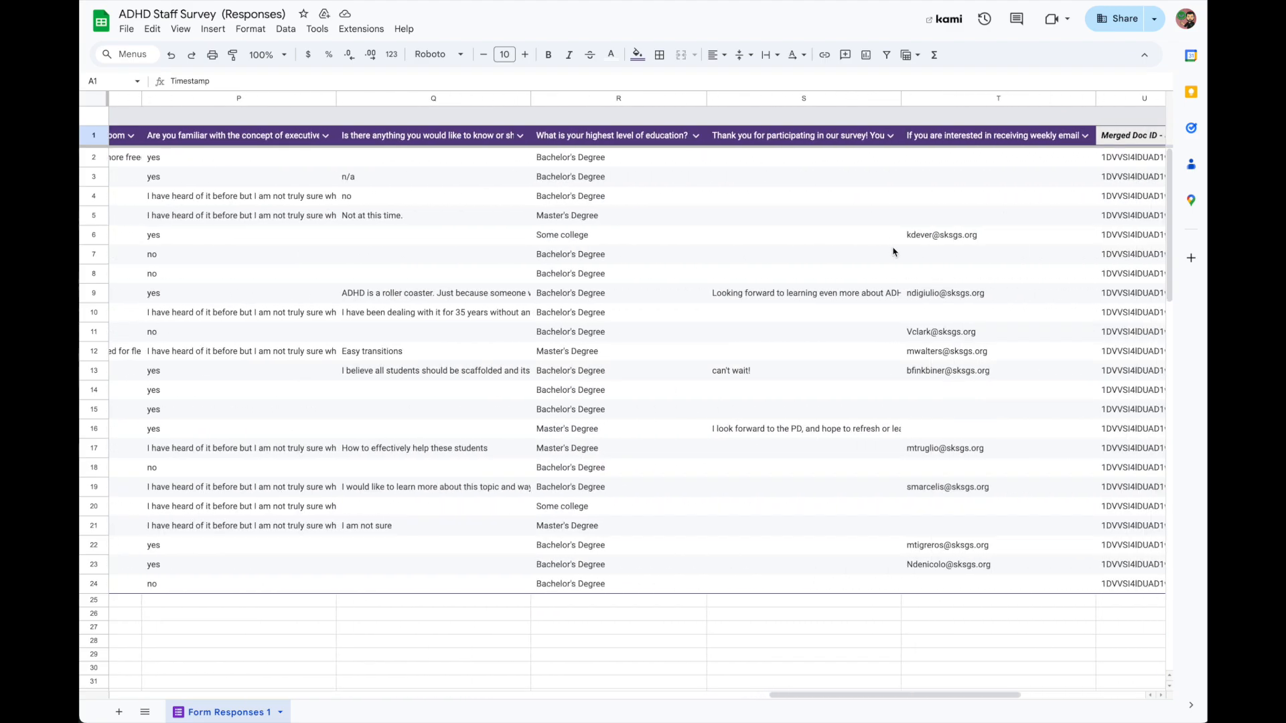
scroll("right", 3)
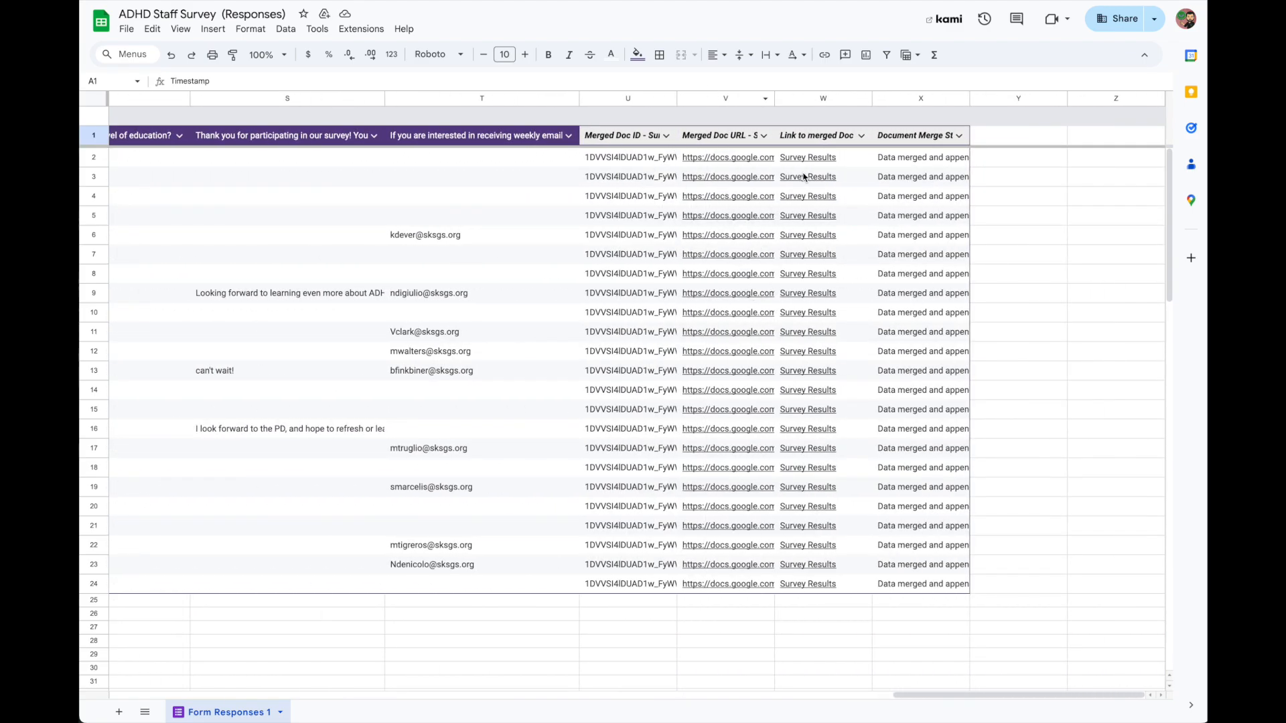
left_click(725, 156)
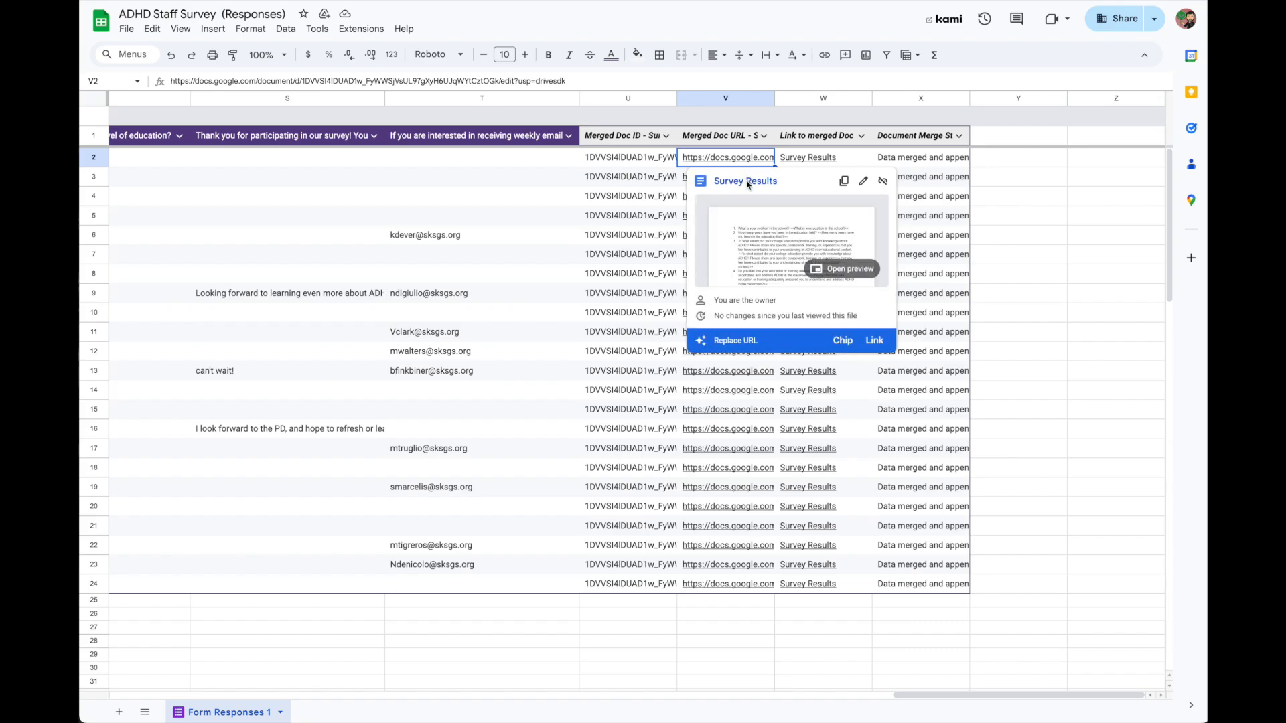
left_click(849, 268)
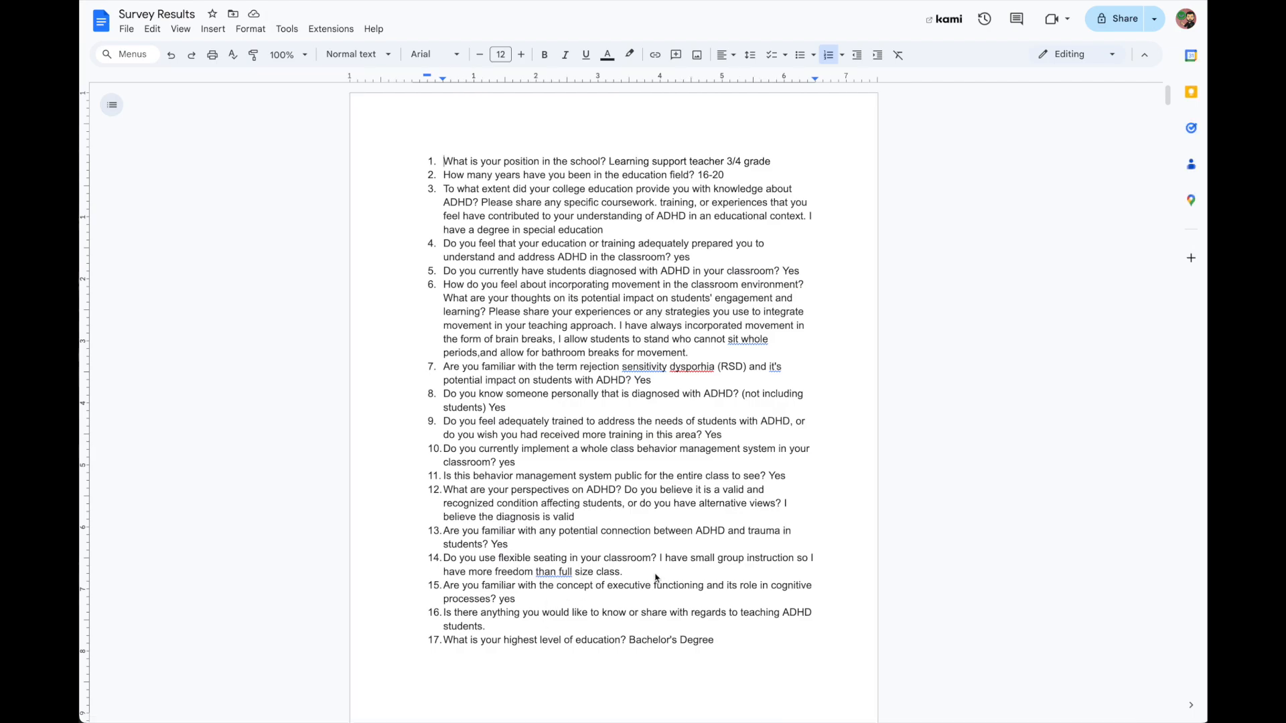
Scroll through every respondent's numbered answers in the merged Survey Results doc
scroll("down", 3)
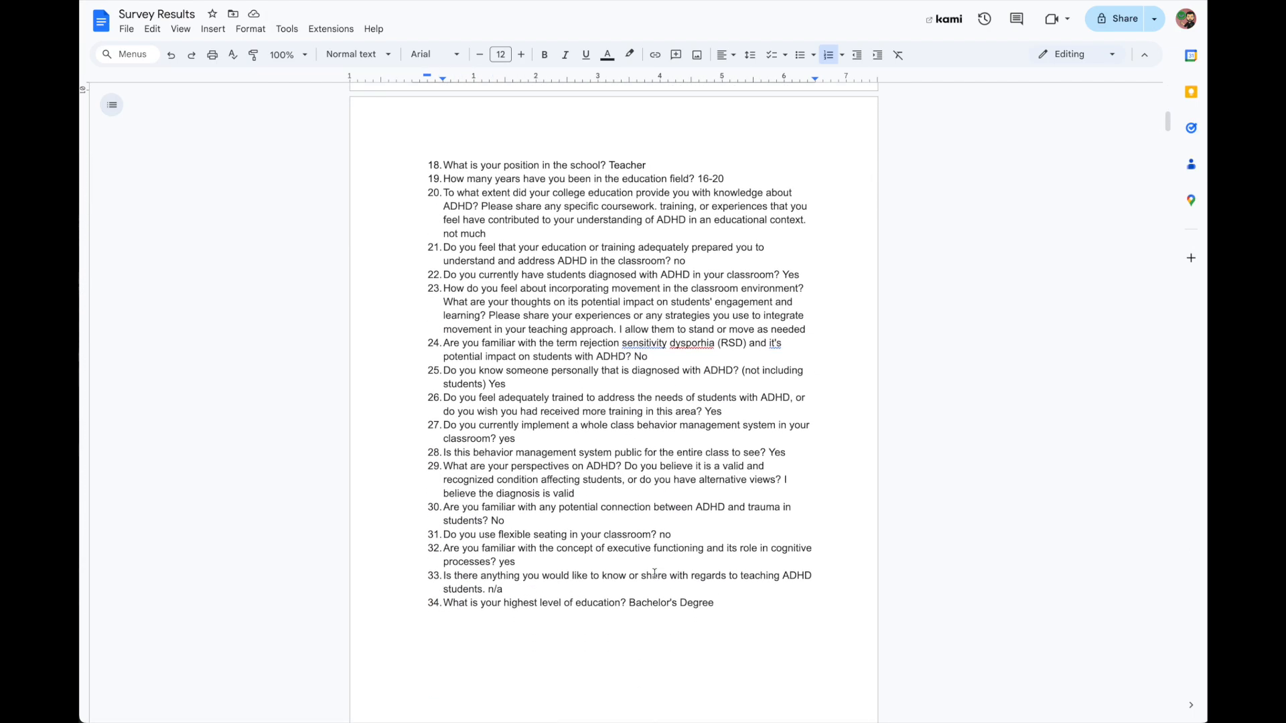
scroll("down", 3)
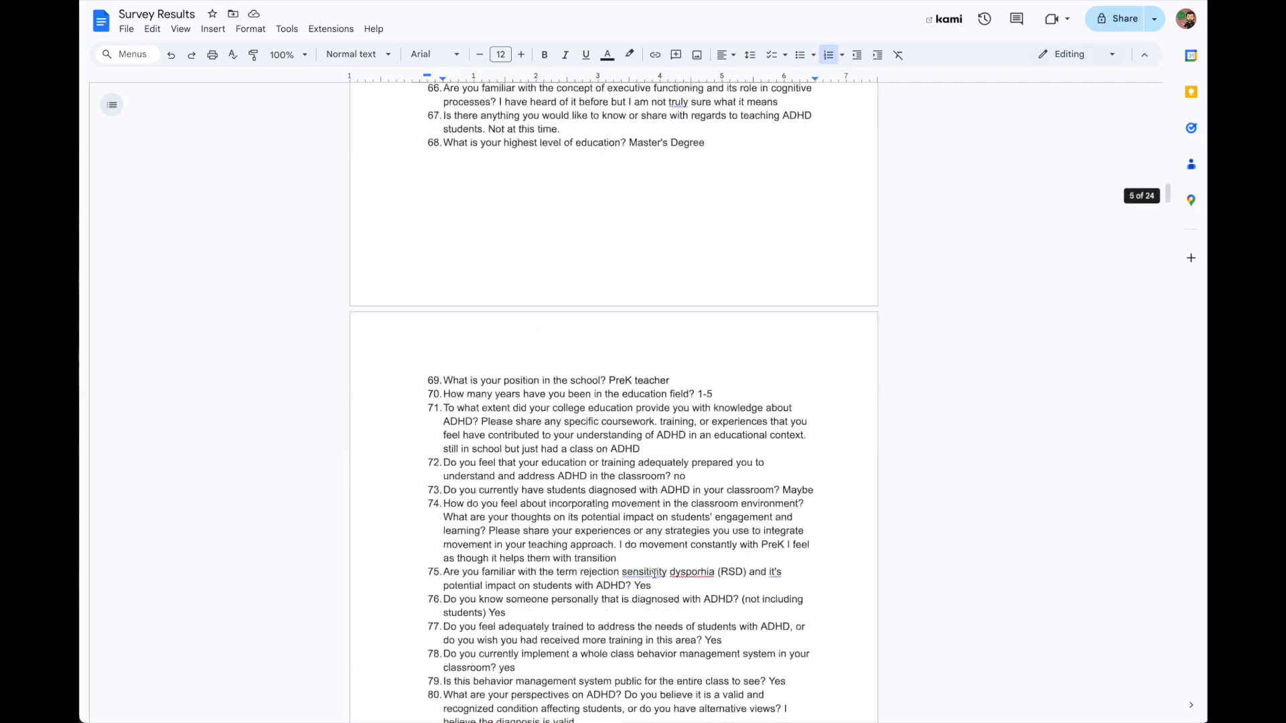
scroll("down", 3)
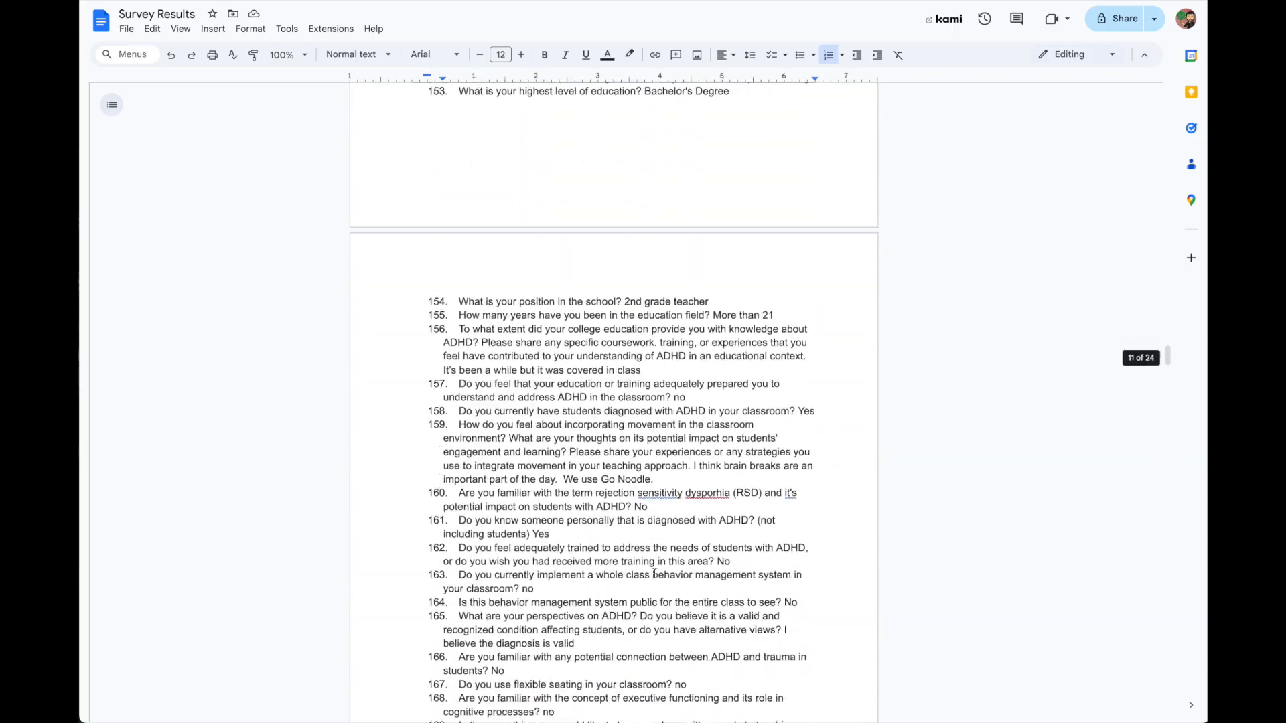
scroll("down", 3)
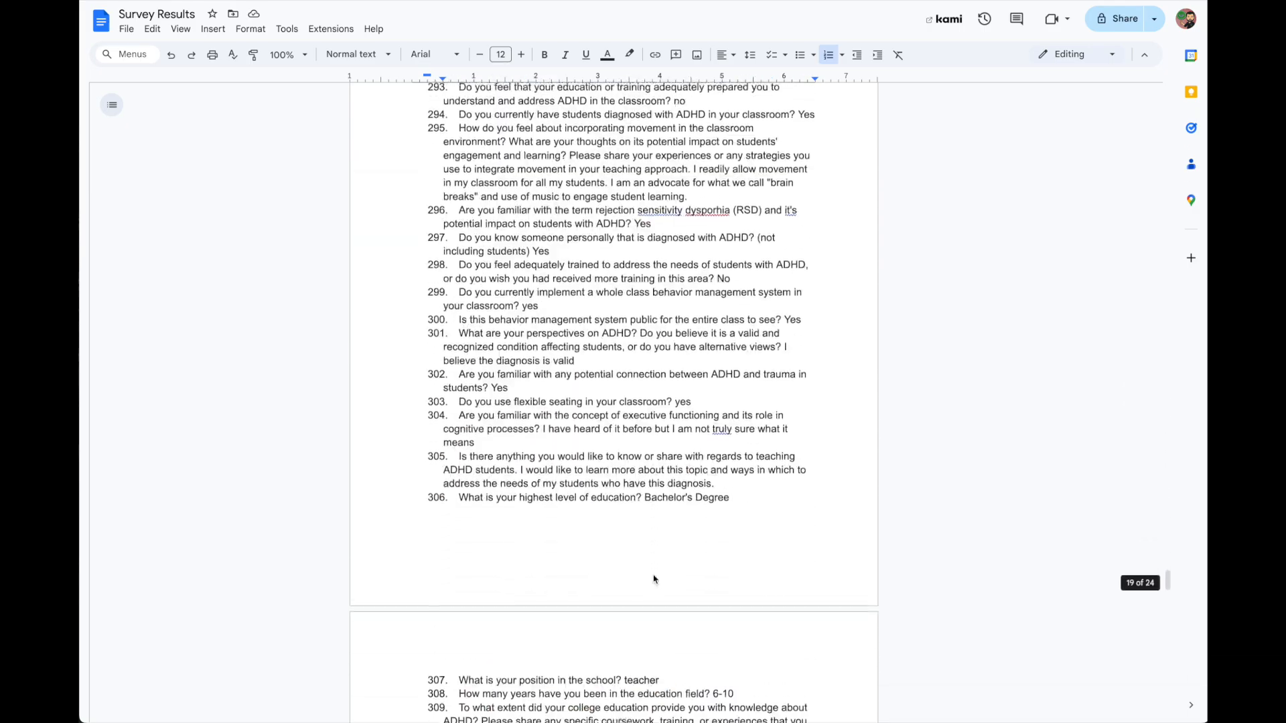
scroll("down", 3)
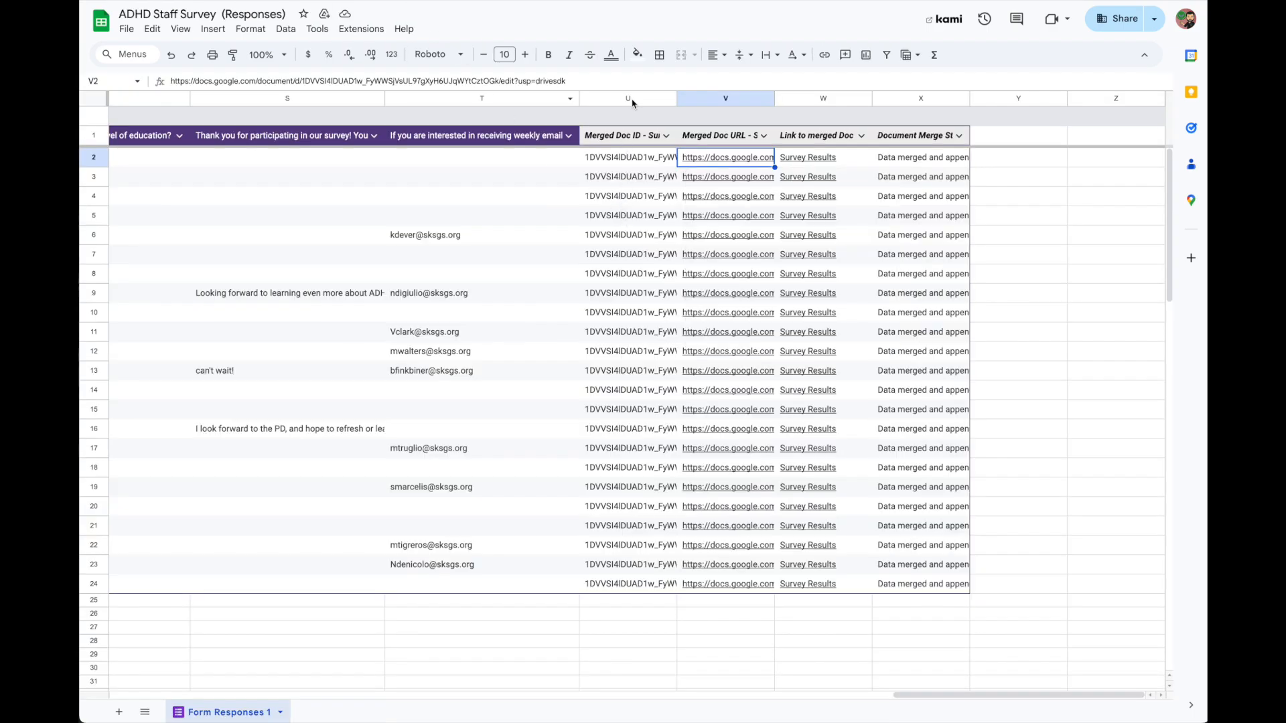
Delete the Merged Doc columns (U:V) from the responses sheet
right_click(921, 98)
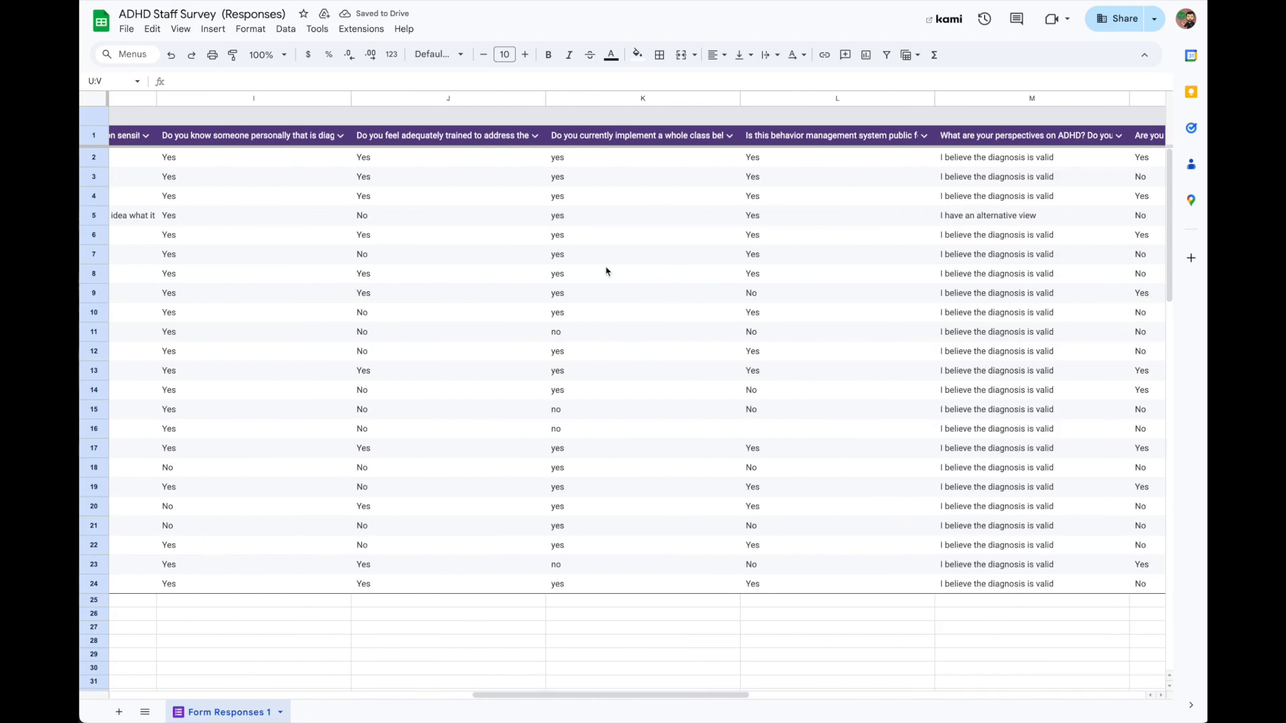
scroll("left", 3)
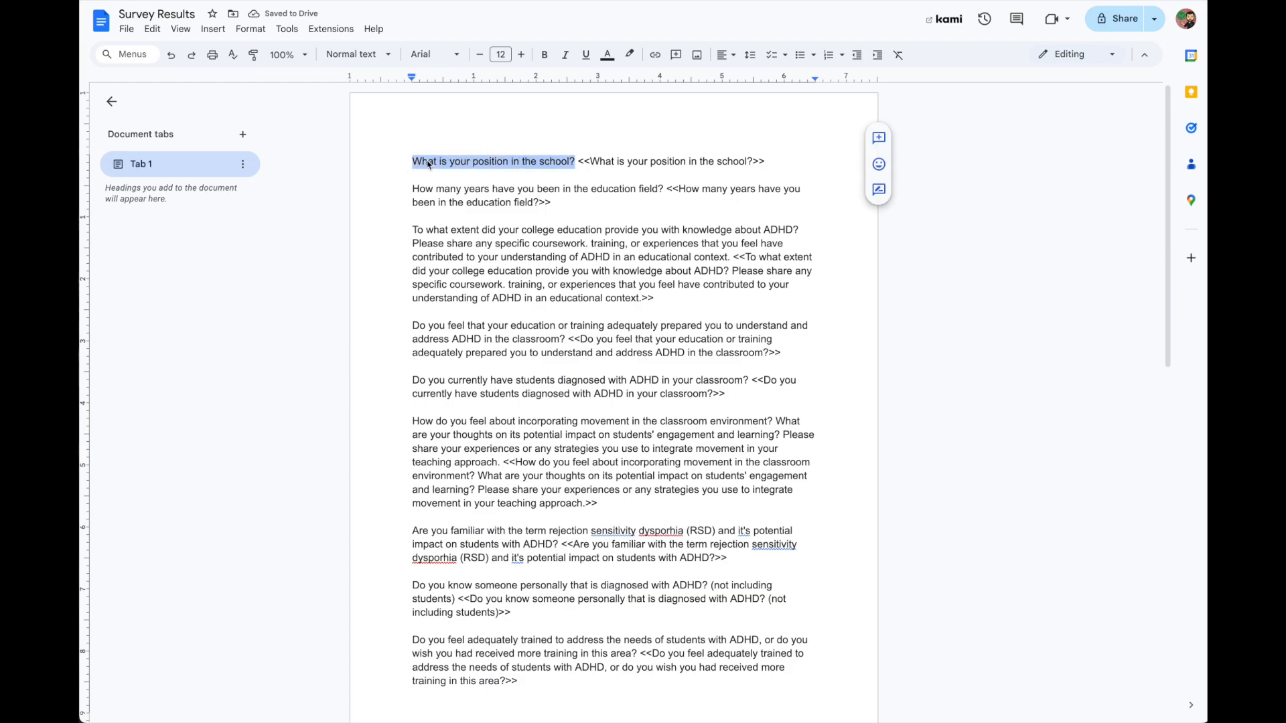
Bold the first question's text in the Survey Results template with Ctrl+B
left_click(544, 53)
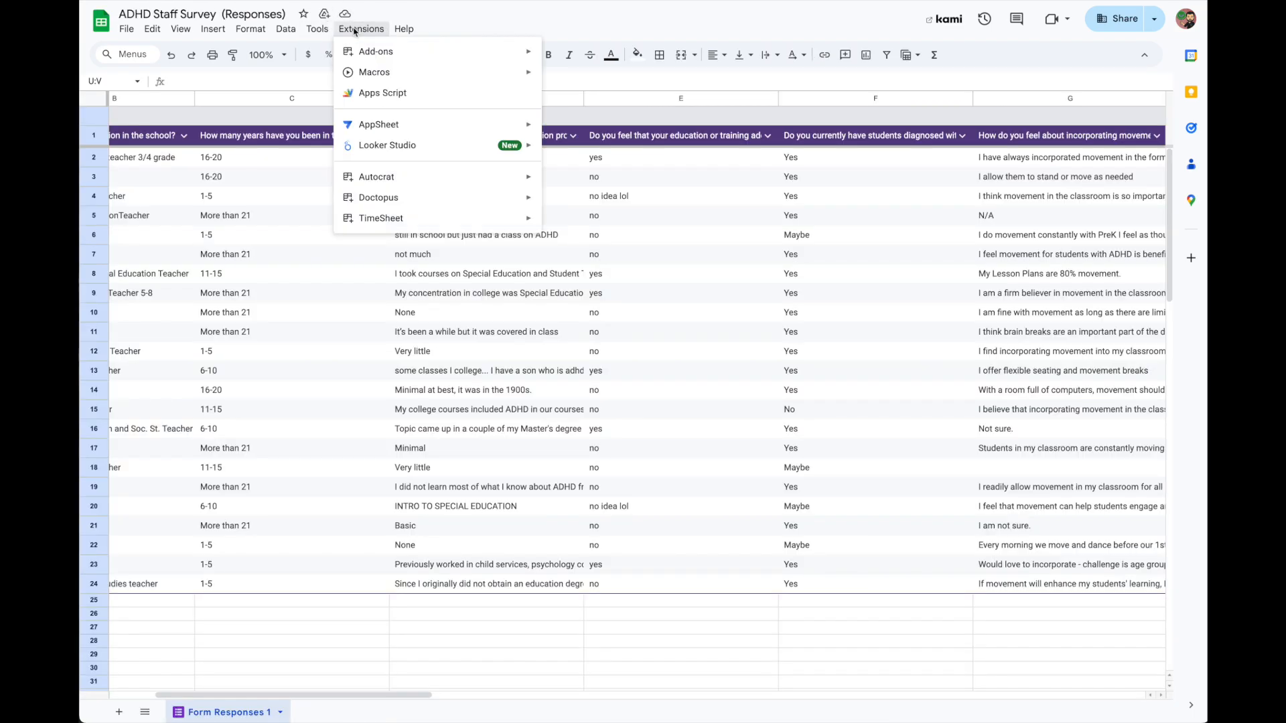
mouse_move(429, 177)
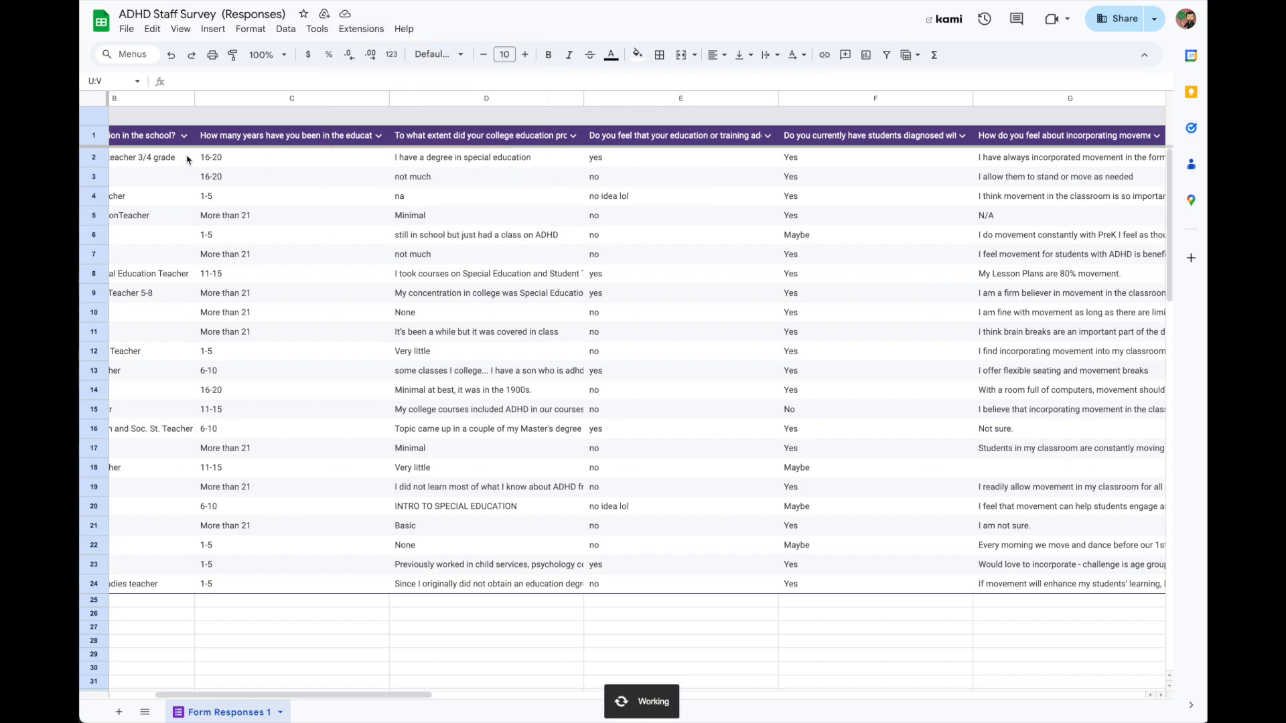
mouse_move(197, 99)
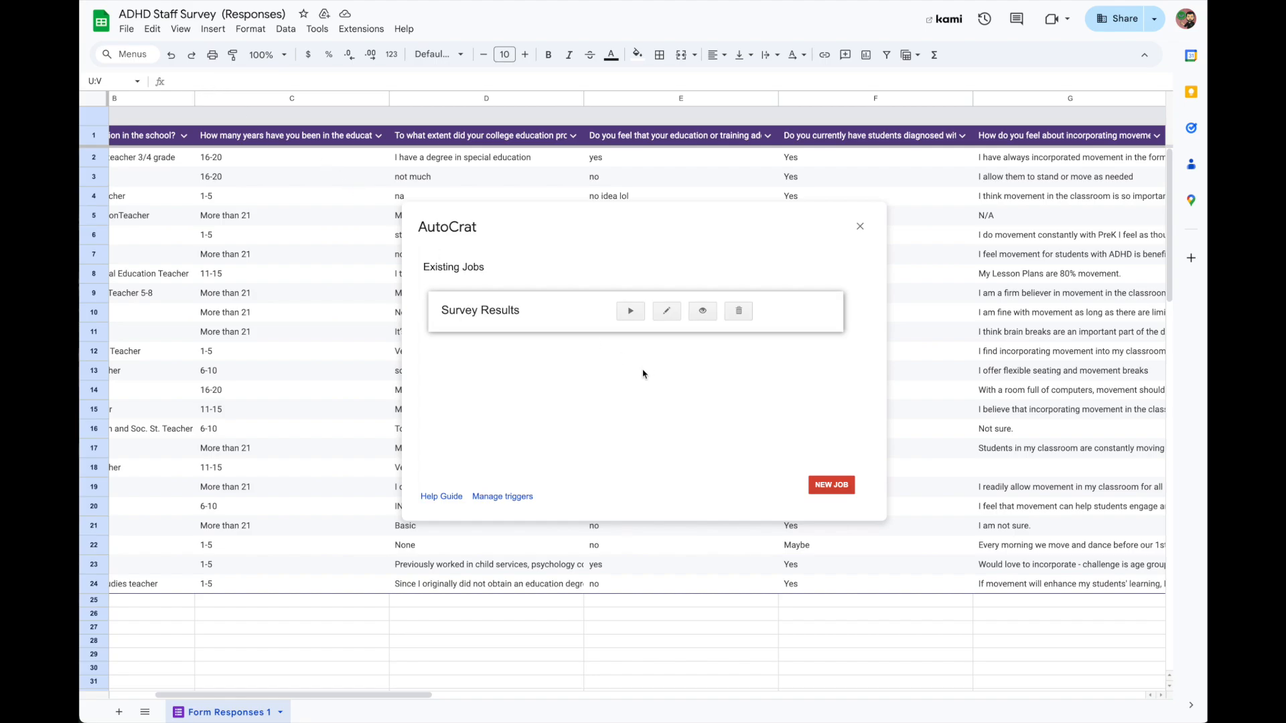
Rerun the Survey Results Autocrat job and scroll to the new merged doc link
left_click(630, 311)
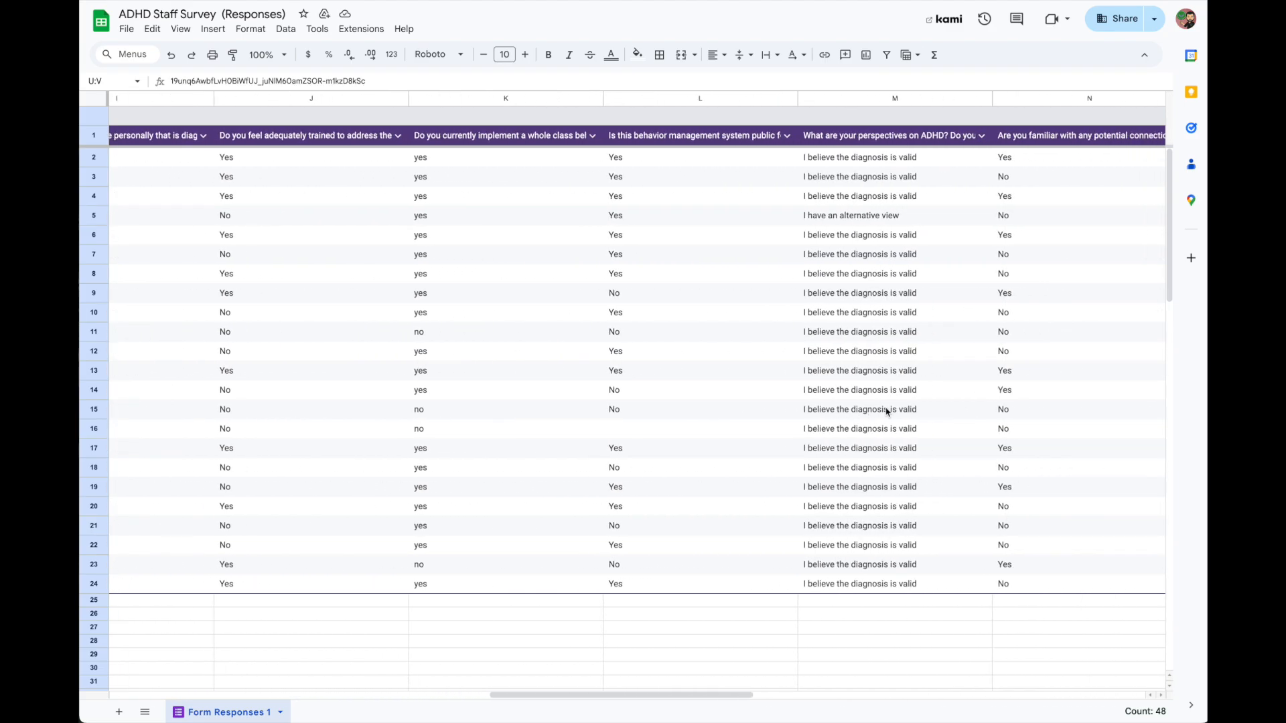
scroll("right", 3)
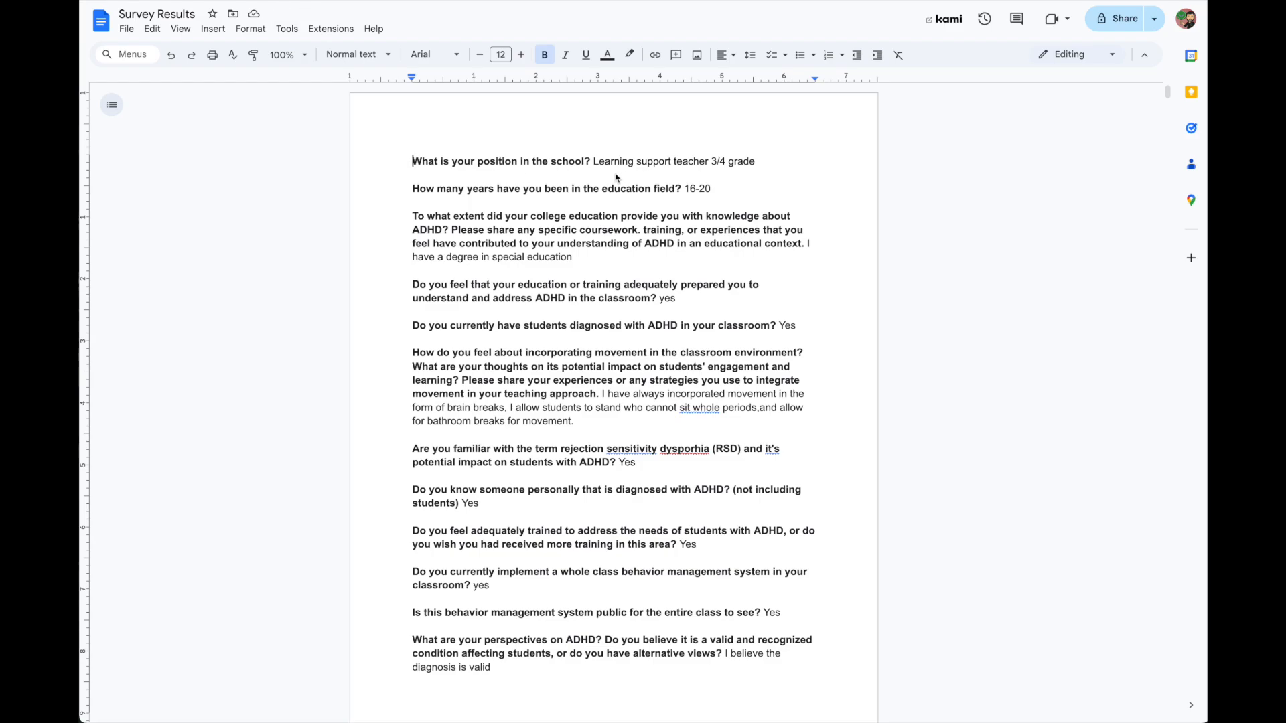
scroll("down", 3)
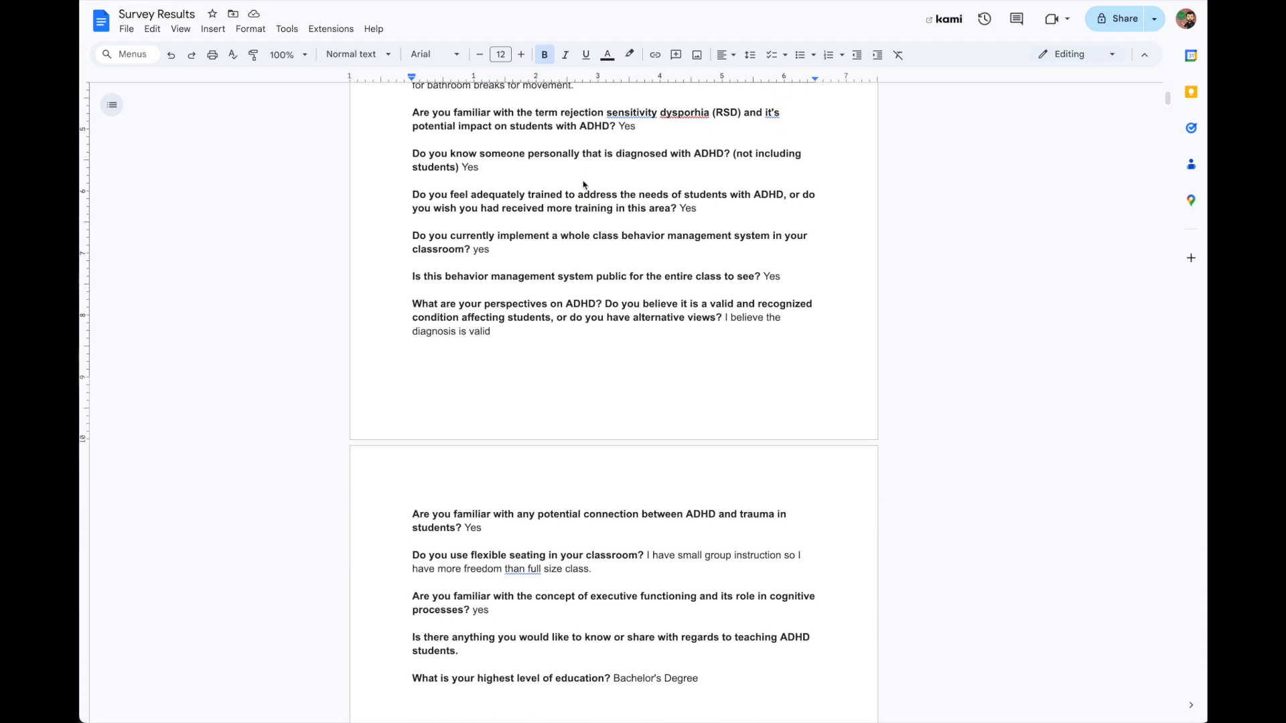
scroll("down", 3)
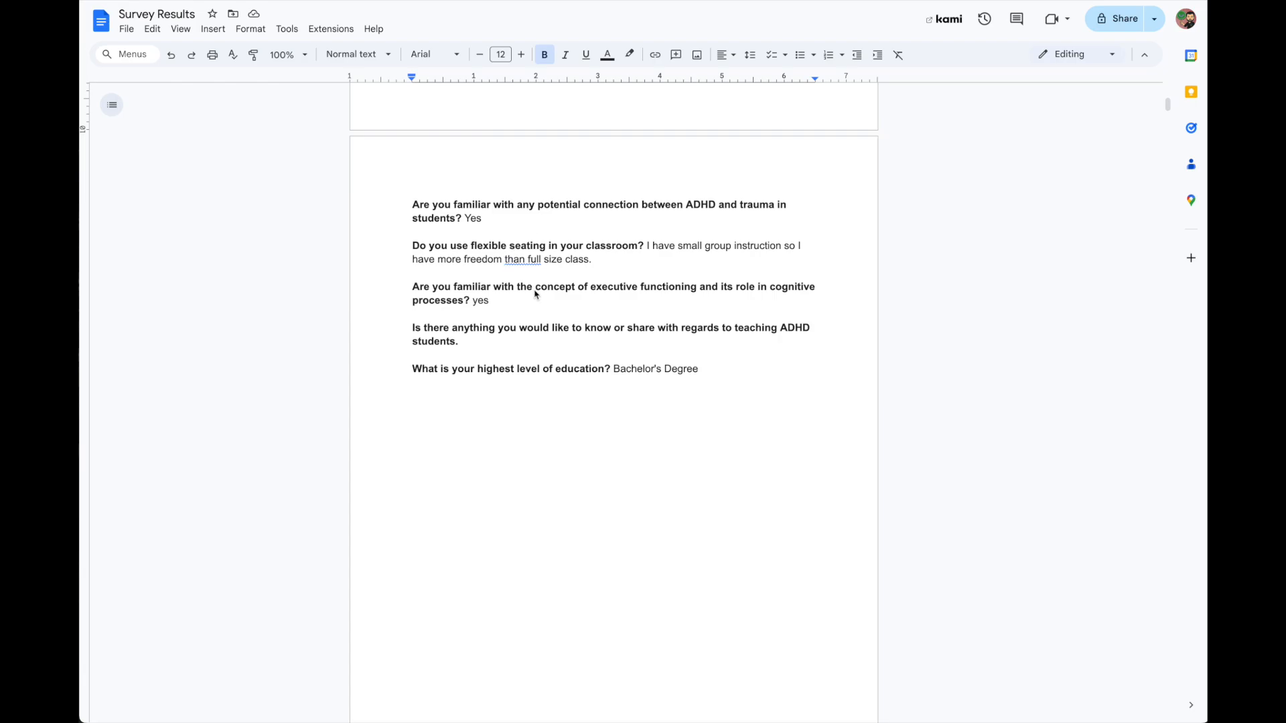
scroll("down", 3)
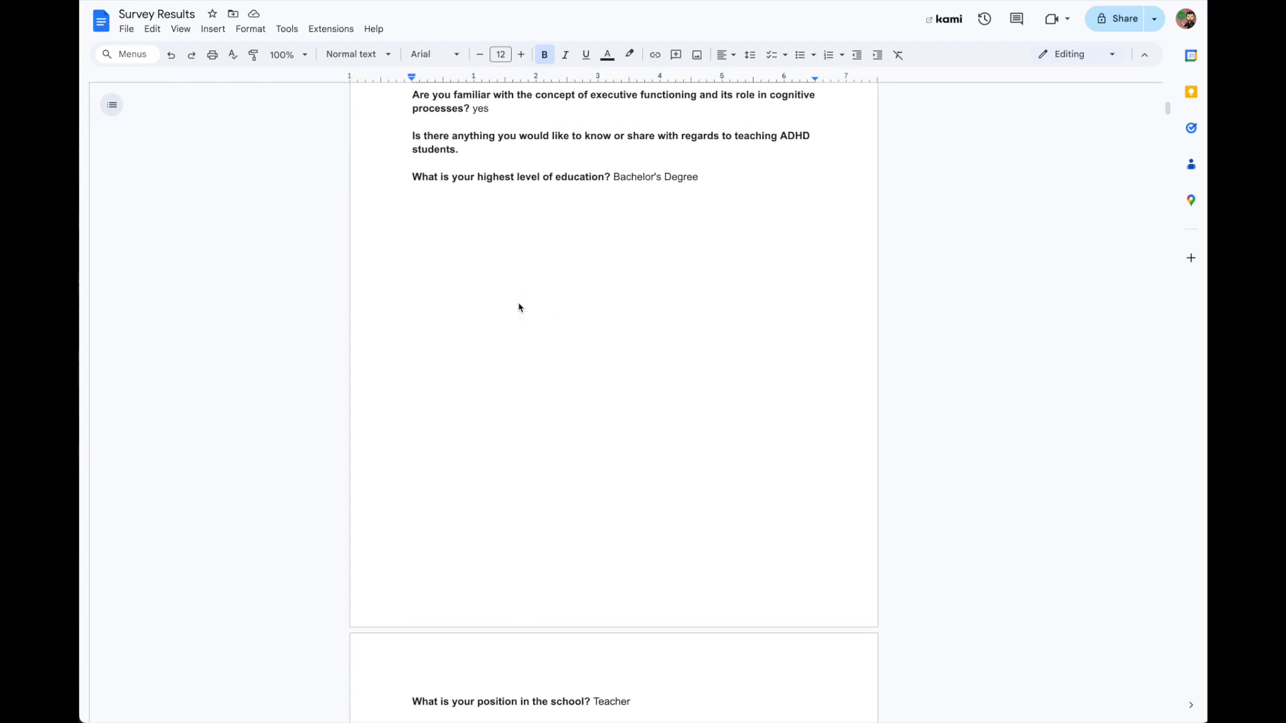
scroll("down", 3)
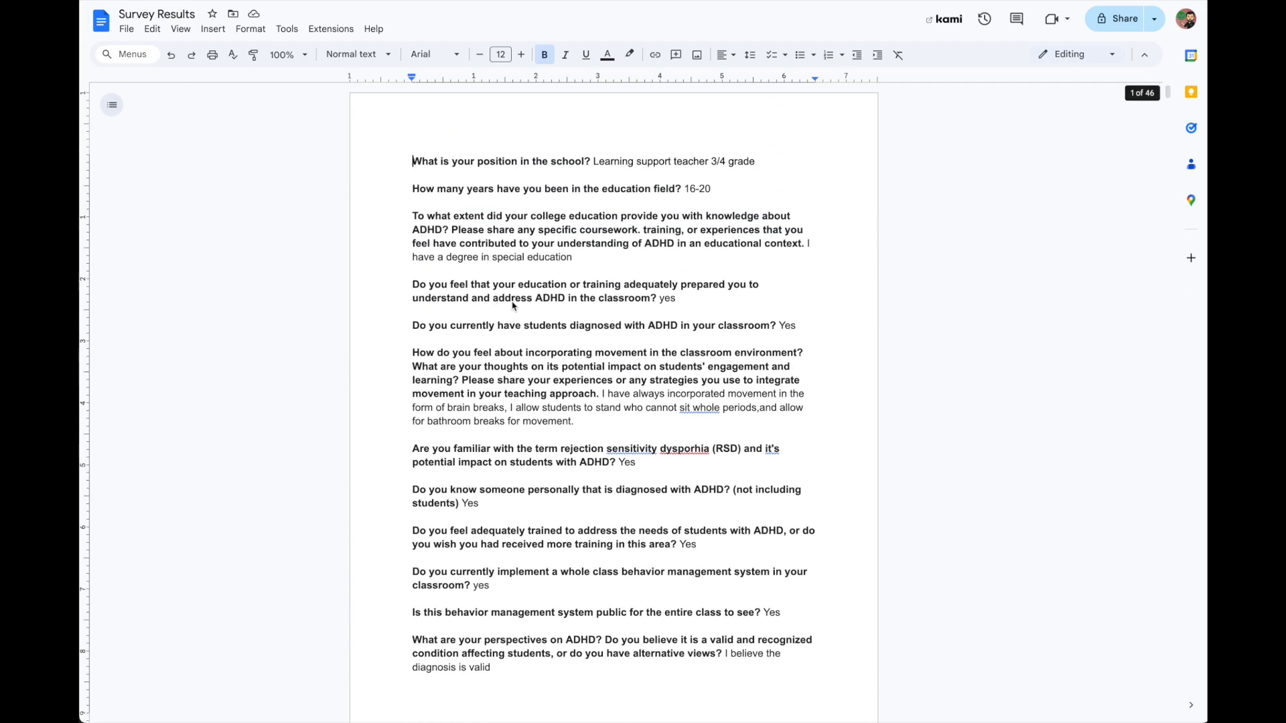
scroll("down", 3)
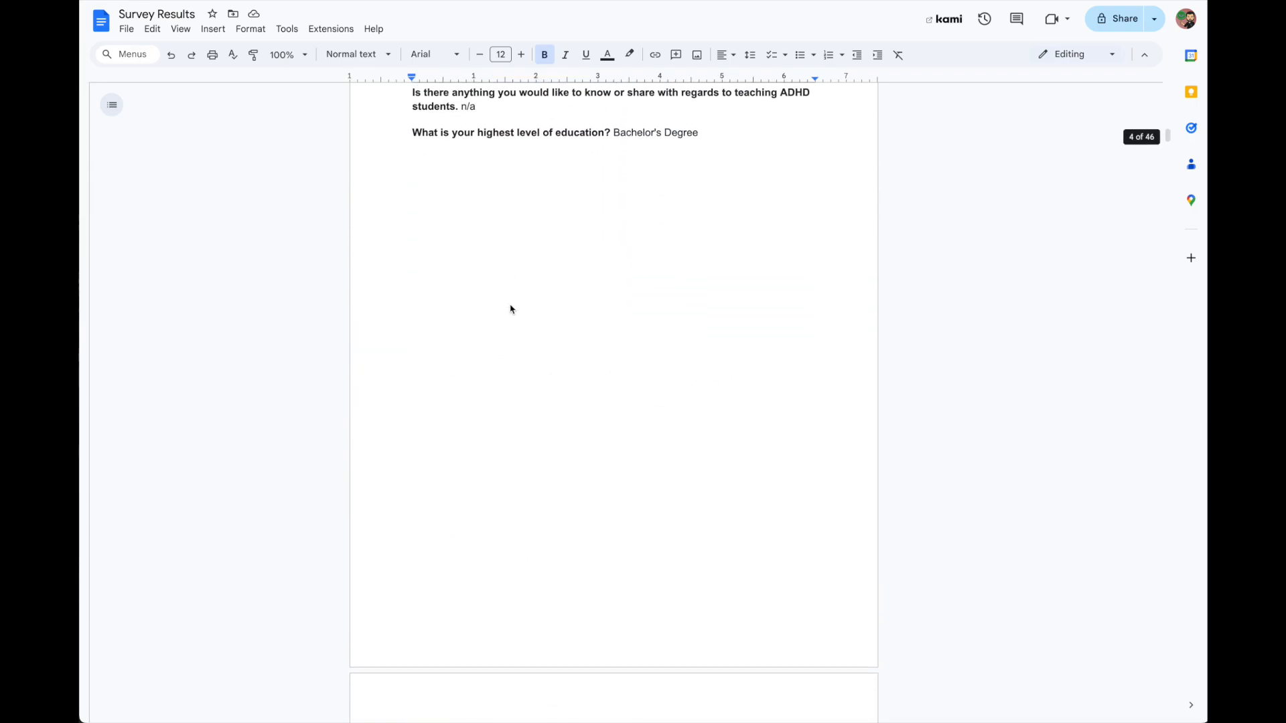
scroll("down", 3)
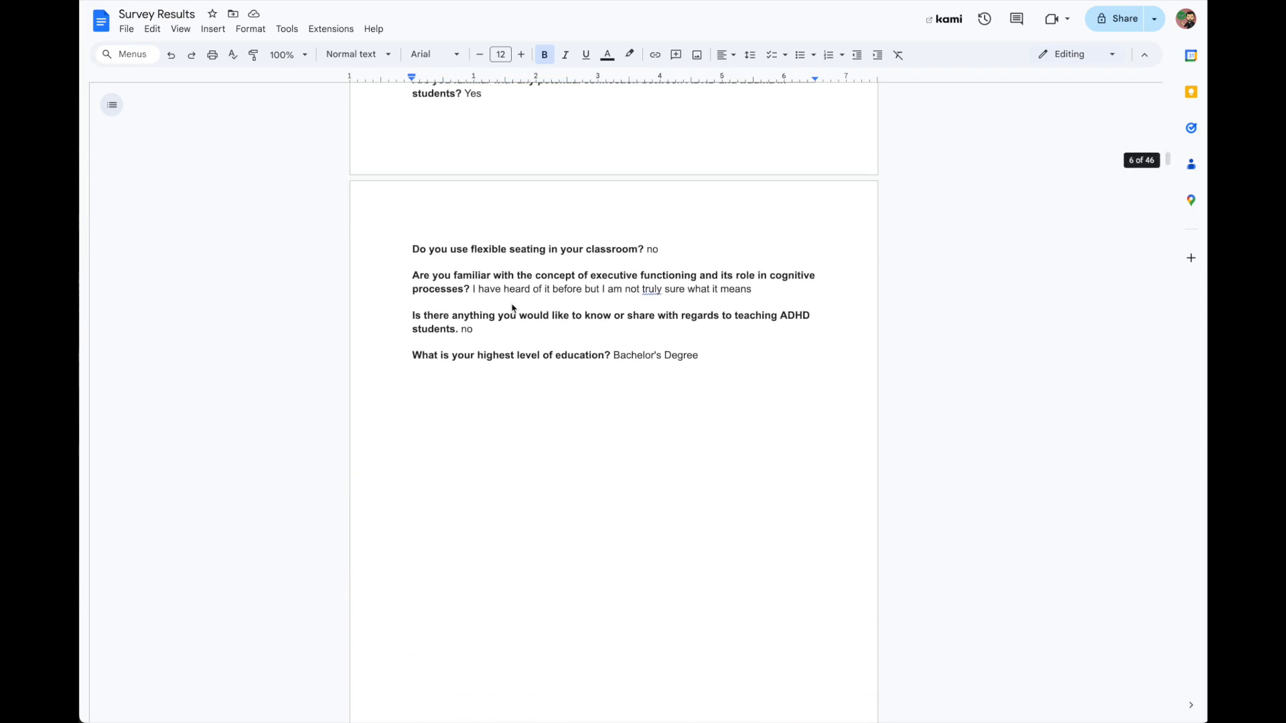
scroll("down", 3)
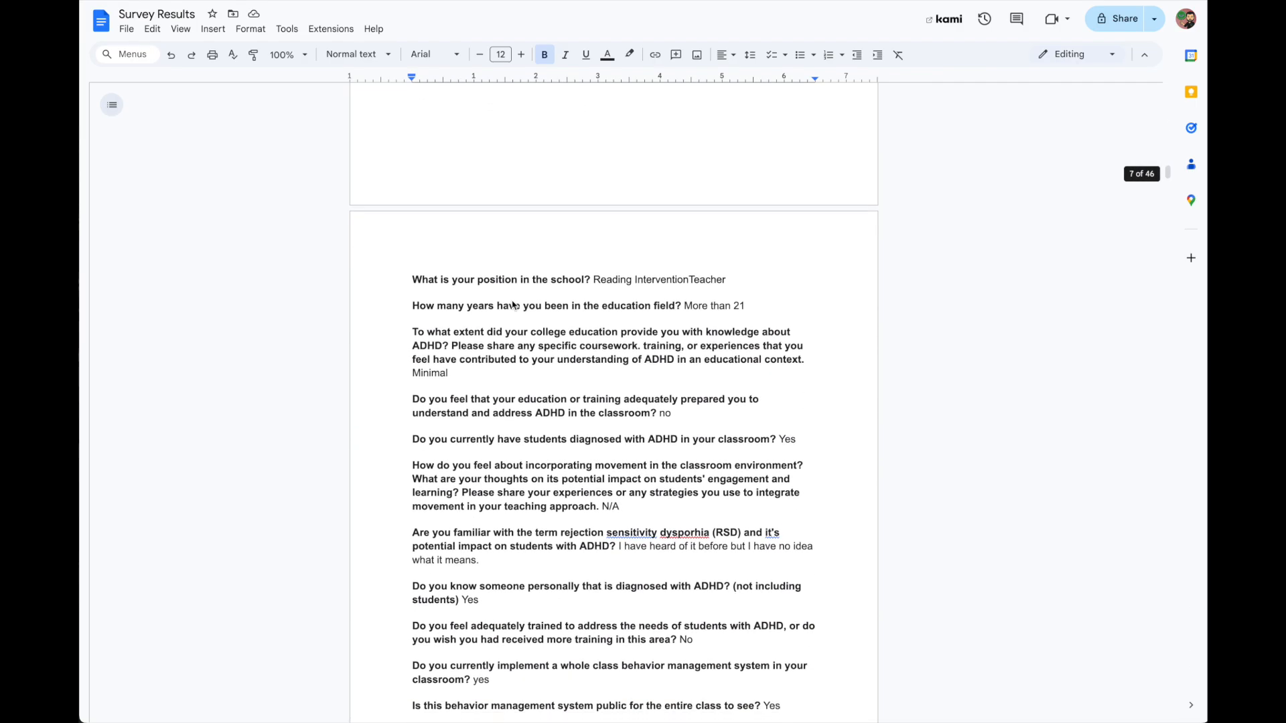
scroll("down", 3)
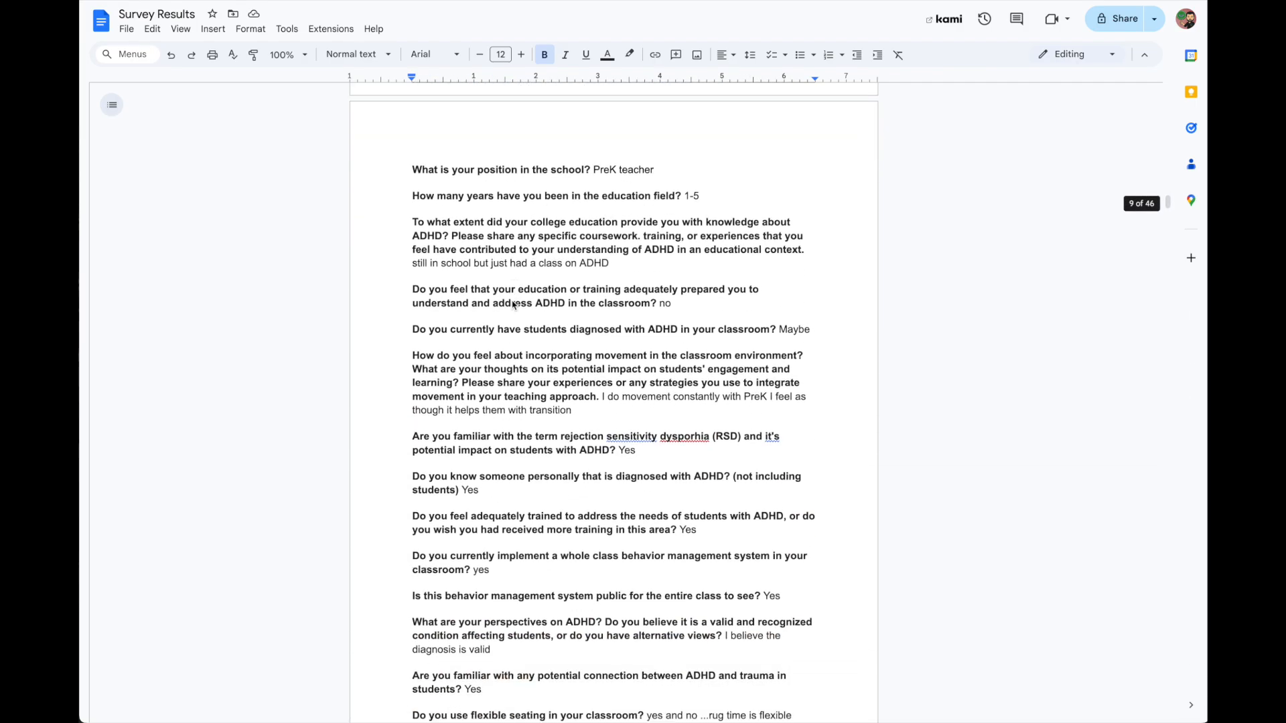